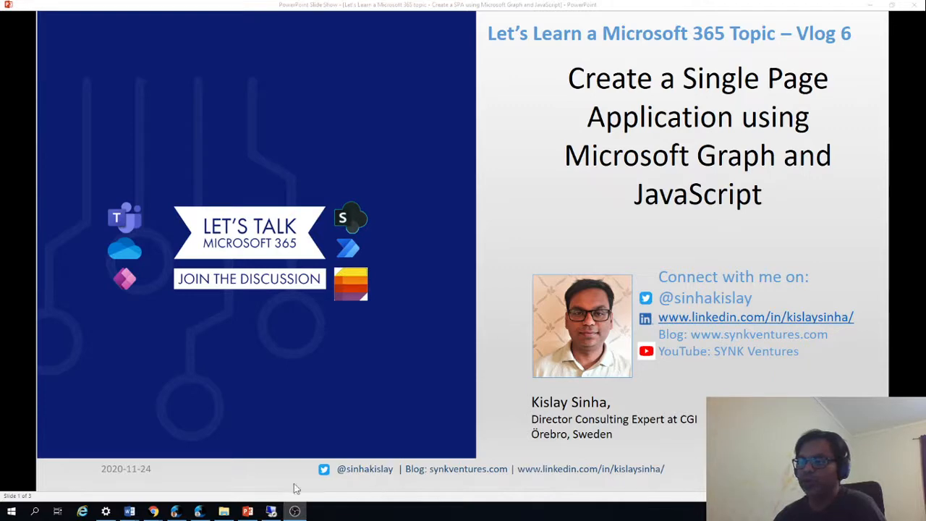
mouse_move(162, 509)
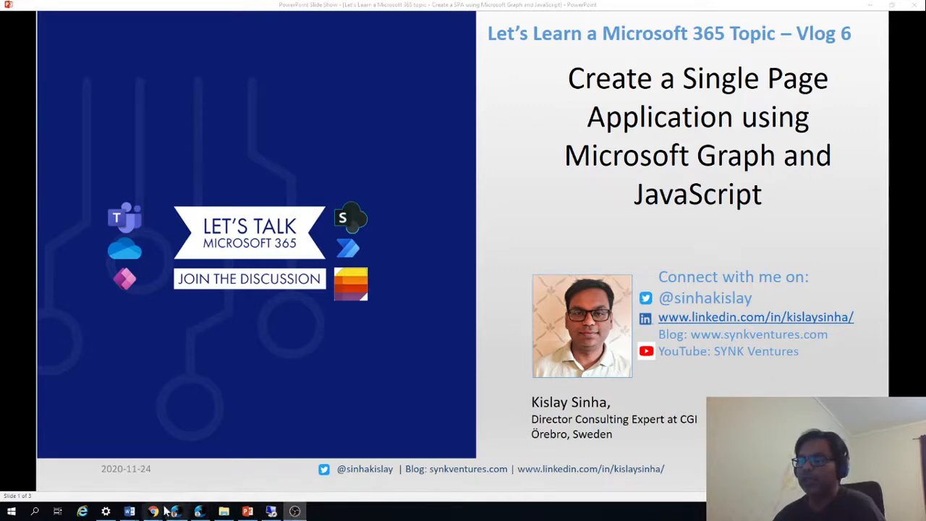
- Review the SPA-MSGraph-JS README on GitHub, highlighting the credit note and its original-solution link
click(154, 513)
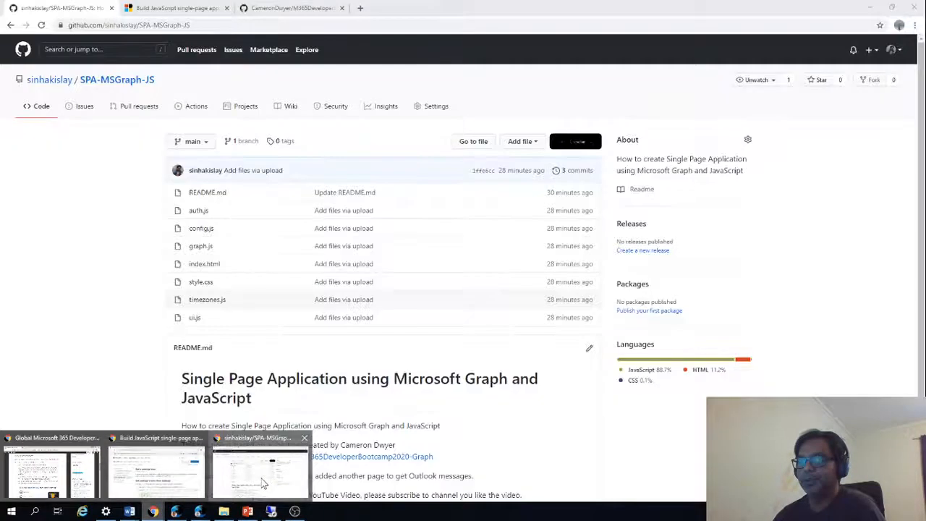
scroll(down, 3)
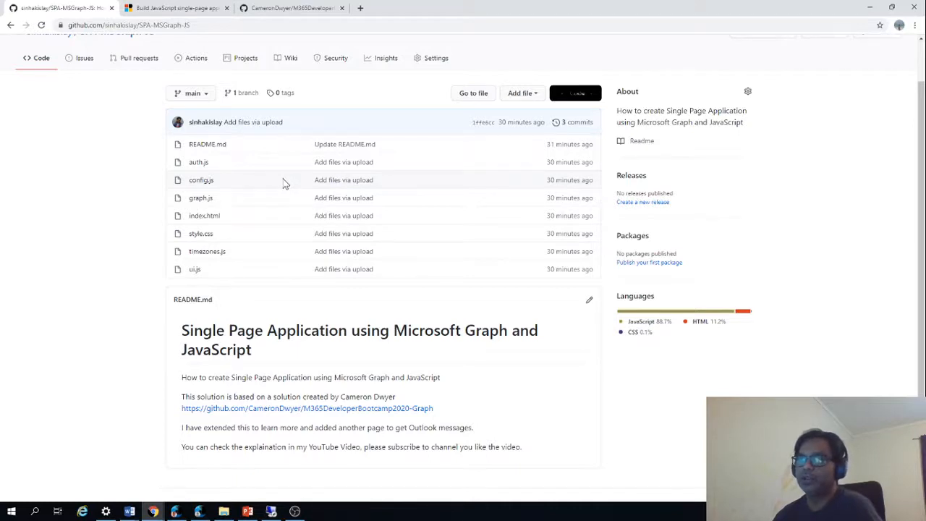
scroll(down, 3)
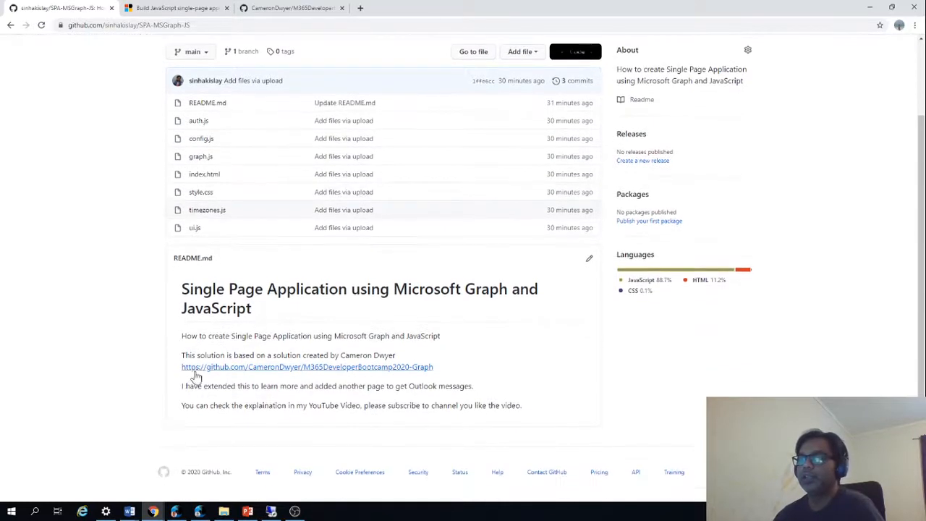
drag(226, 356, 373, 356)
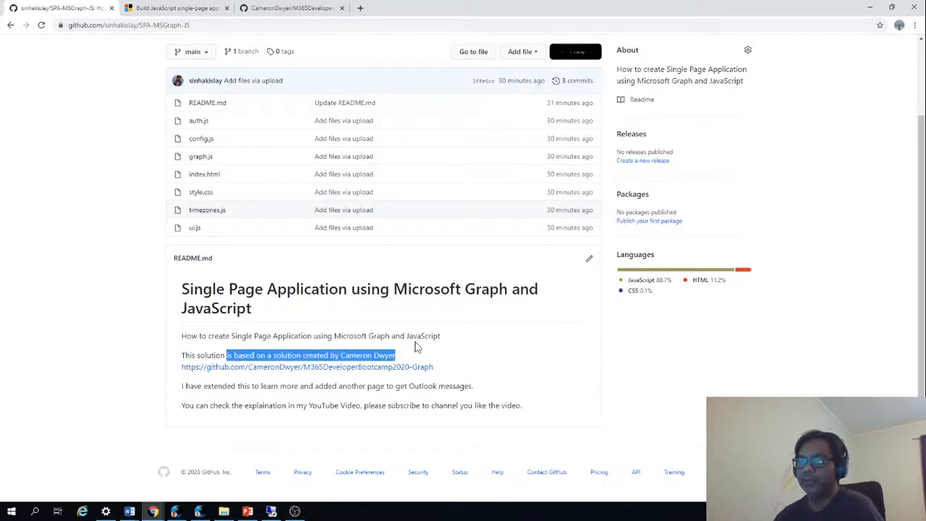
mouse_move(345, 368)
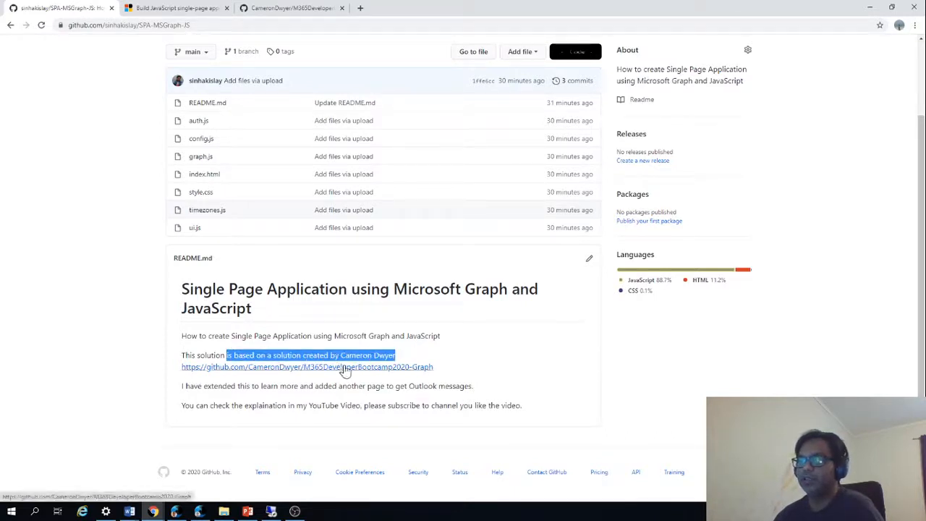
click(359, 425)
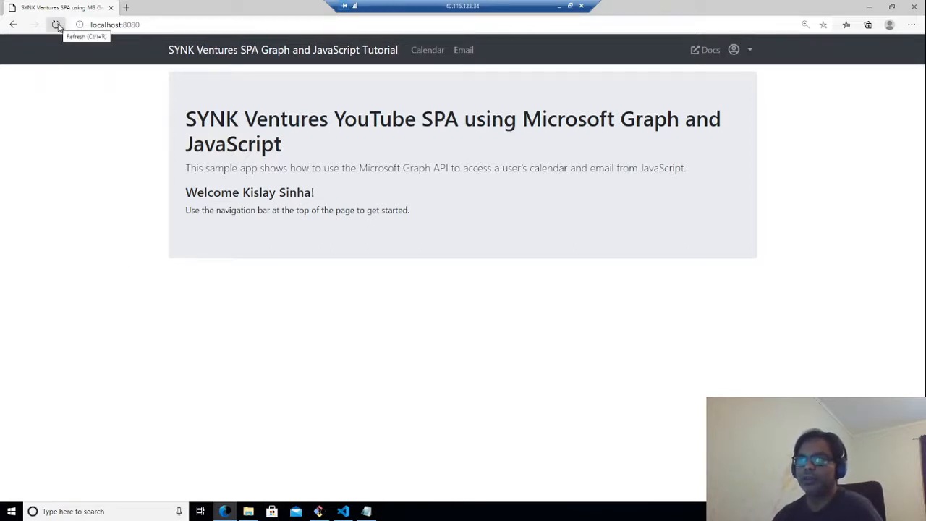
- Reload the SPA at localhost:8080 and view its Calendar events, Email messages, then Calendar again
click(58, 23)
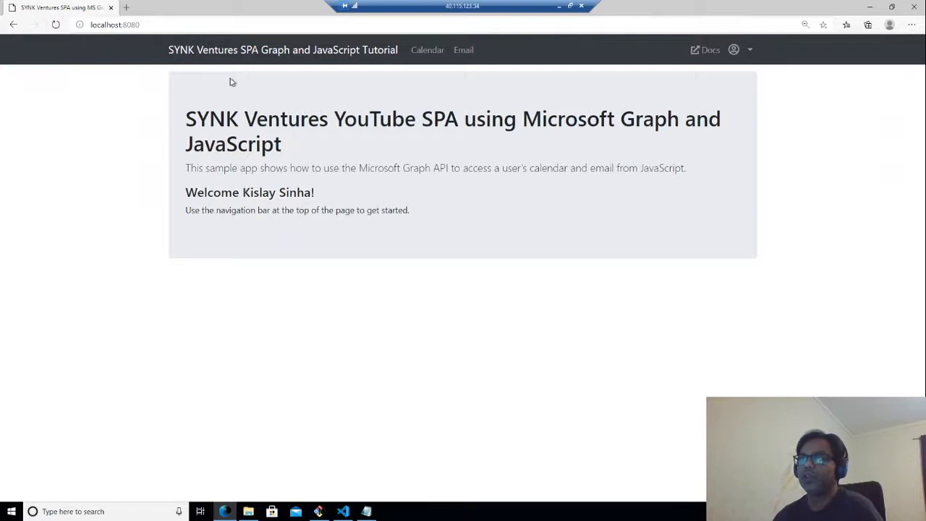
mouse_move(382, 64)
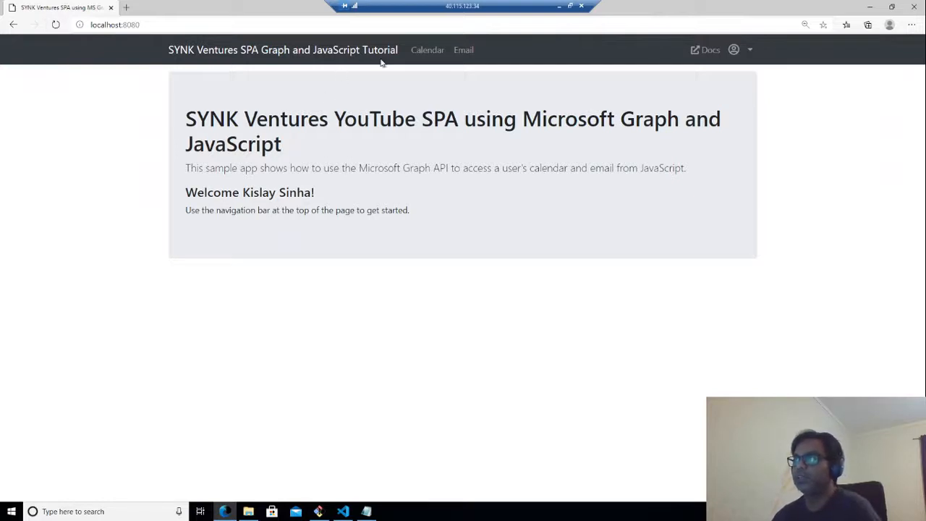
mouse_move(202, 210)
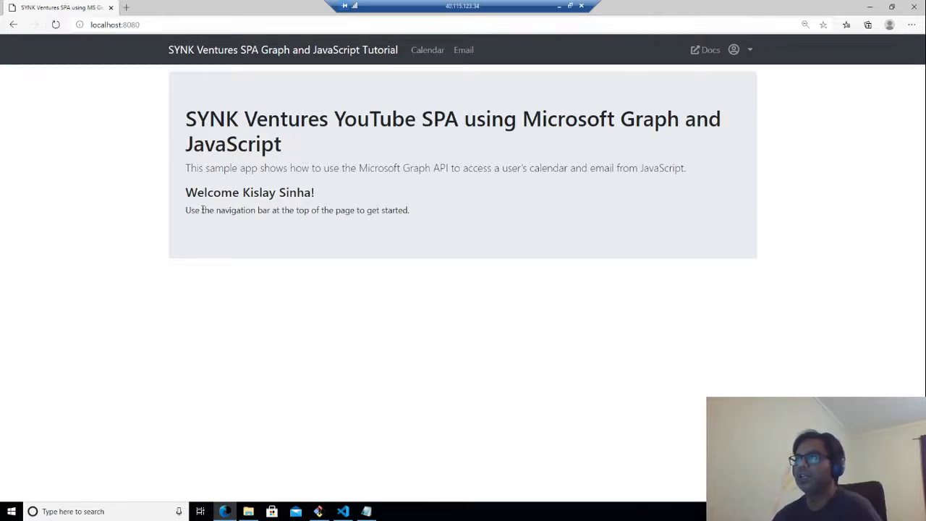
double_click(249, 191)
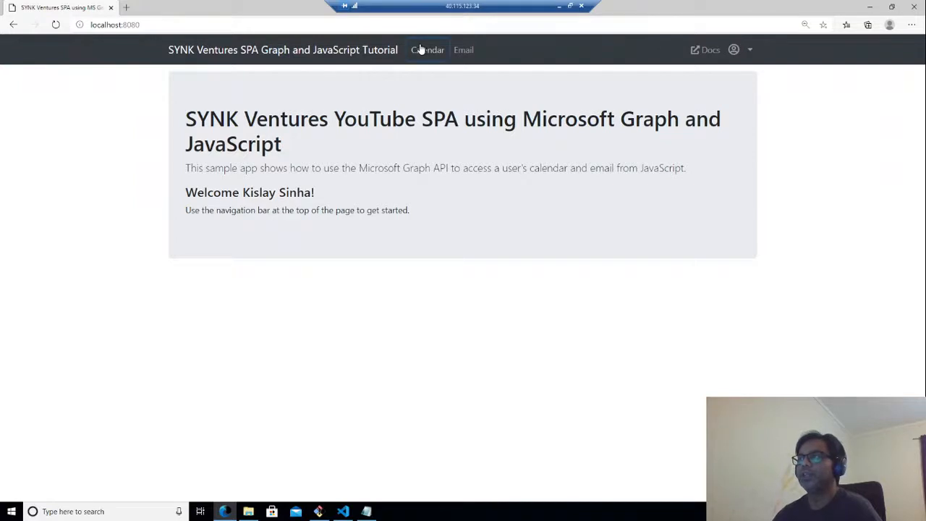
click(427, 49)
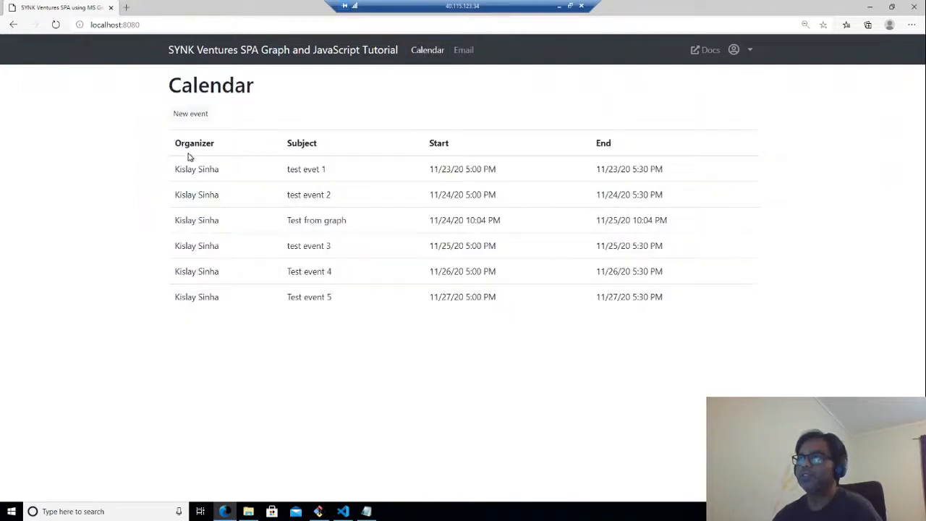
mouse_move(351, 238)
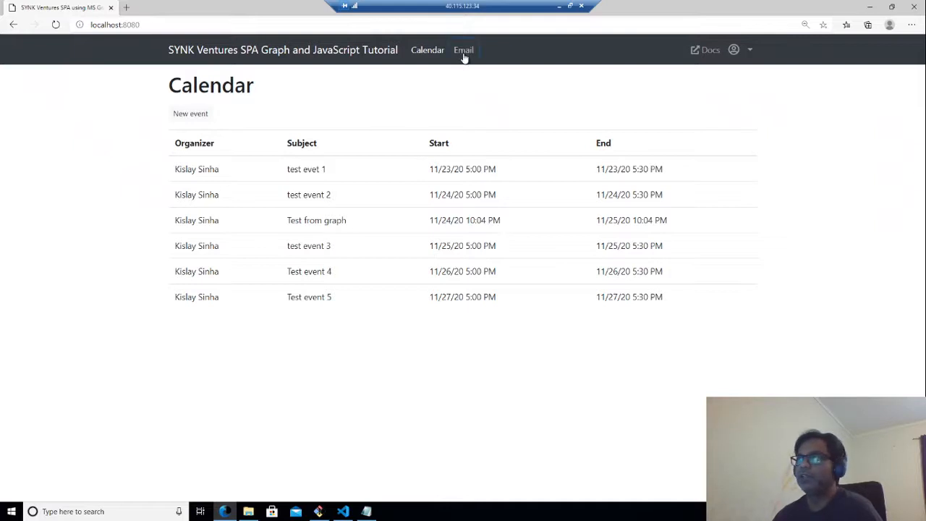
click(463, 50)
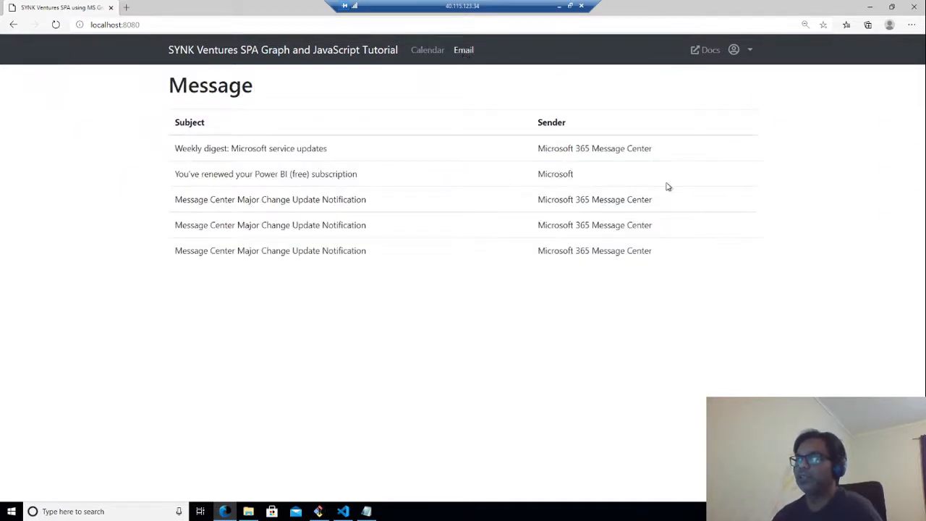
click(427, 49)
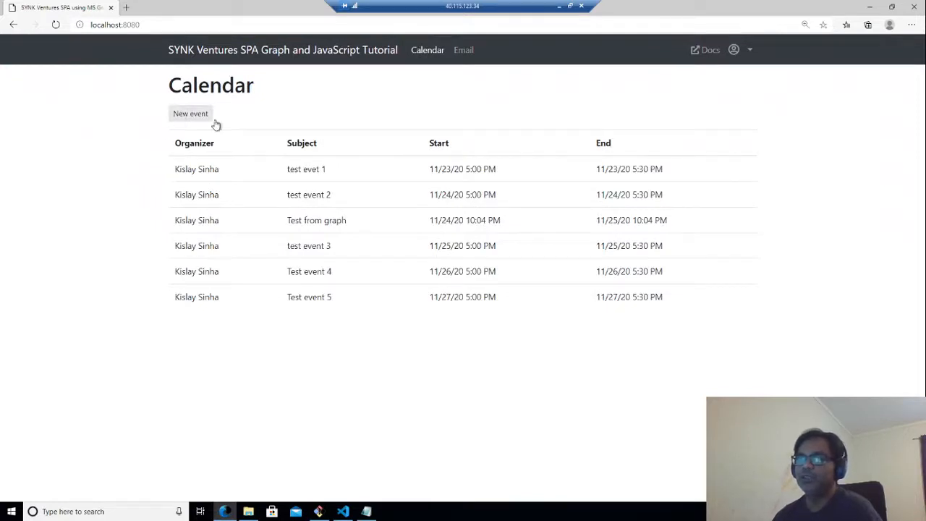
mouse_move(325, 110)
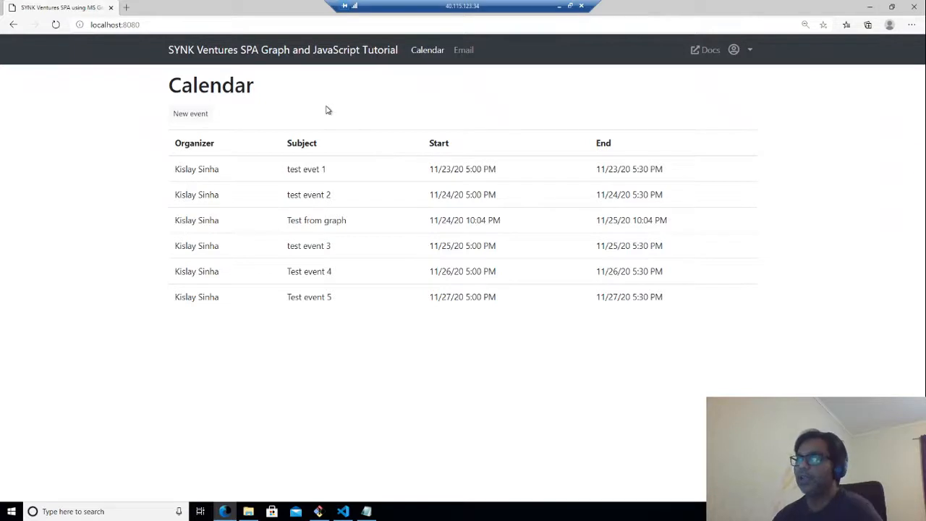
mouse_move(397, 231)
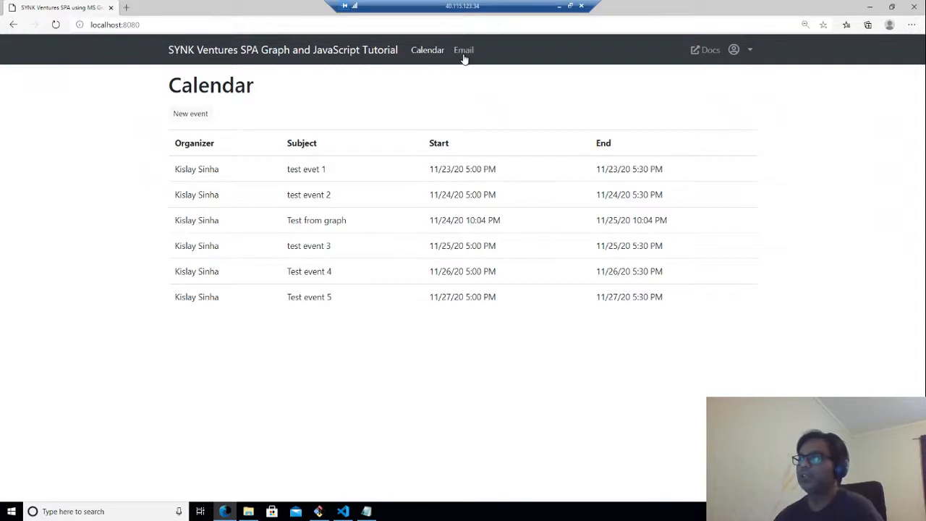
click(463, 49)
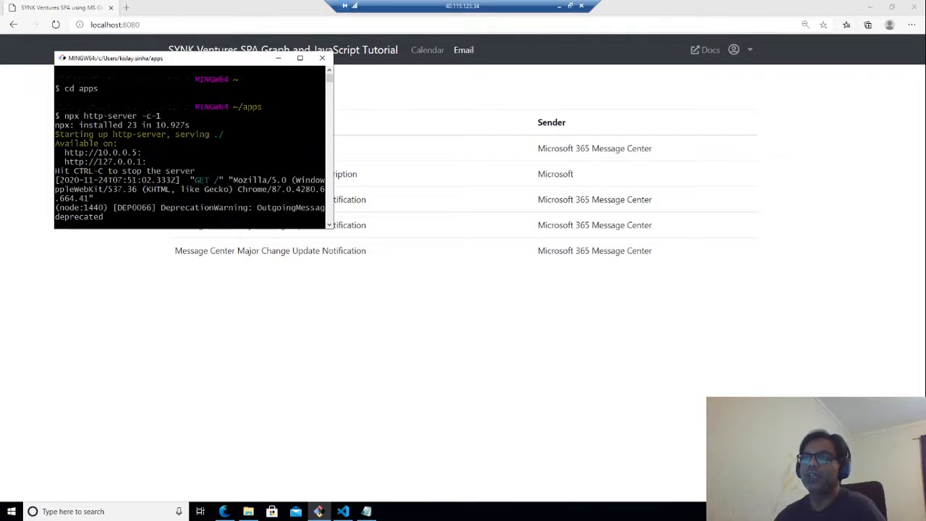
mouse_move(149, 370)
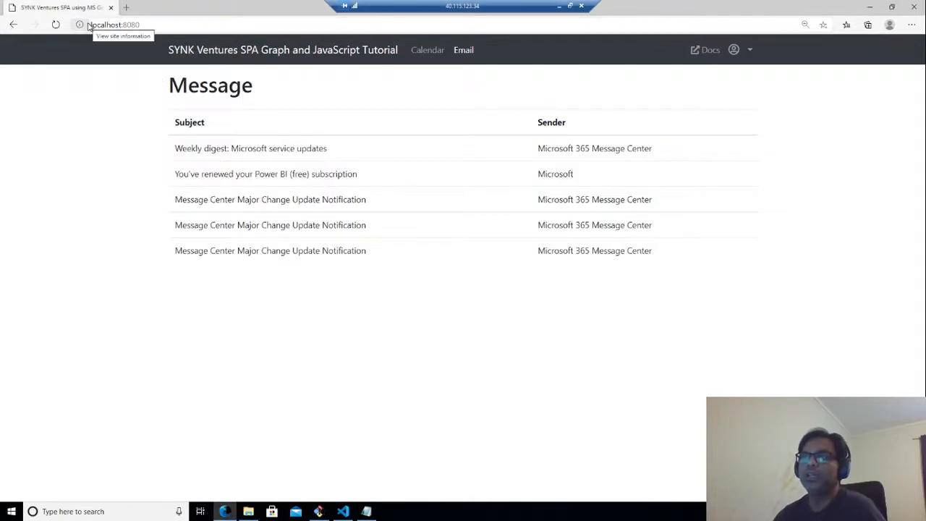
- Bring up the Azure portal window showing the SPAApps API permissions blade
click(113, 23)
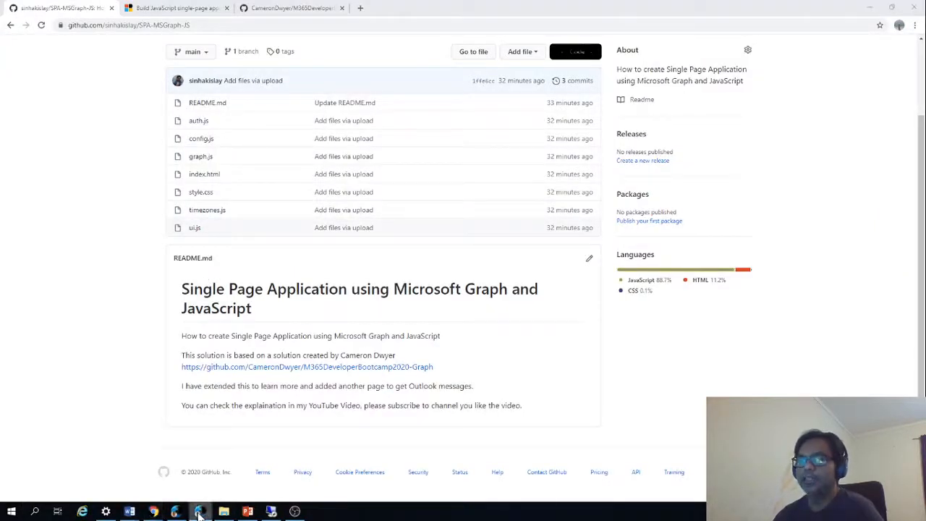
click(176, 512)
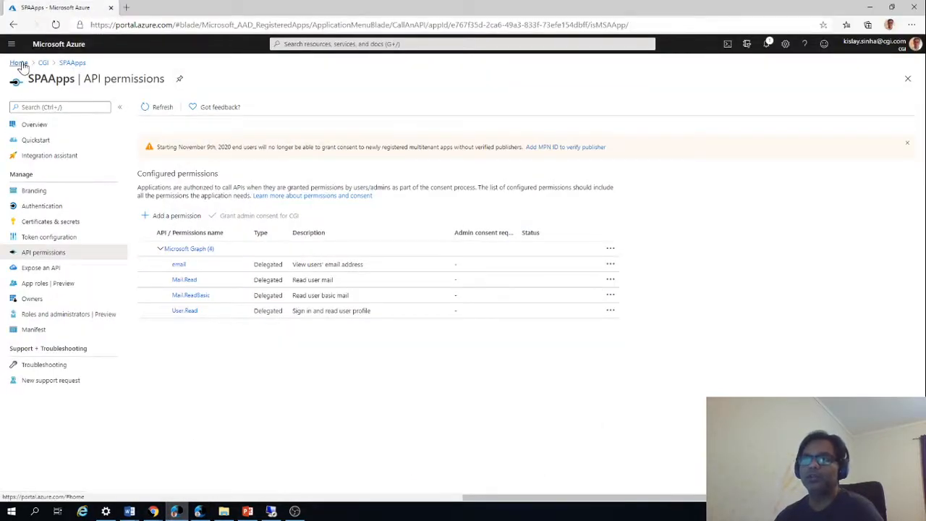
- Navigate from the portal home through Azure Active Directory app registrations to the SPAApps registration
click(12, 24)
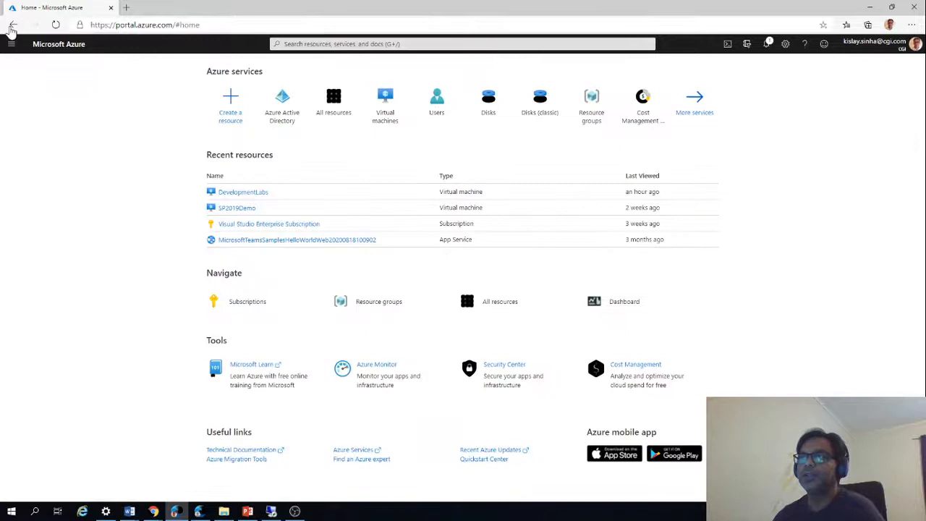
click(12, 43)
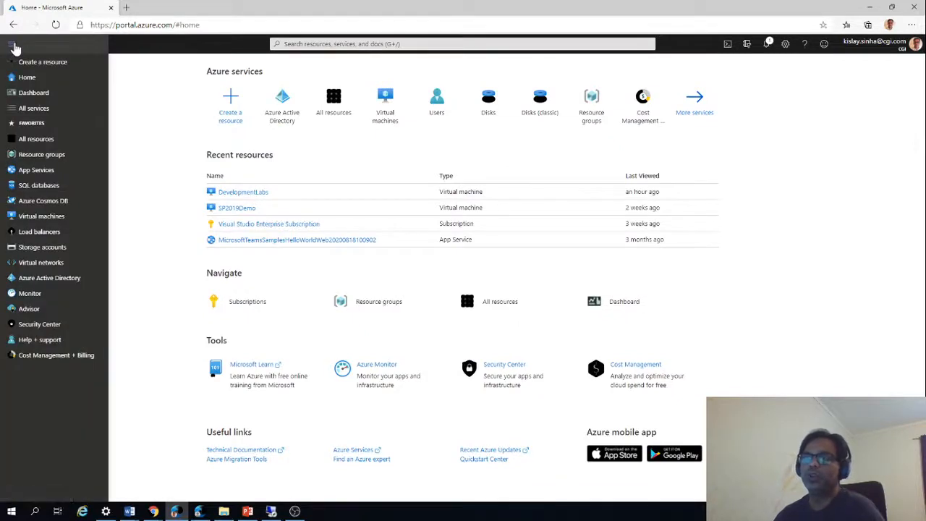
mouse_move(15, 46)
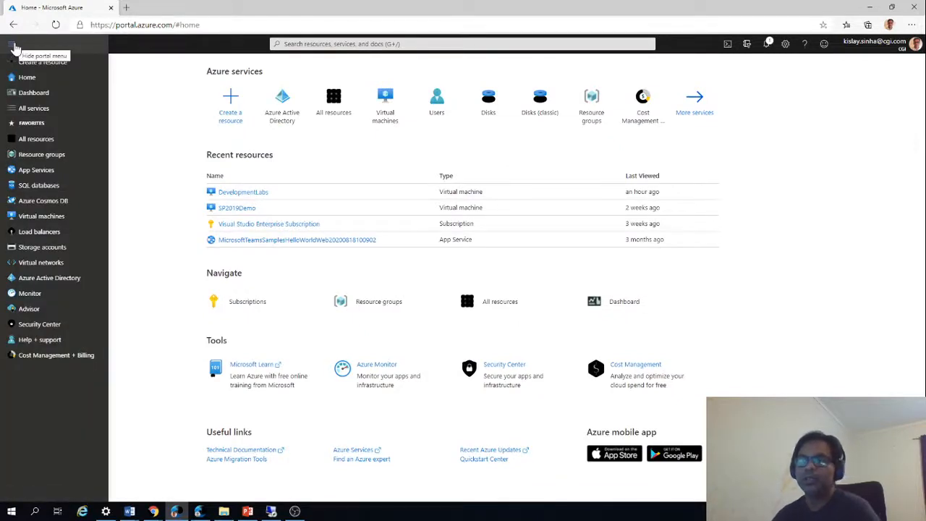
mouse_move(58, 231)
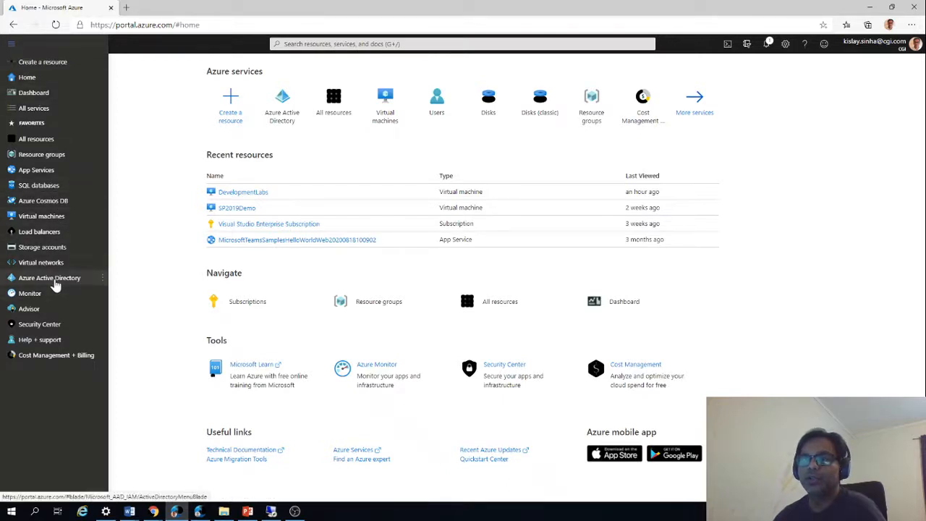
click(49, 278)
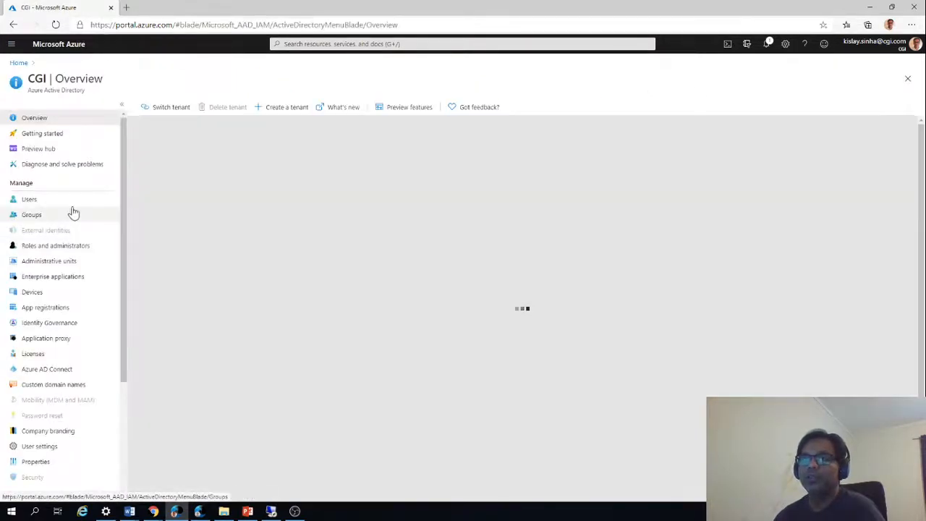
click(45, 307)
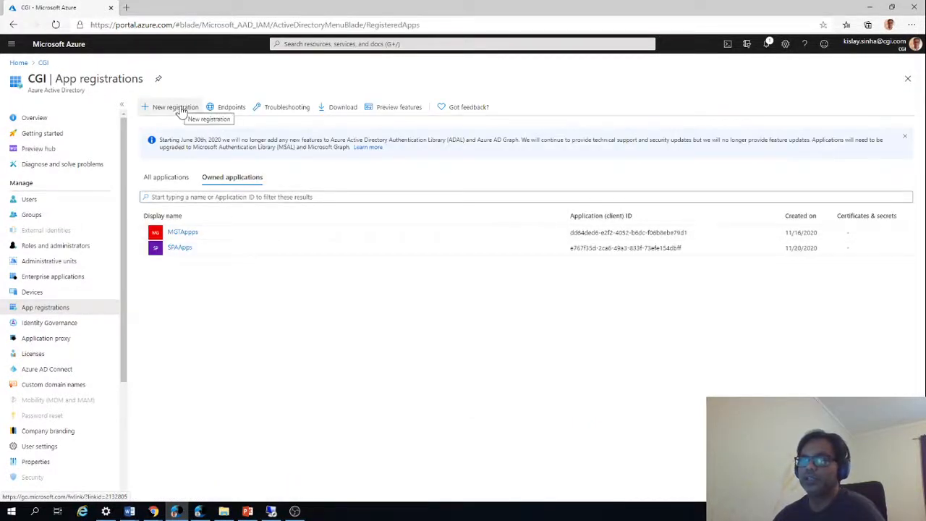
mouse_move(179, 247)
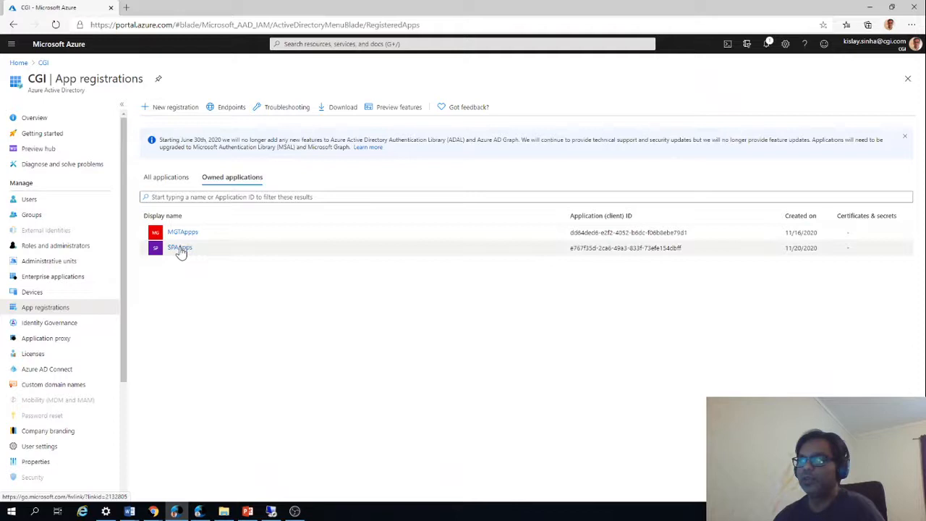
click(179, 247)
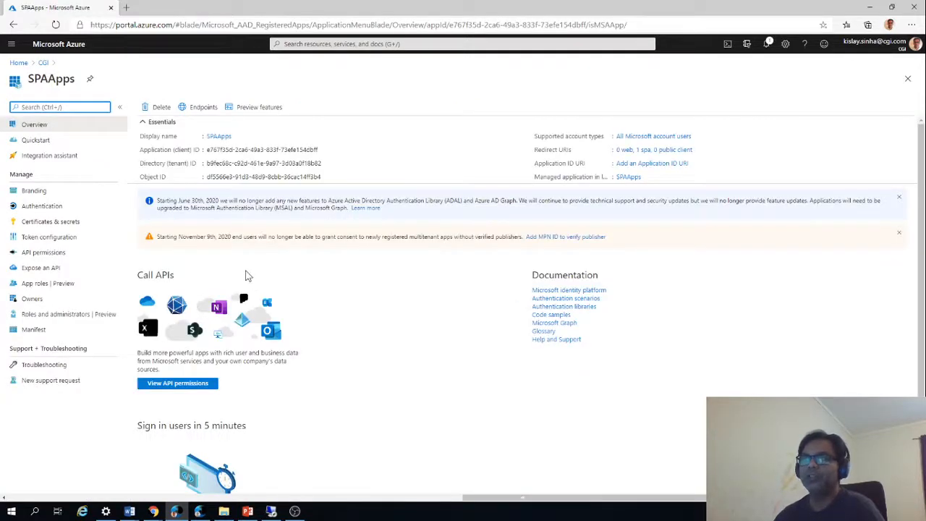
- Review SPAApps' Authentication redirect URI settings, then return to its API permissions list
click(42, 205)
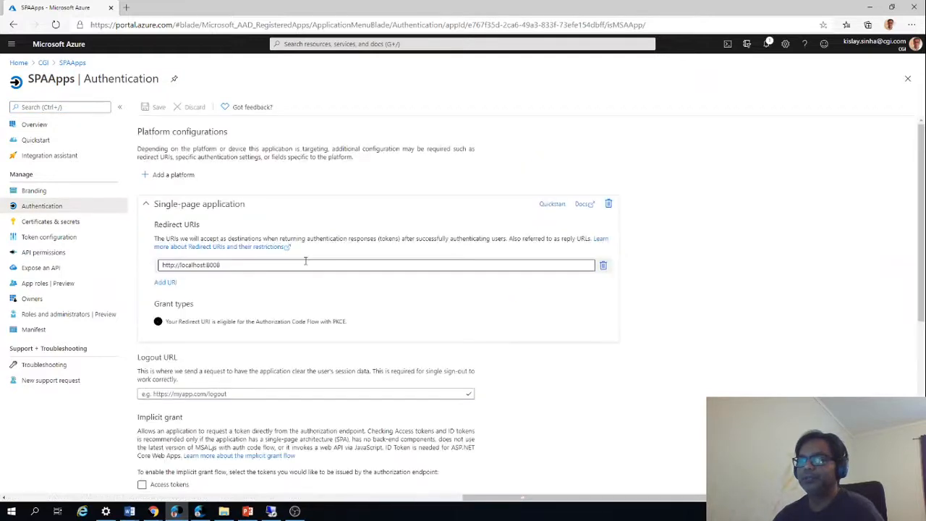
scroll(down, 3)
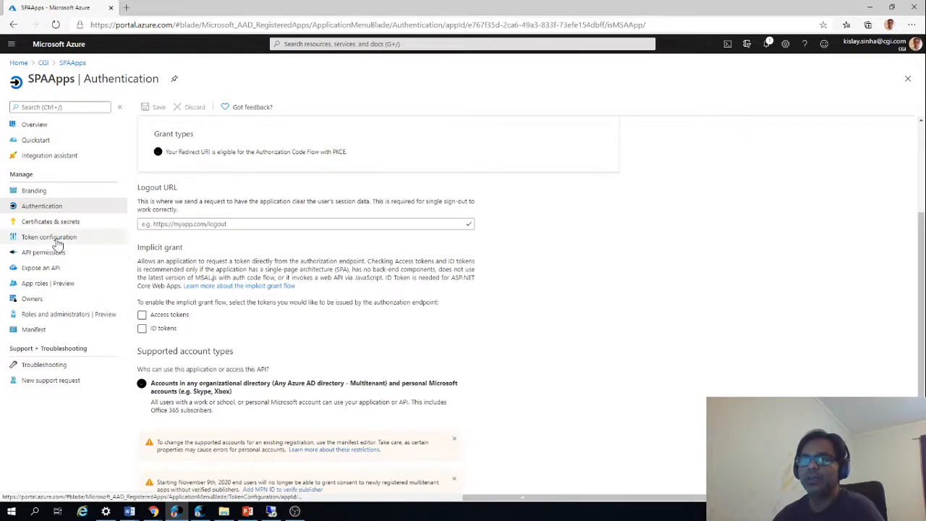
click(43, 251)
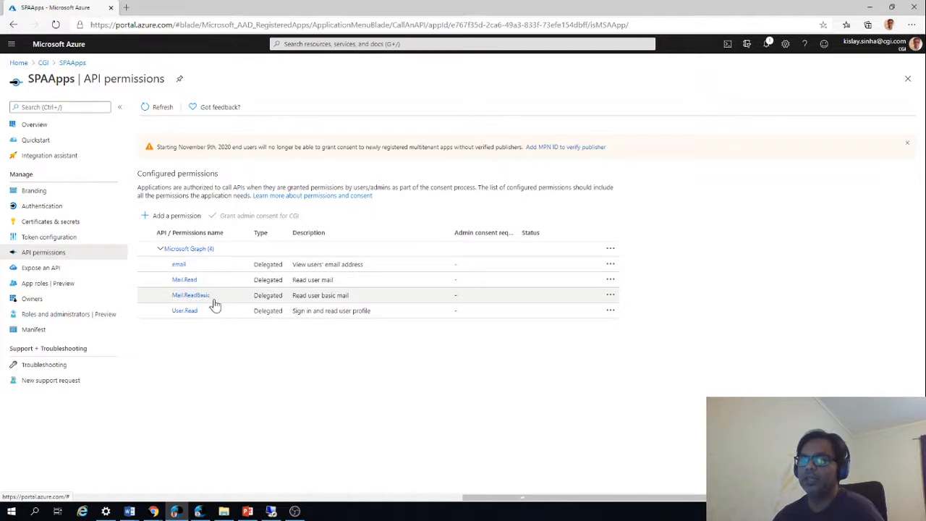
mouse_move(235, 349)
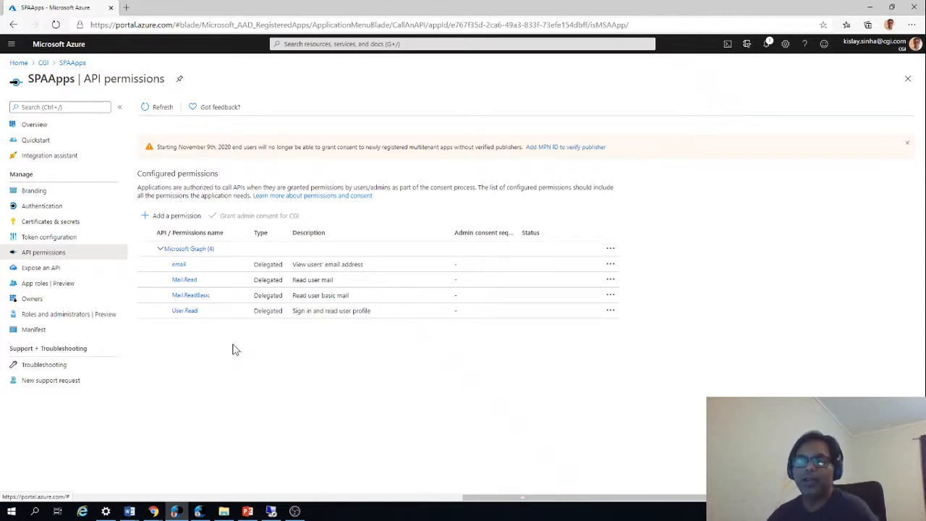
mouse_move(200, 255)
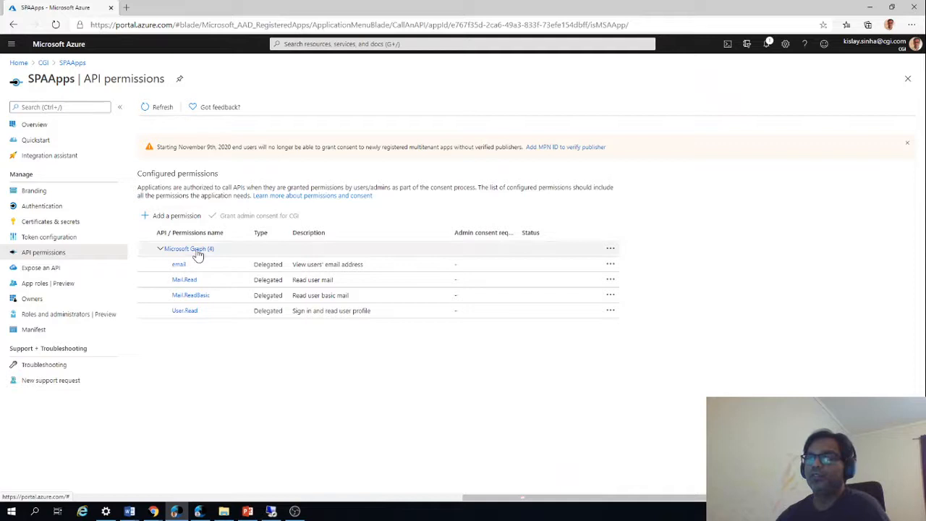
- Browse Microsoft Graph delegated permissions including the Calendars group without adding any, then return to the SPA
click(177, 214)
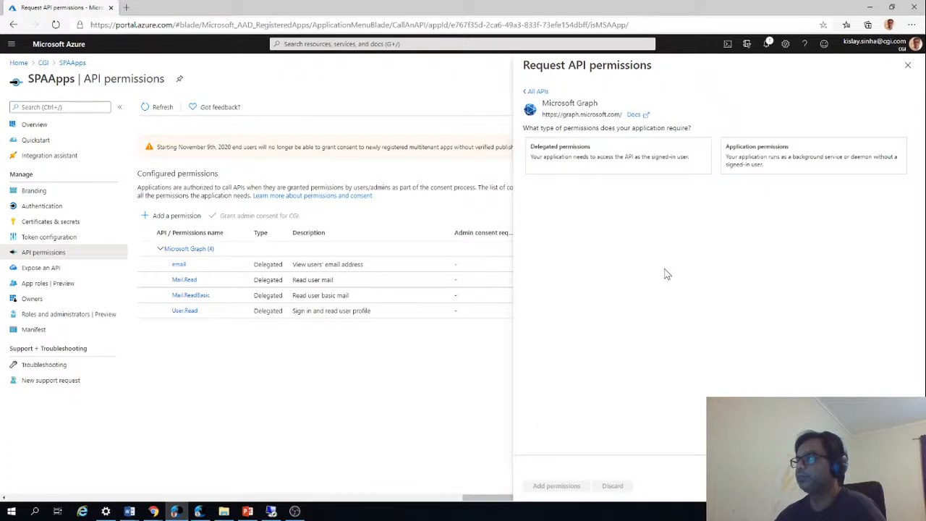
mouse_move(752, 183)
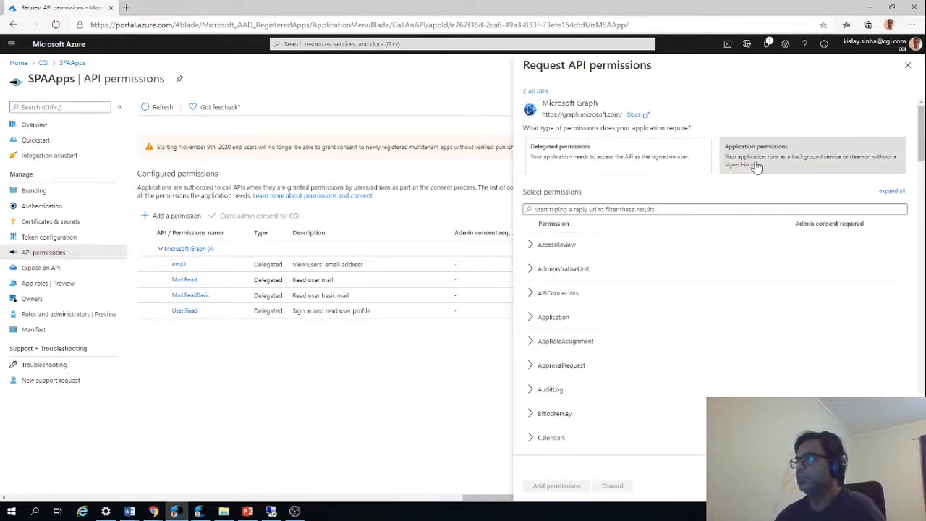
mouse_move(628, 191)
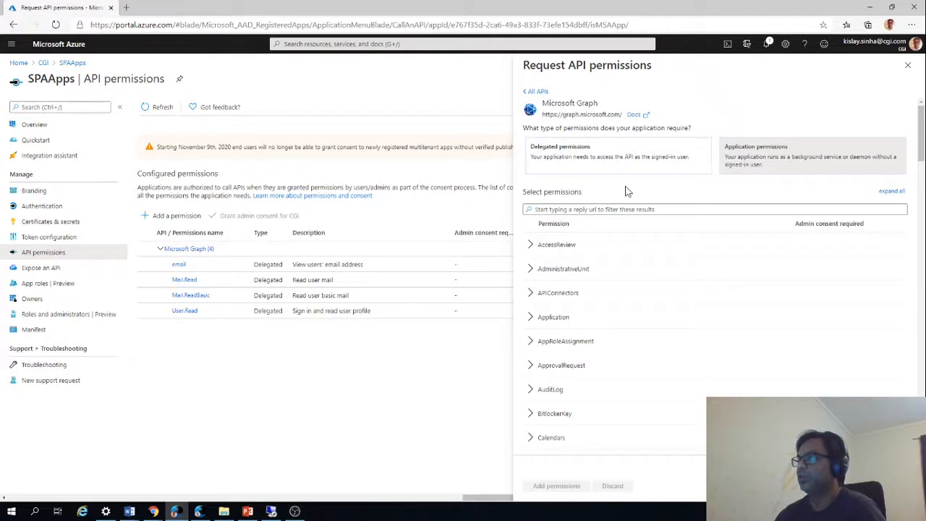
mouse_move(605, 159)
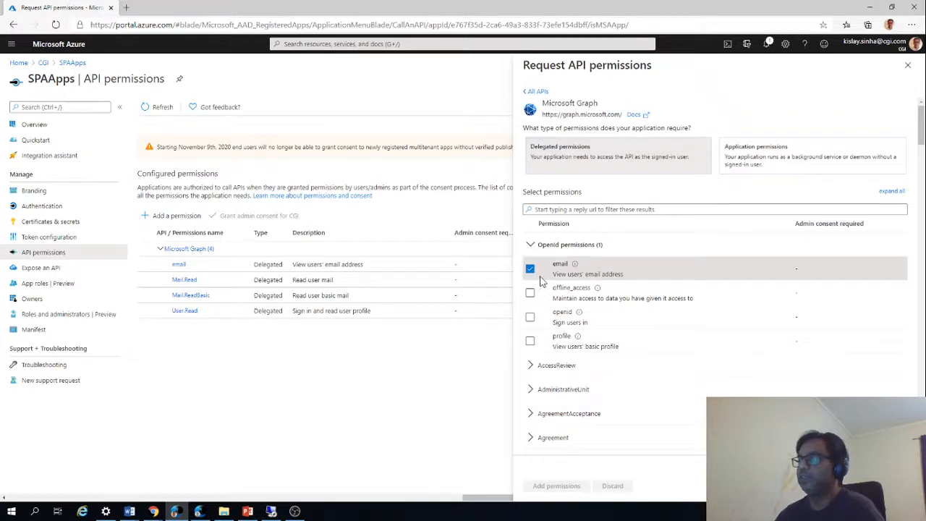
mouse_move(908, 285)
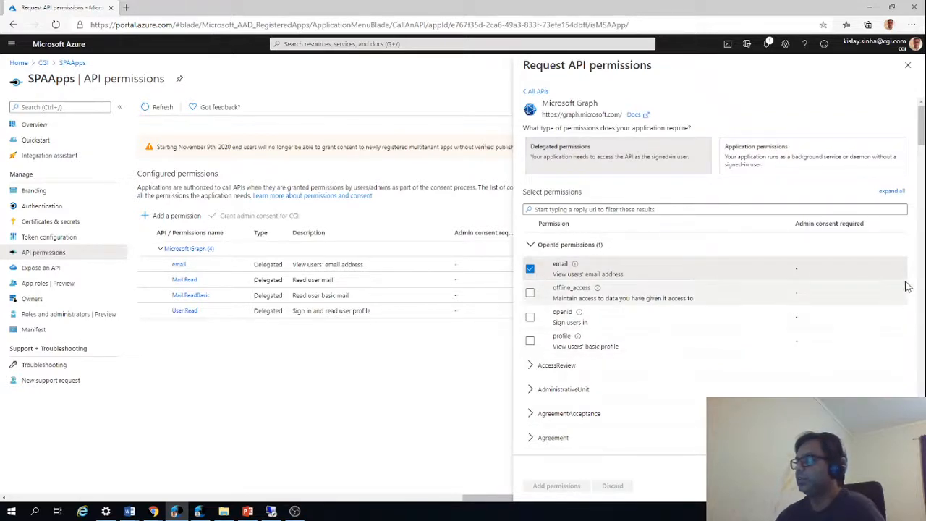
scroll(down, 3)
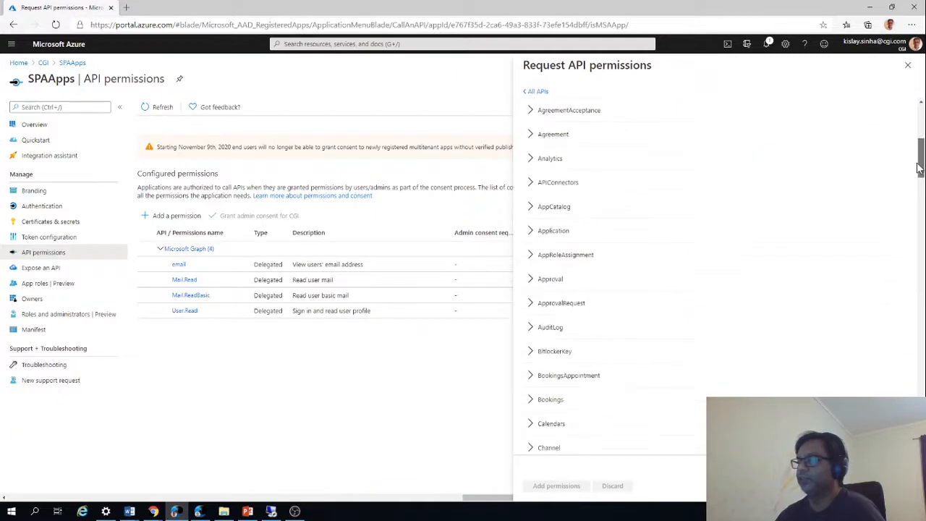
scroll(down, 3)
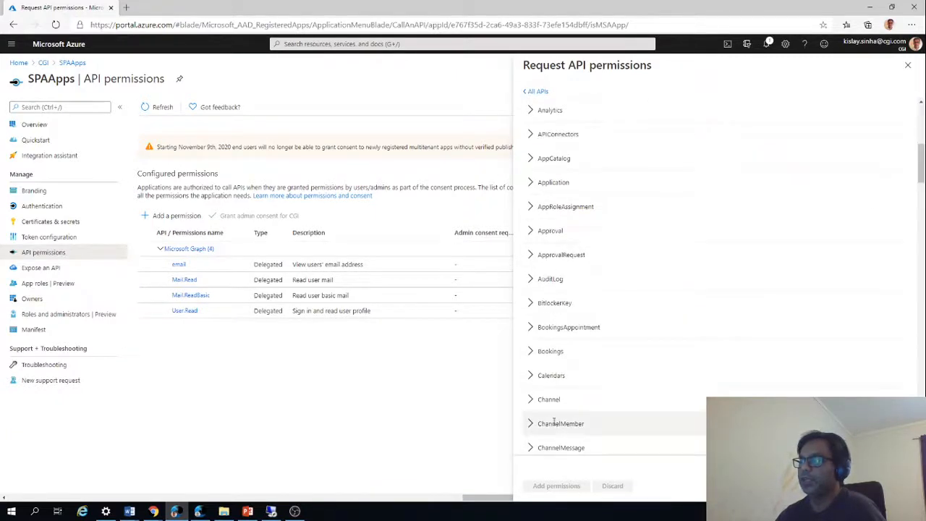
click(551, 375)
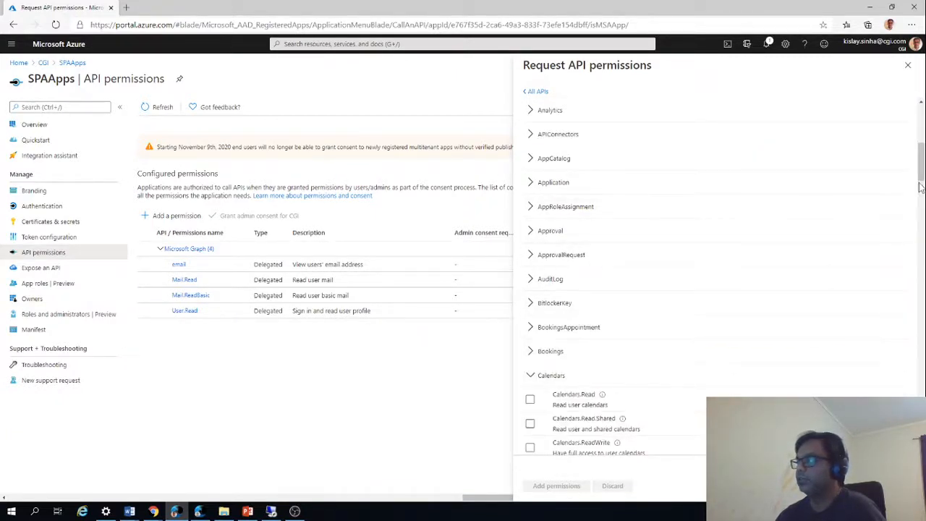
scroll(down, 3)
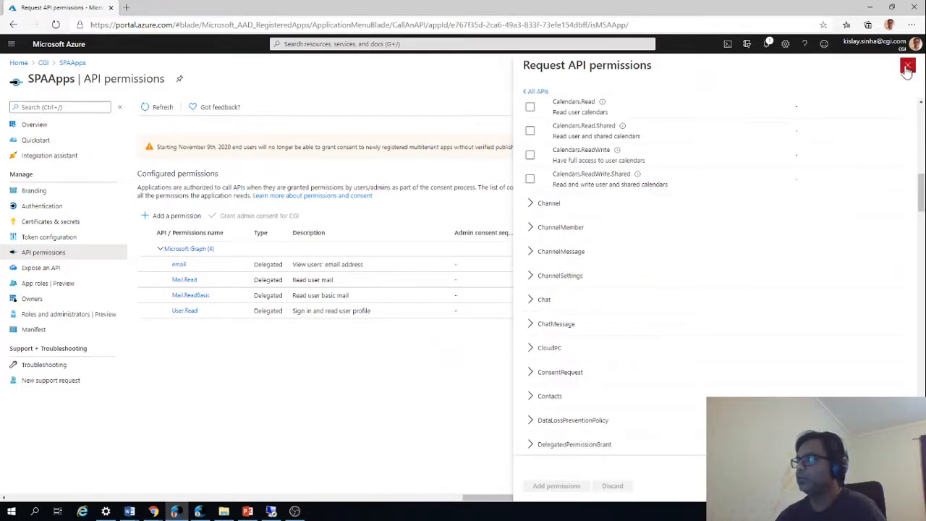
click(907, 67)
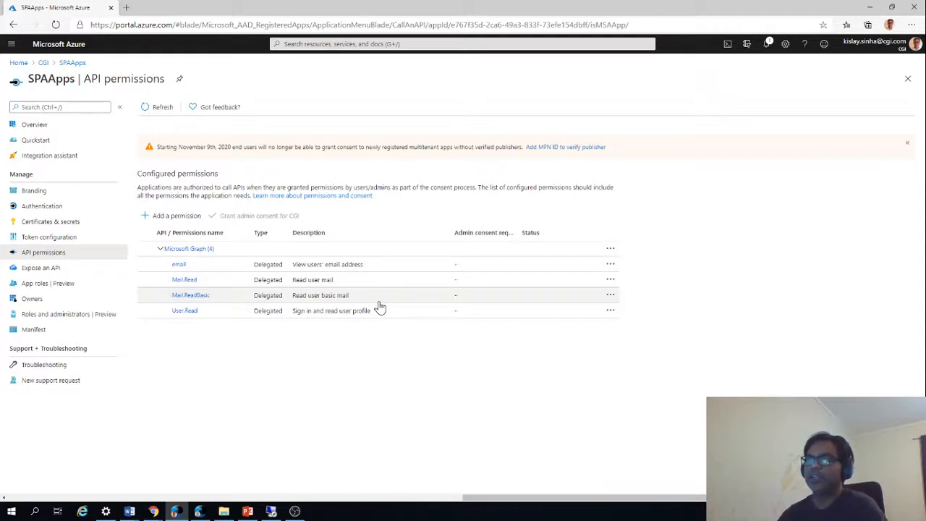
mouse_move(31, 139)
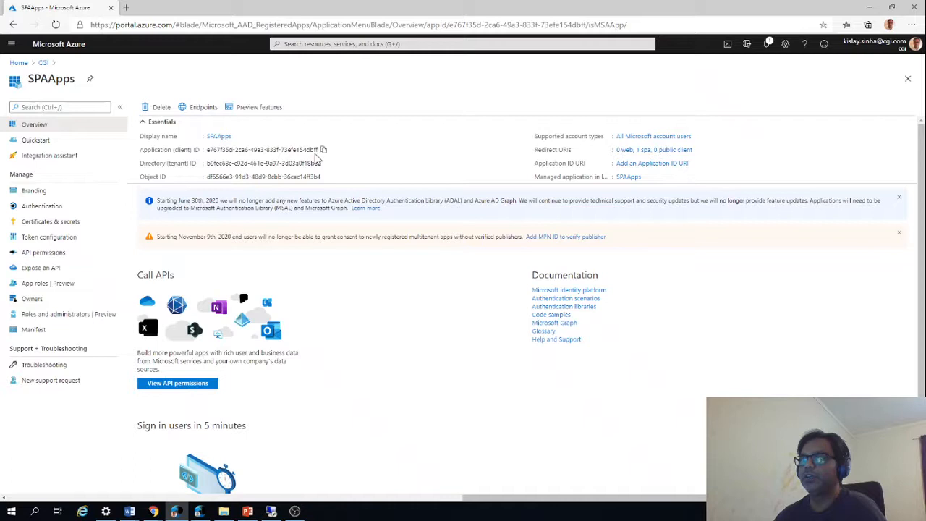
mouse_move(270, 512)
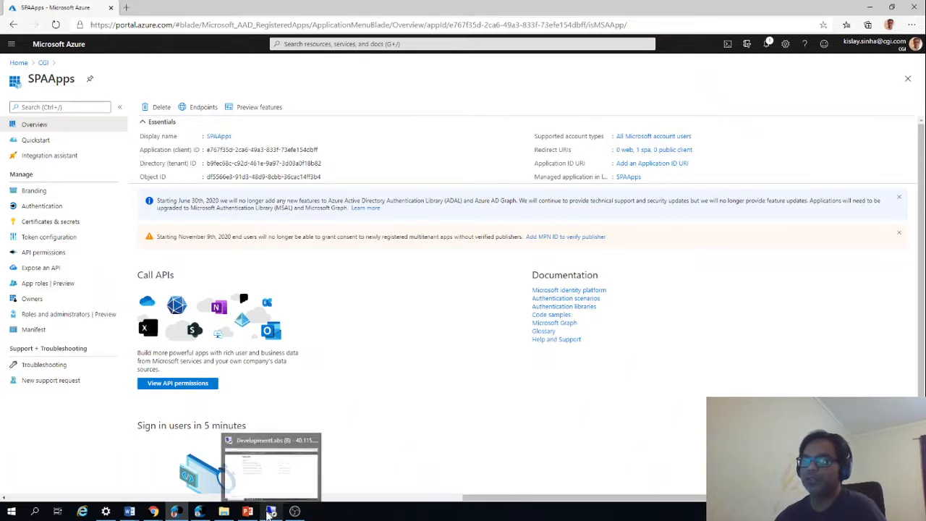
click(272, 466)
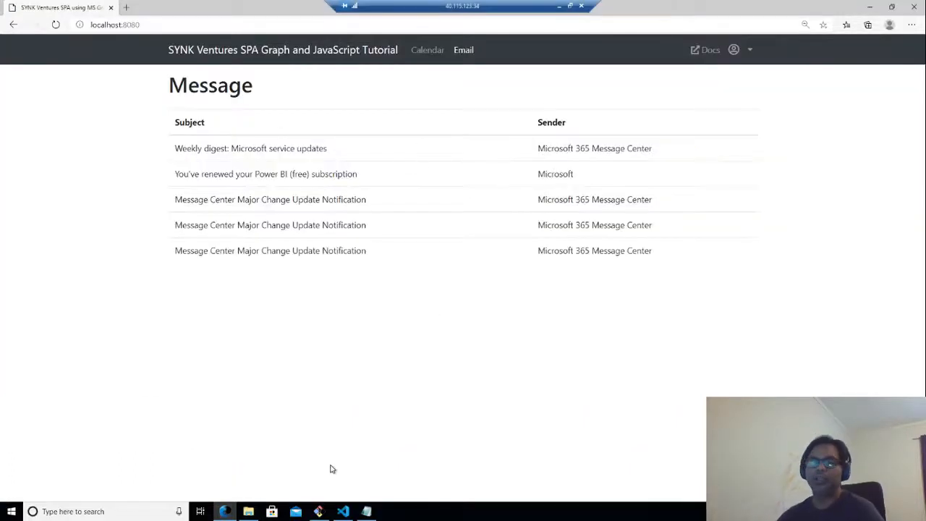
- Review index.html in VS Code from its head and navbar markup down to the config, ui, auth and graph script includes
click(343, 512)
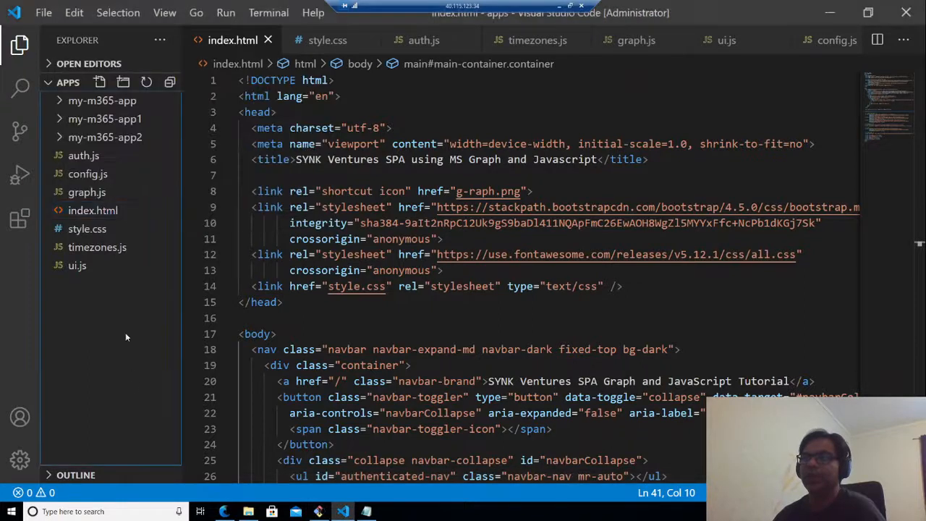
click(93, 209)
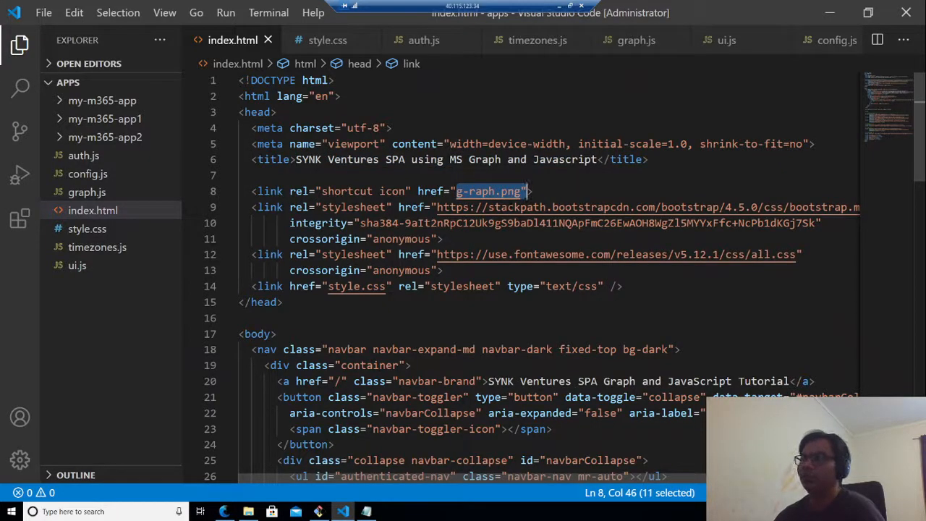
scroll(down, 3)
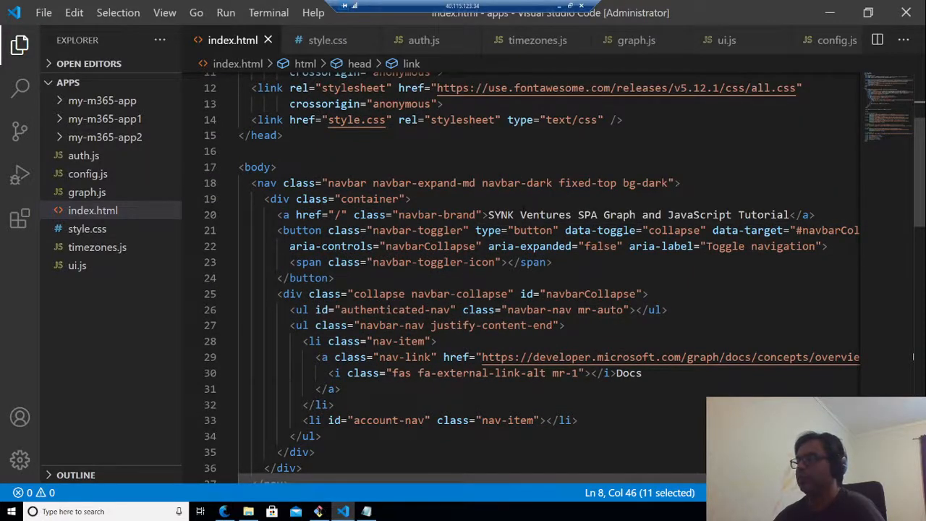
scroll(down, 3)
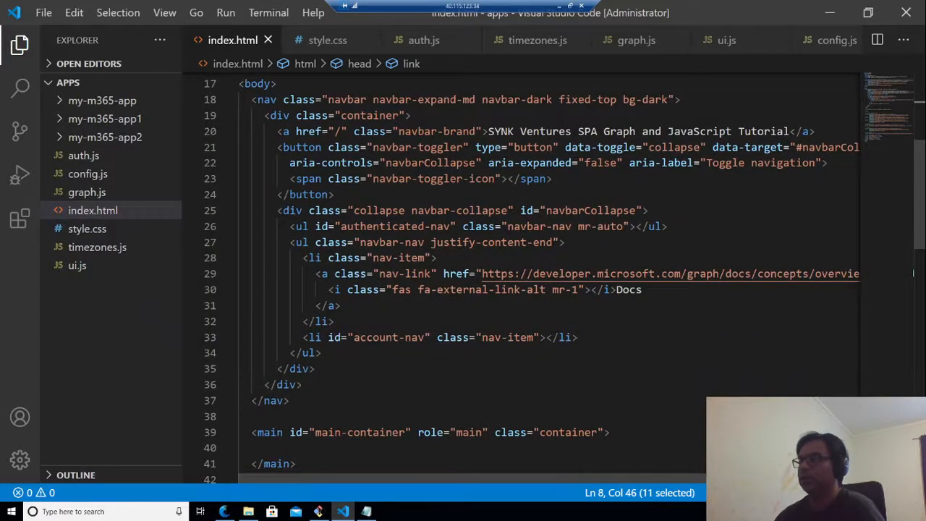
scroll(down, 3)
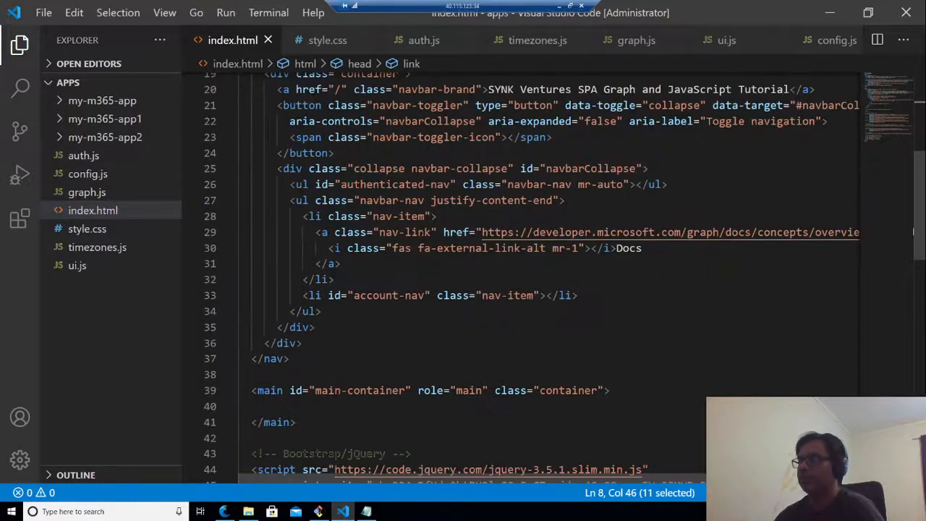
scroll(down, 3)
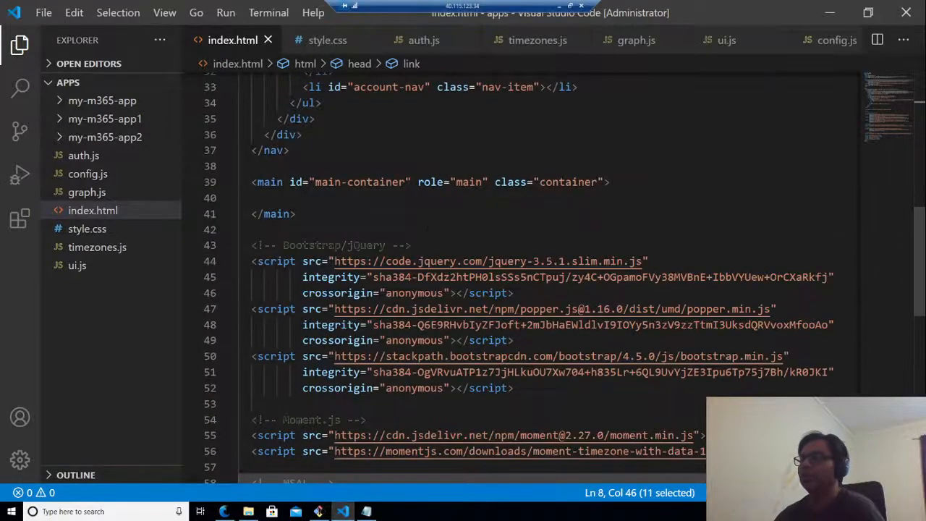
scroll(down, 3)
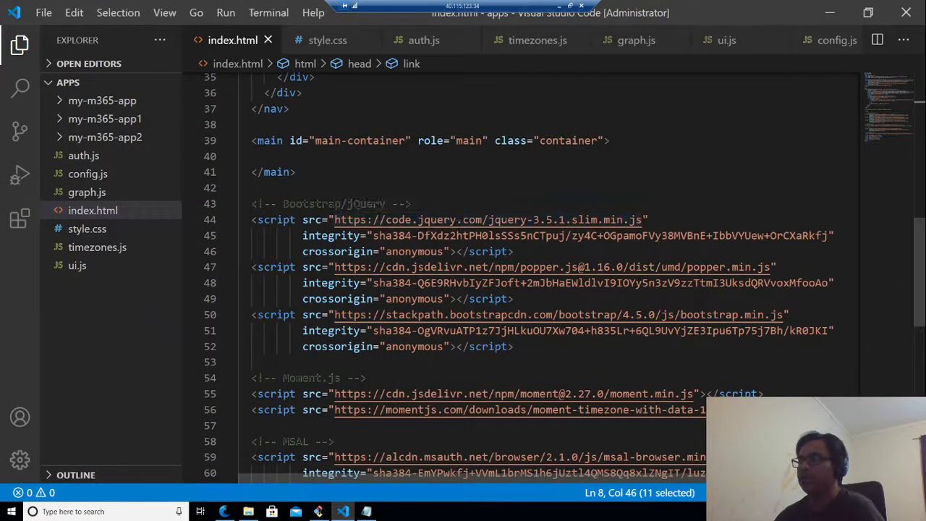
scroll(down, 3)
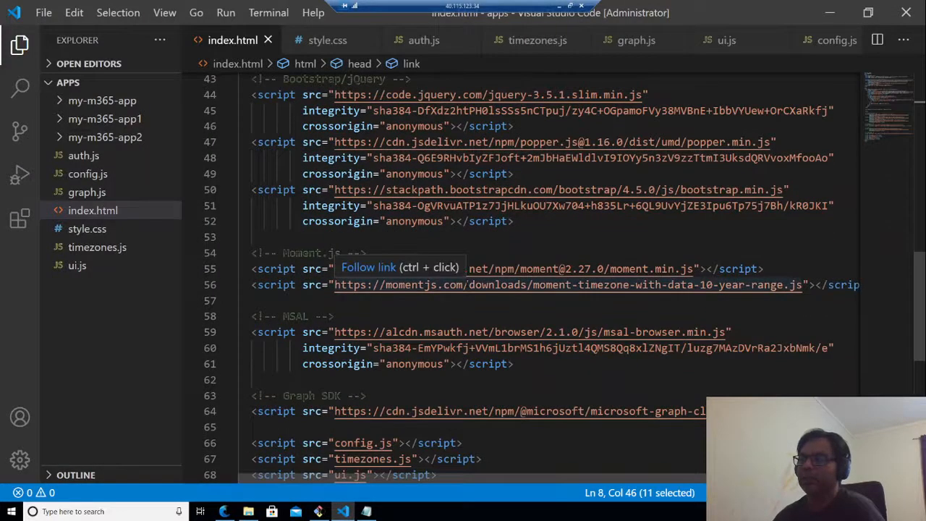
mouse_move(514, 310)
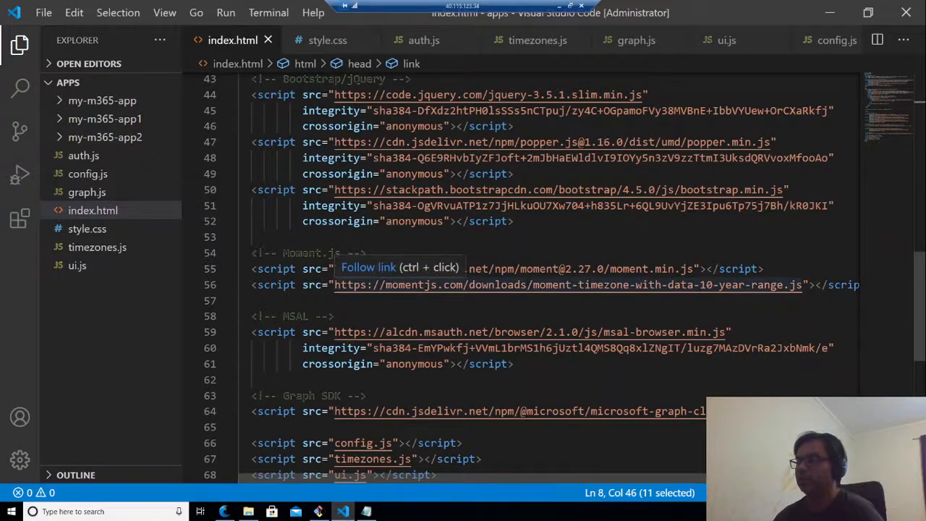
scroll(down, 3)
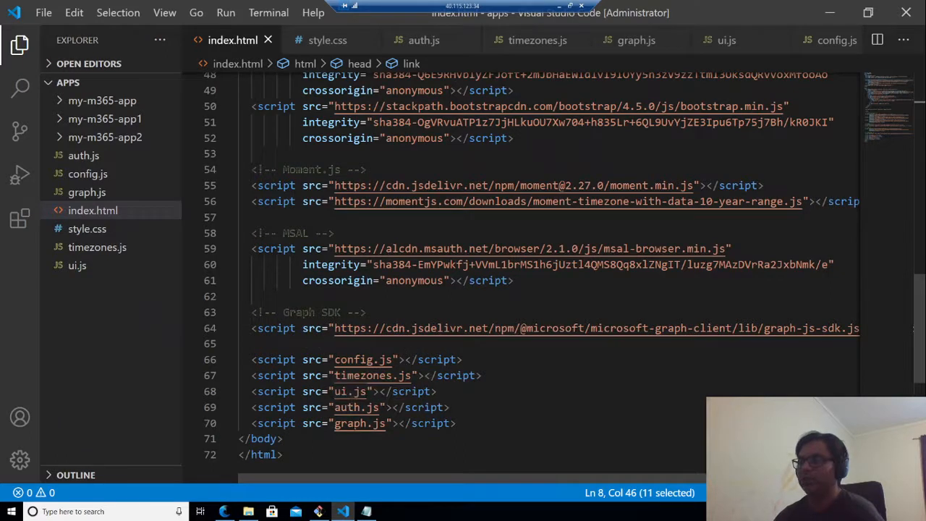
mouse_move(356, 406)
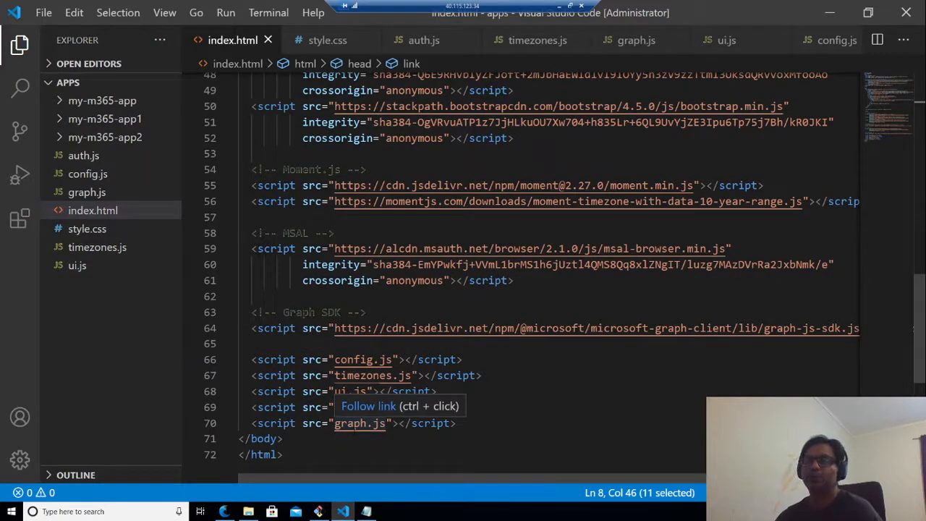
mouse_move(206, 230)
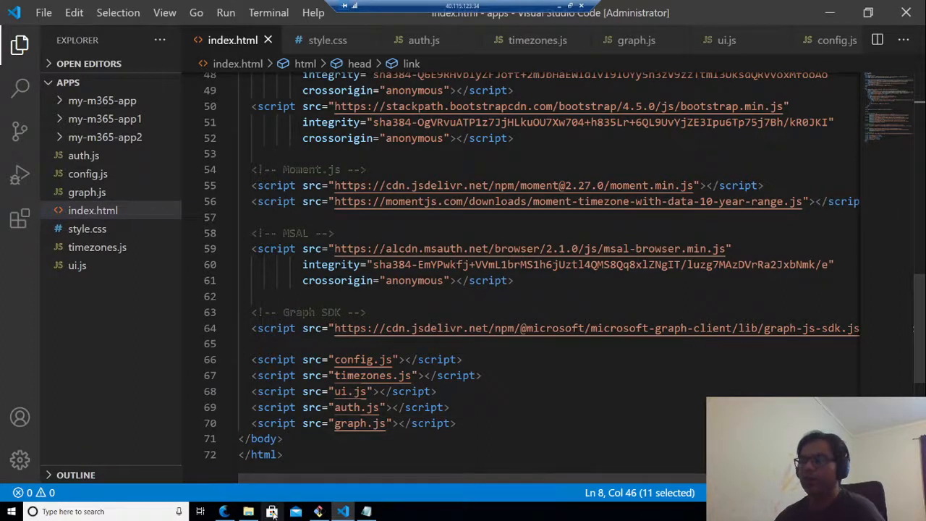
- Show the signed-in account and highlight the home page's Welcome greeting and user name in Edge, then return to the editor
click(226, 512)
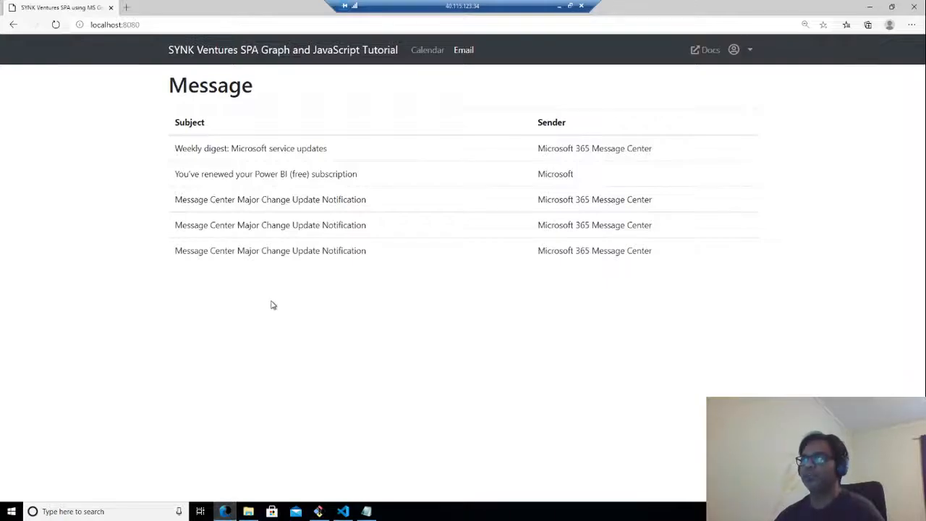
click(734, 49)
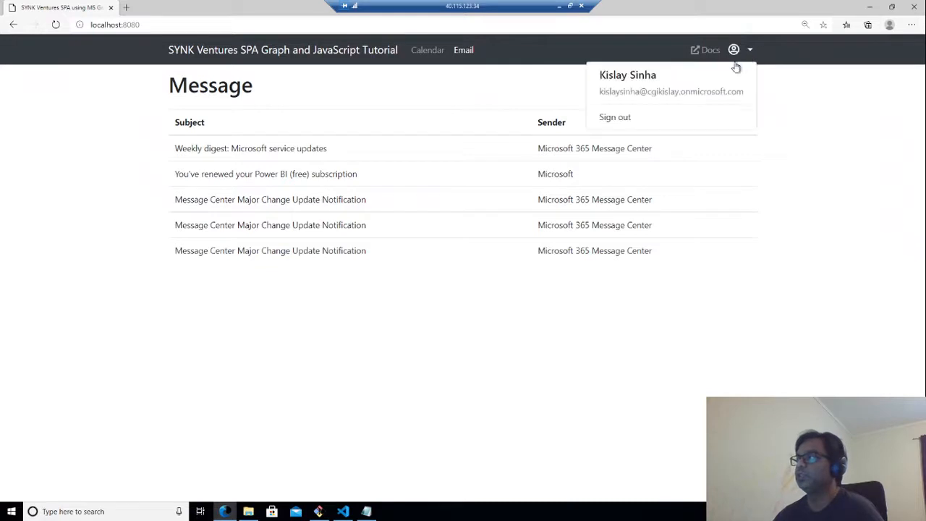
click(819, 99)
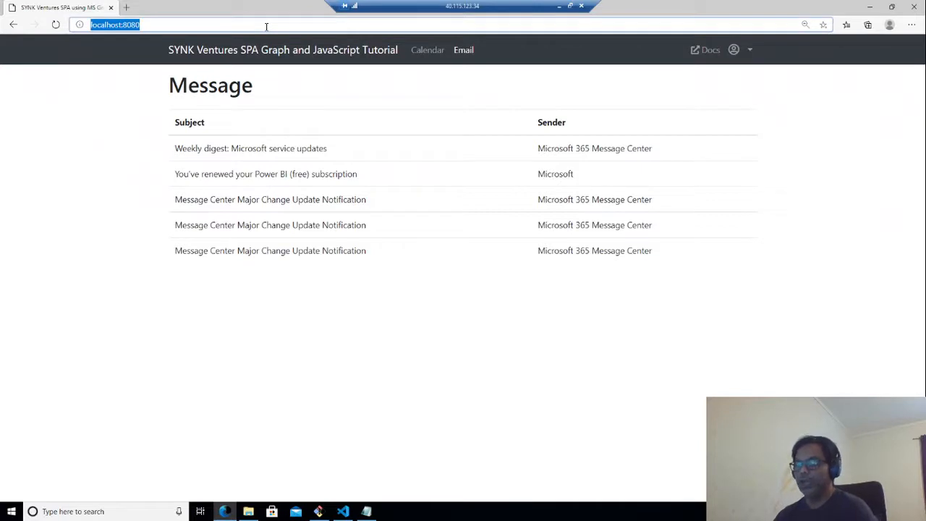
mouse_move(212, 66)
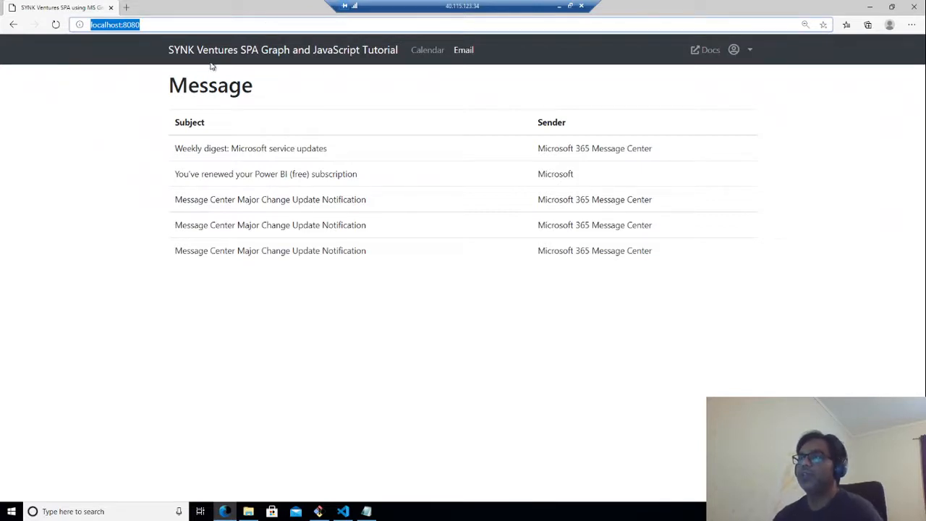
click(282, 49)
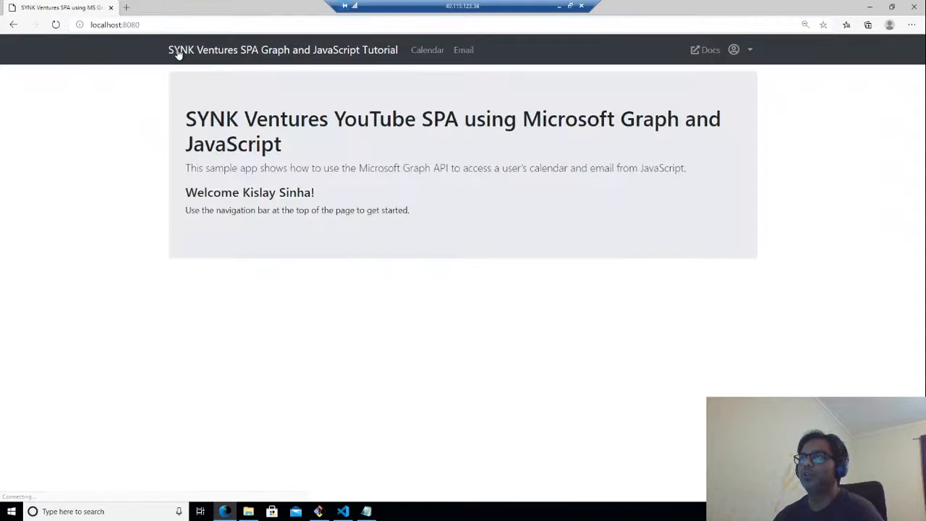
drag(185, 119, 282, 144)
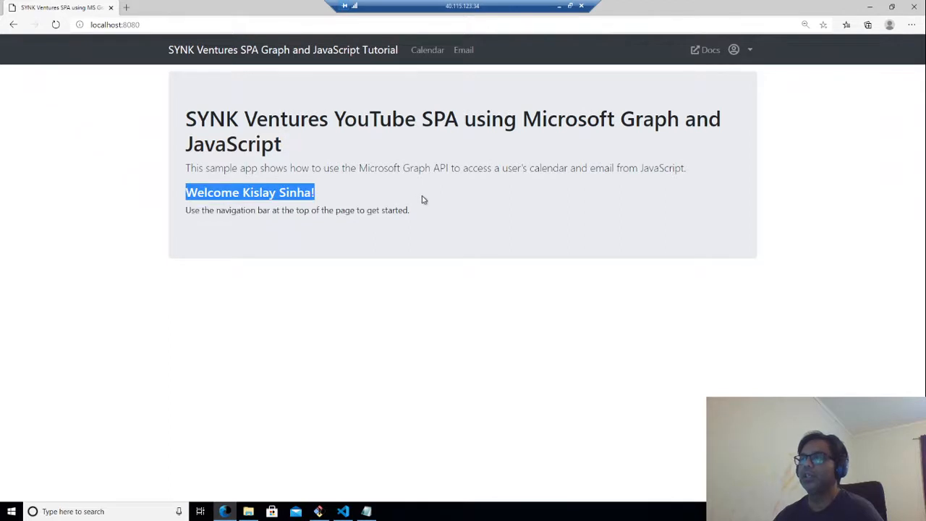
mouse_move(342, 202)
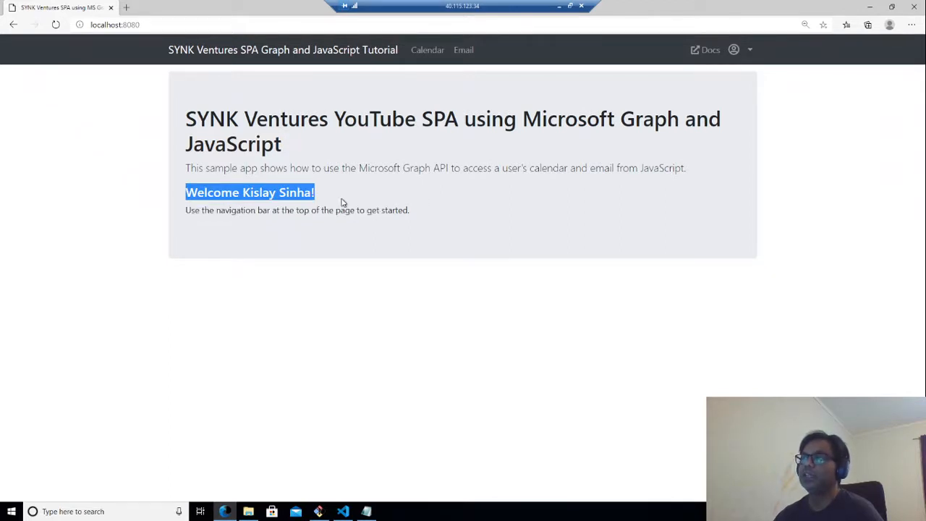
double_click(259, 191)
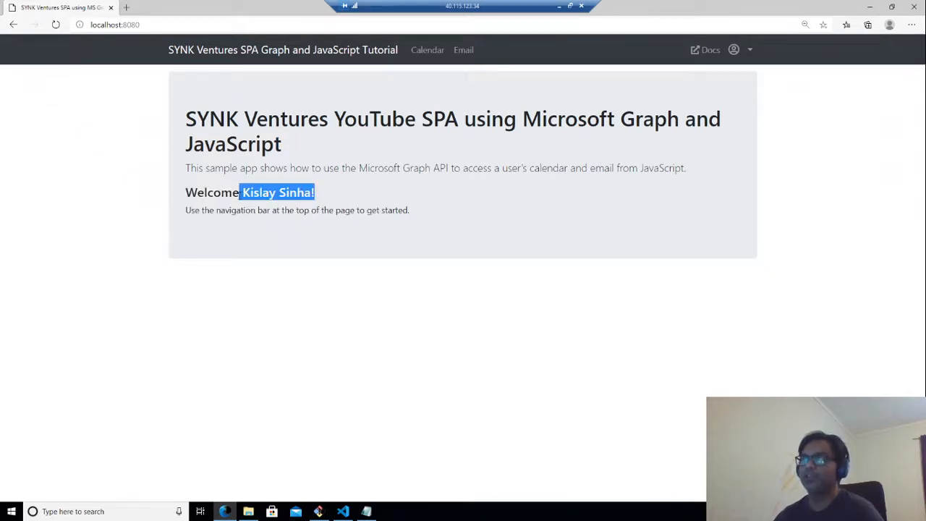
mouse_move(393, 226)
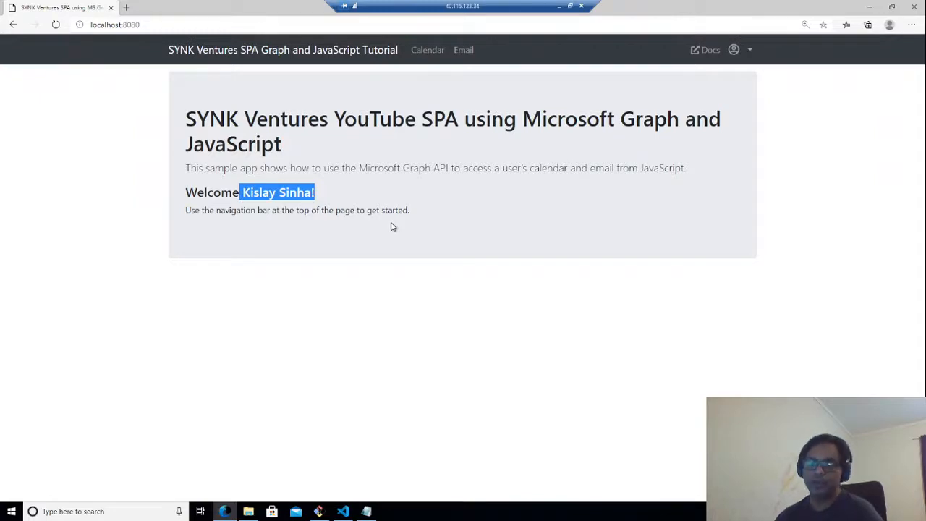
click(341, 512)
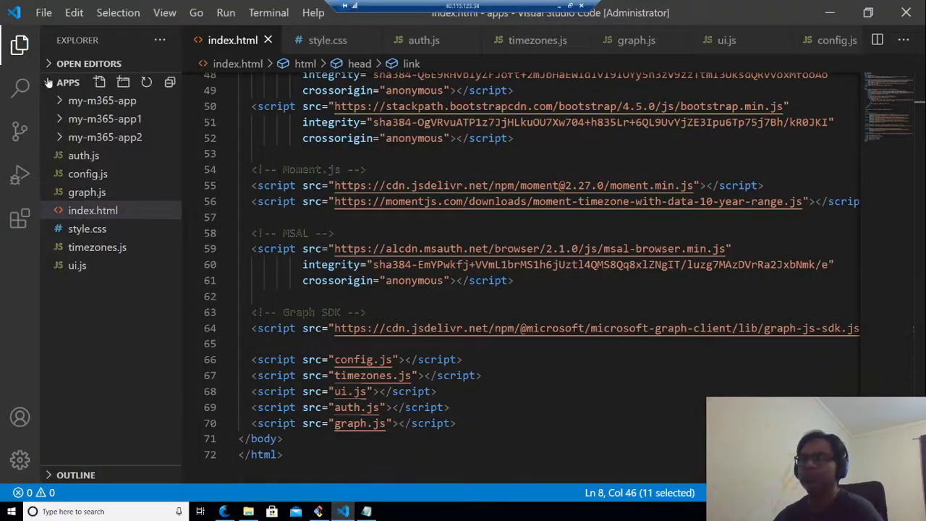
- Review auth.js's signIn function, the home-view line and the updatePage call after sign-in
click(84, 155)
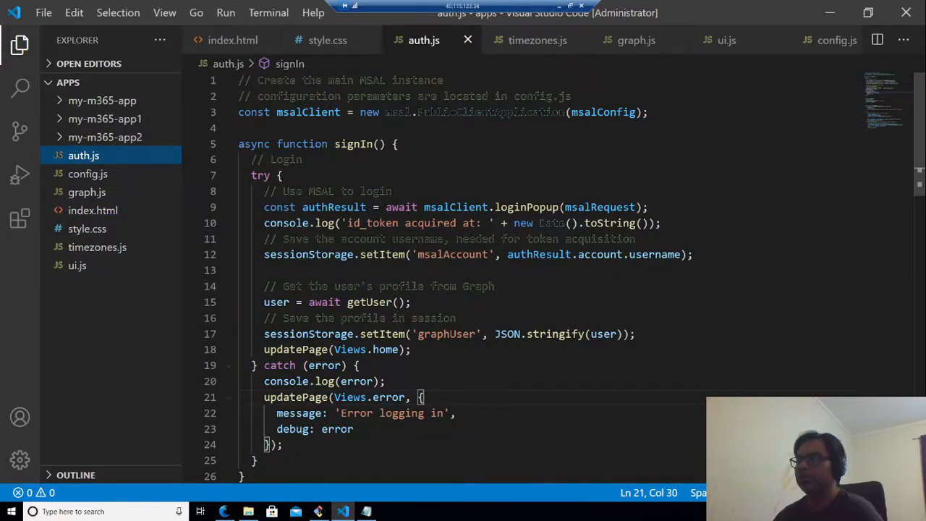
double_click(602, 113)
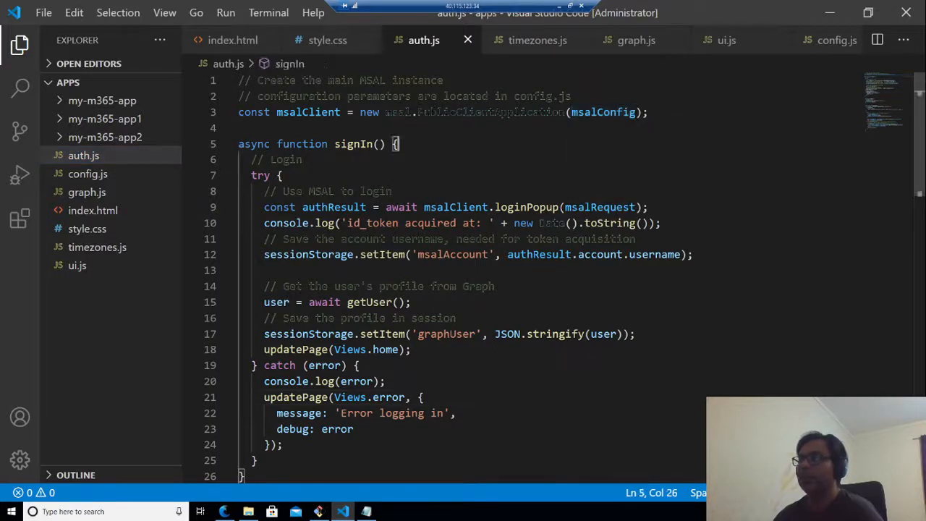
scroll(down, 3)
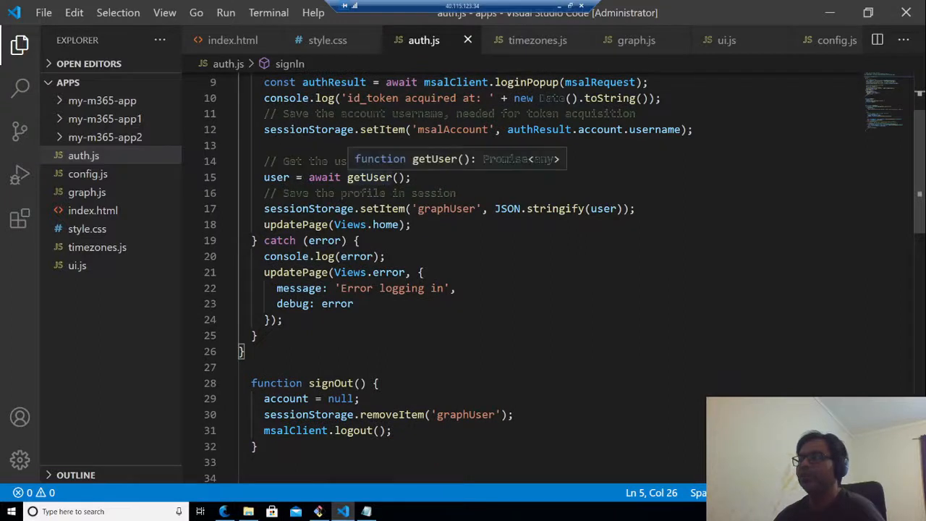
double_click(369, 176)
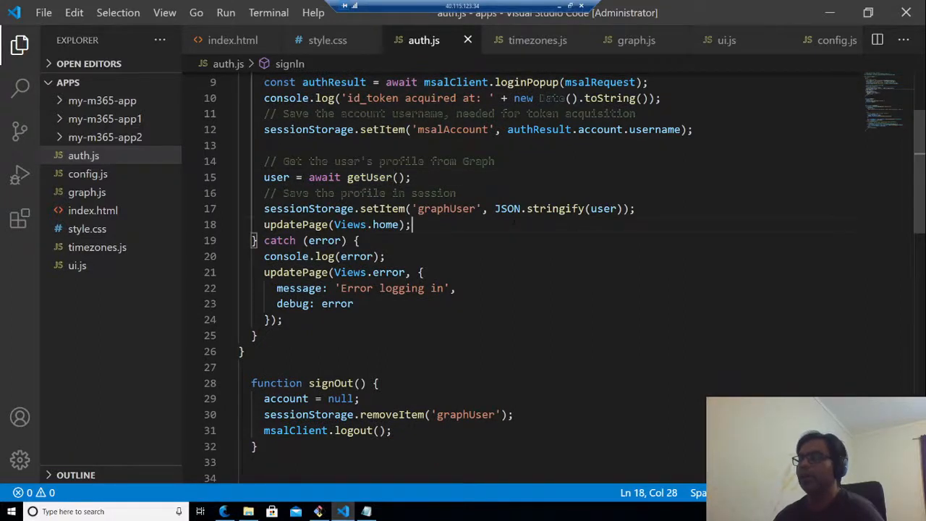
scroll(down, 3)
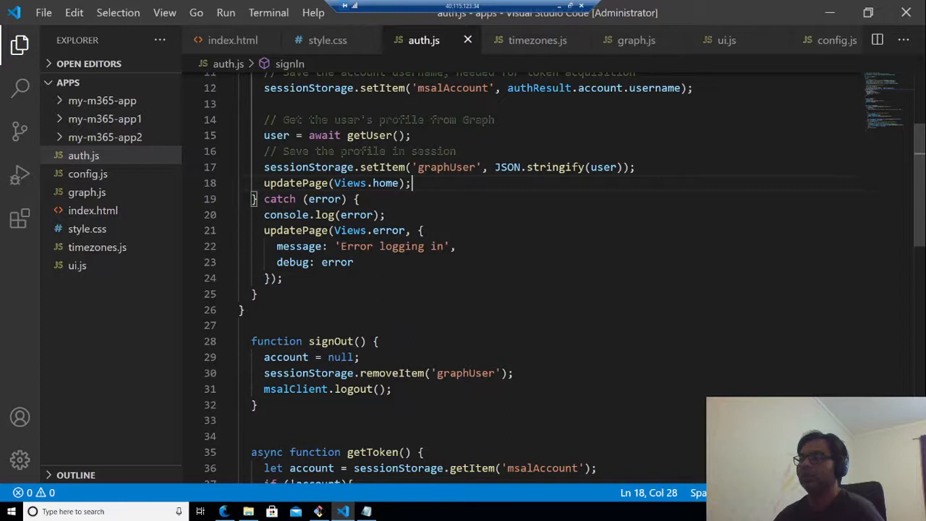
double_click(295, 182)
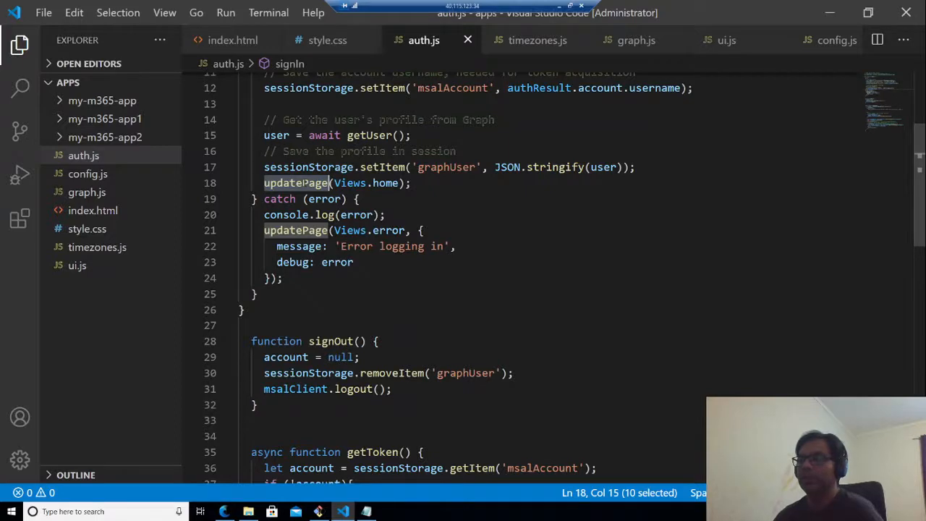
- Scroll through the signOut and getToken functions in auth.js
scroll(down, 3)
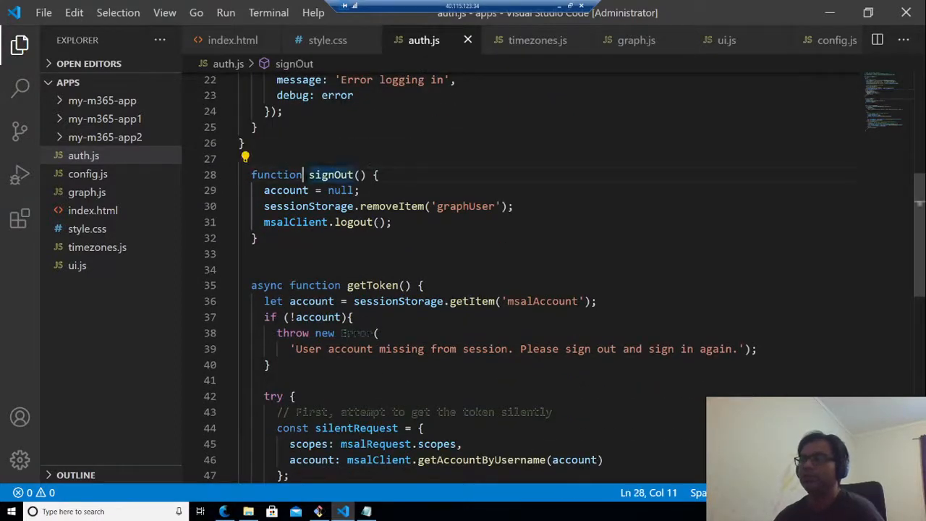
scroll(down, 3)
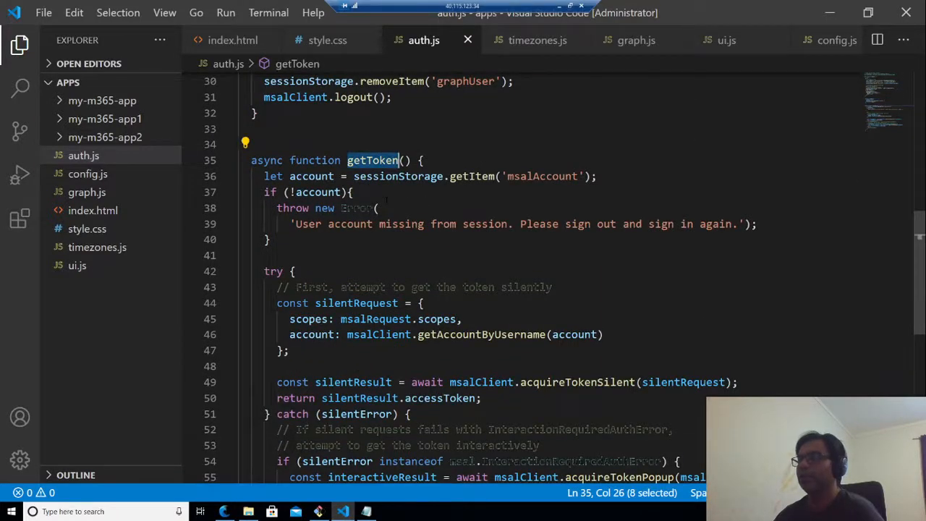
scroll(down, 3)
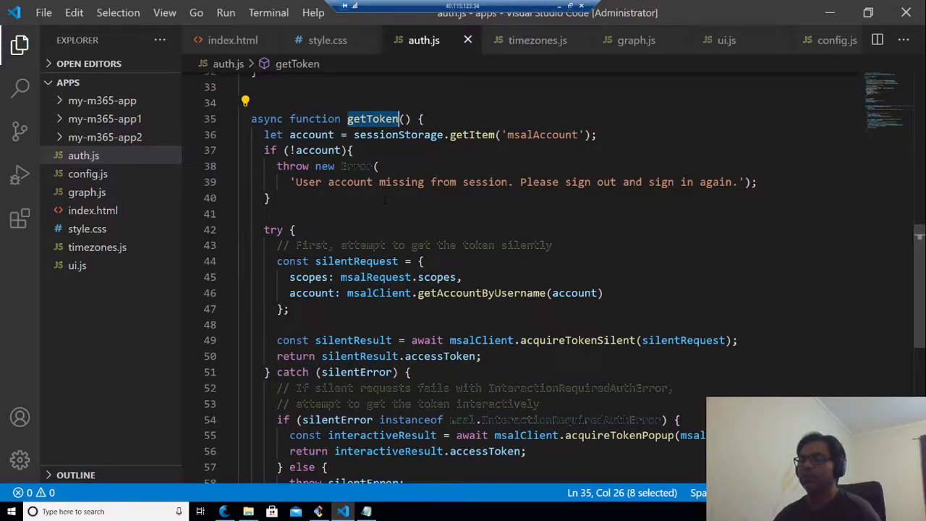
scroll(down, 3)
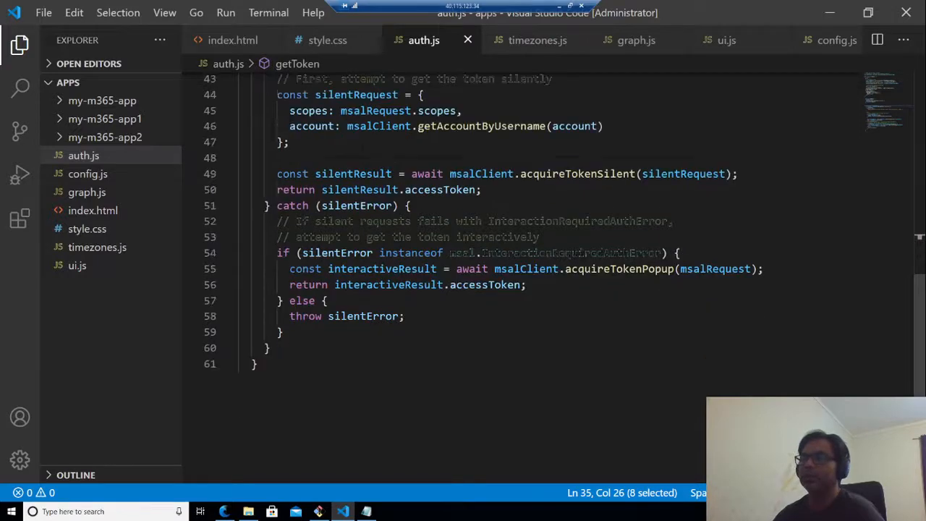
scroll(up, 3)
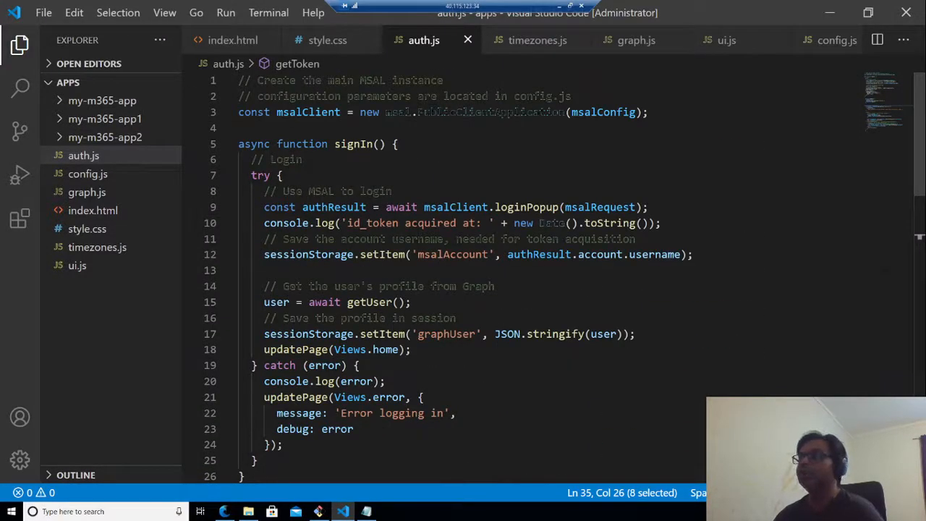
scroll(down, 3)
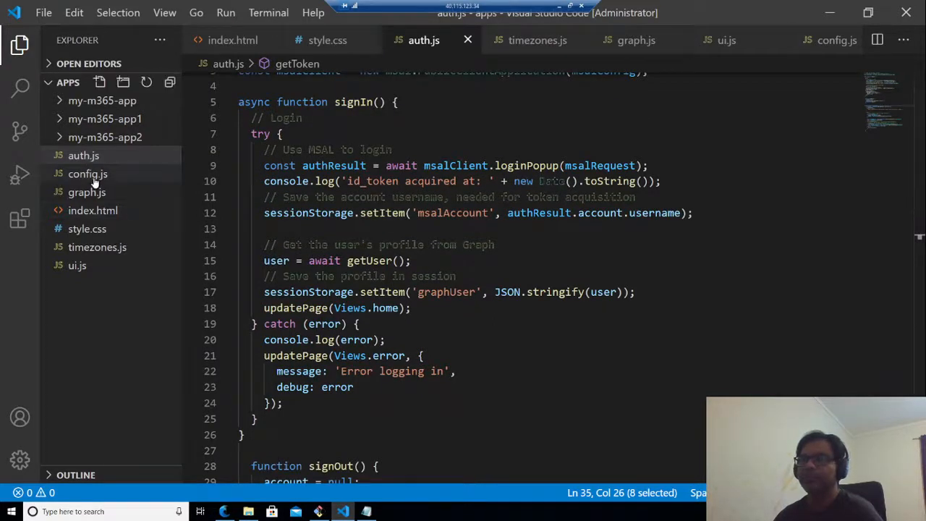
- Review config.js's client ID, localhost redirect URI and the scopes array from user.read through Mail.Read
click(86, 174)
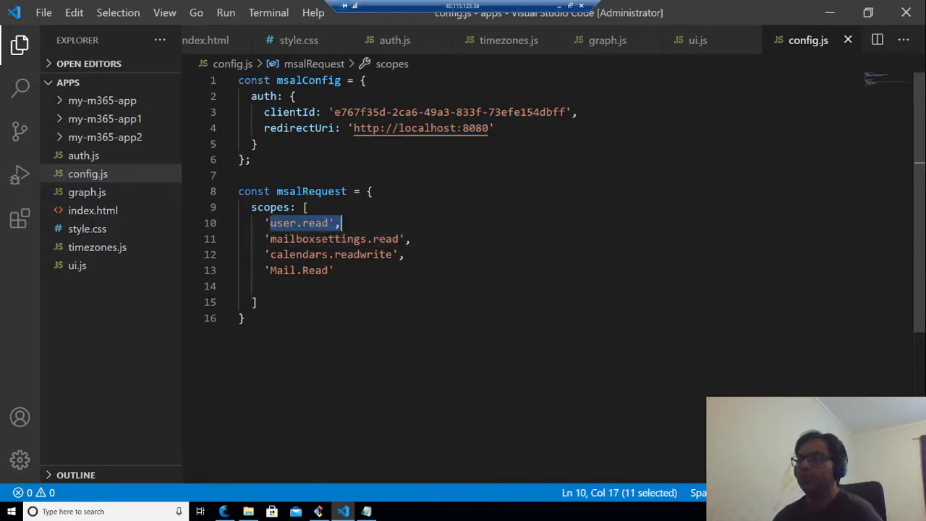
click(287, 254)
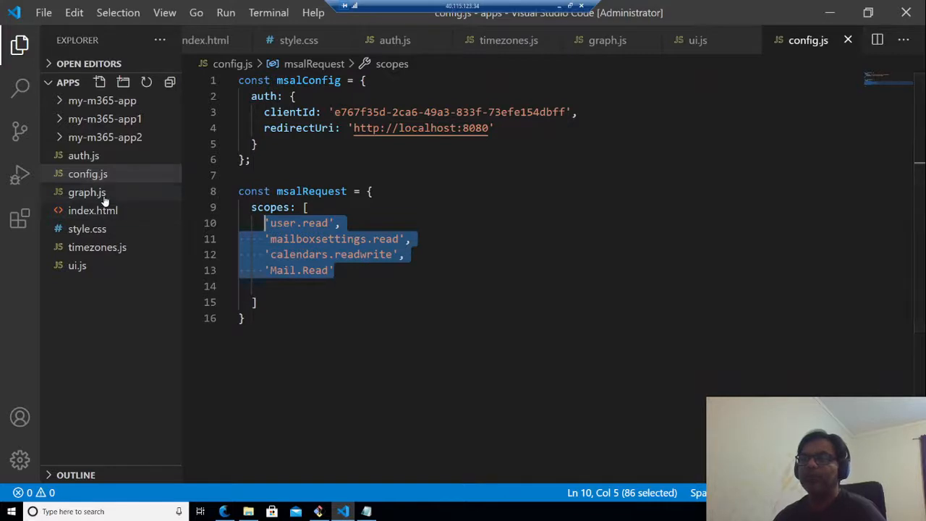
- Review graph.js's graphClient setup and highlight the user profile fields requested in getUser's select list
click(87, 191)
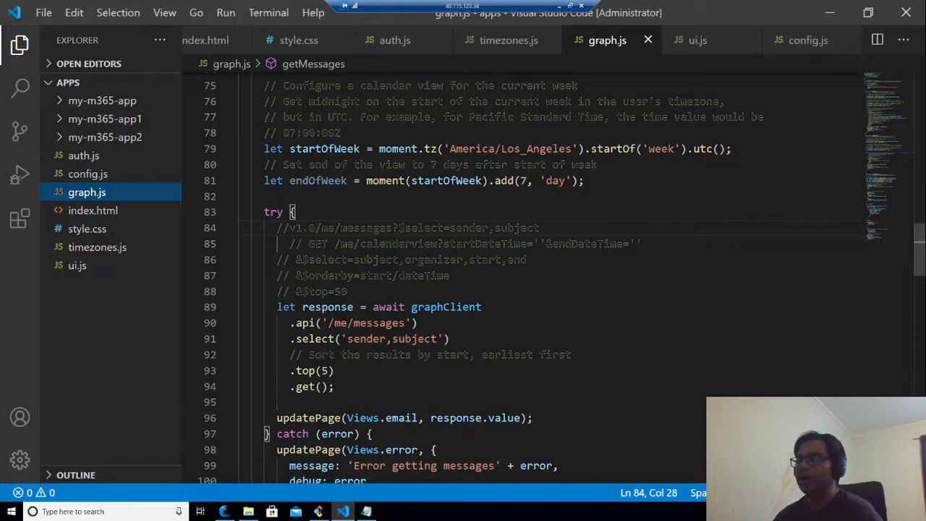
scroll(up, 3)
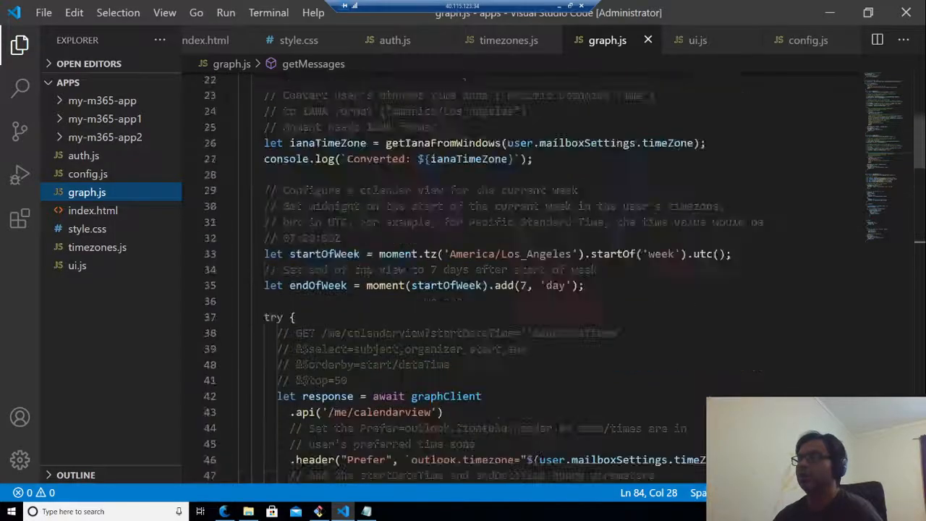
scroll(up, 3)
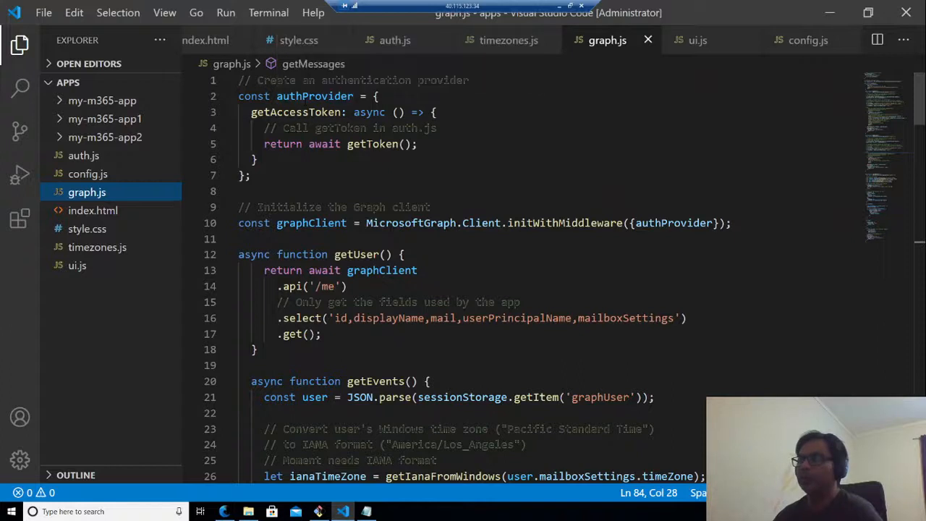
scroll(down, 3)
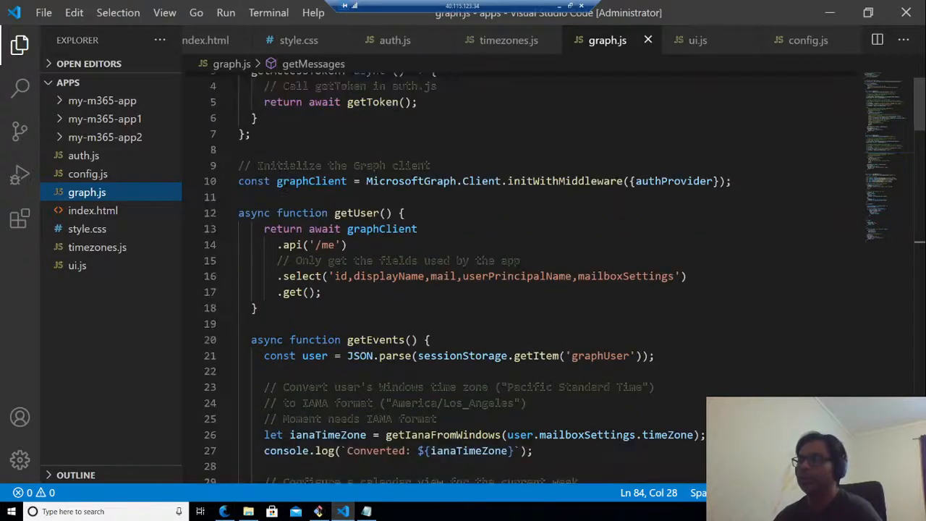
double_click(311, 180)
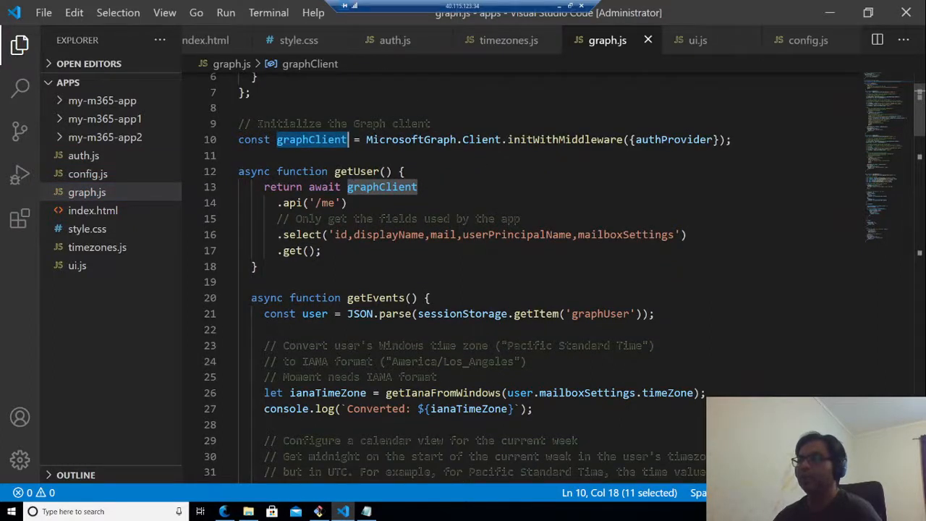
click(361, 234)
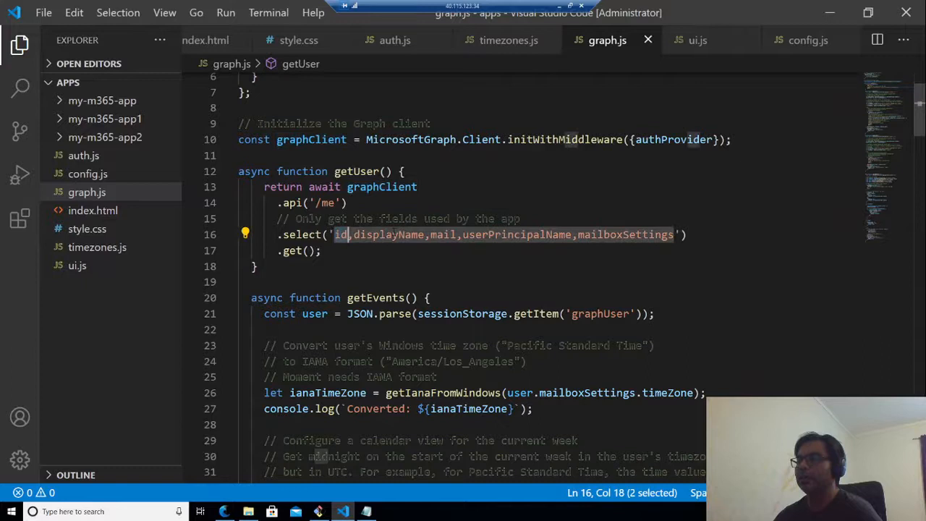
drag(353, 234, 423, 234)
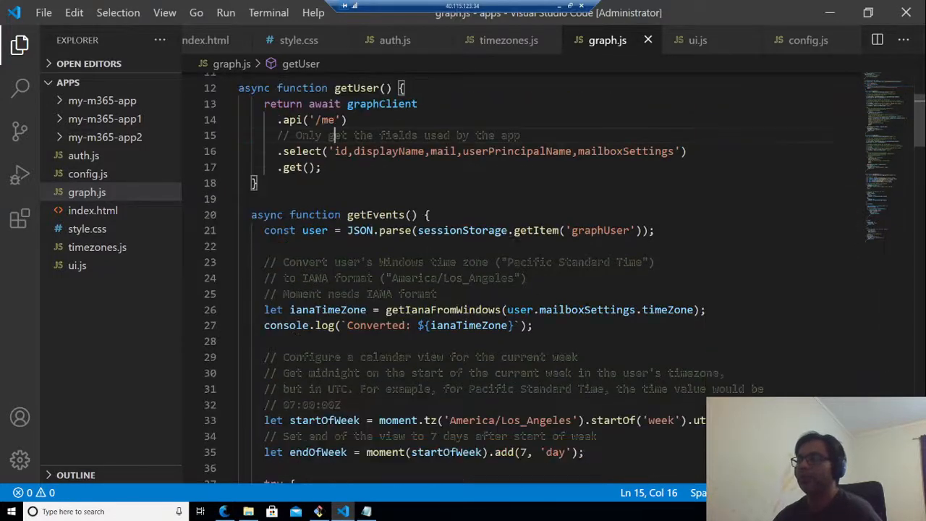
- Scroll into the start of getEvents and return to the editor view
scroll(down, 3)
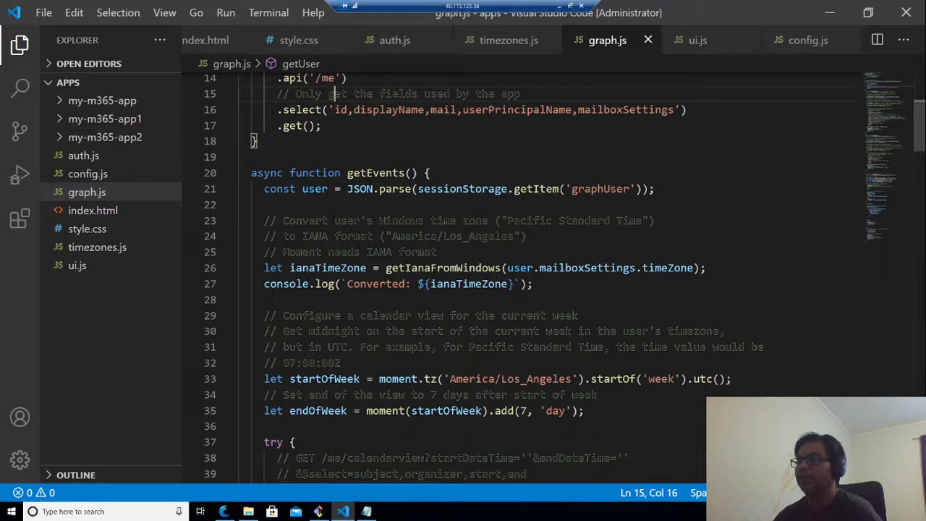
scroll(down, 3)
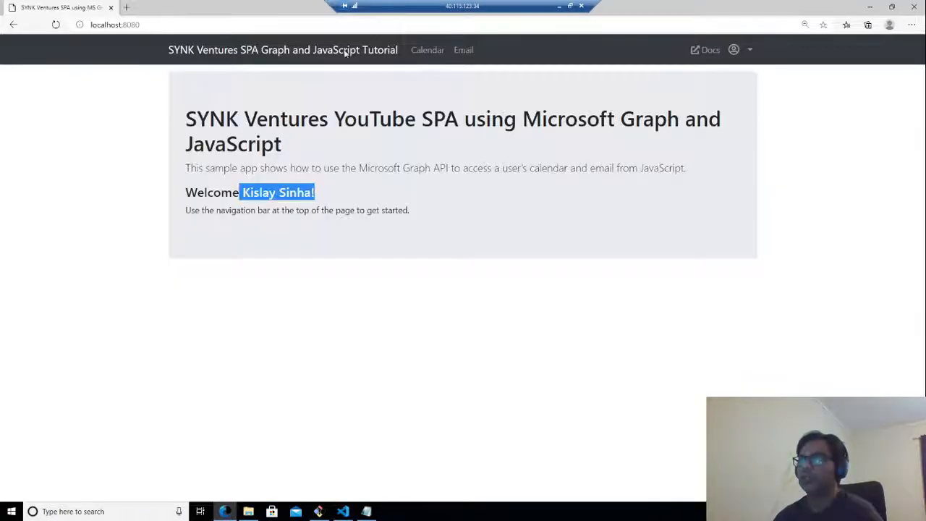
click(426, 49)
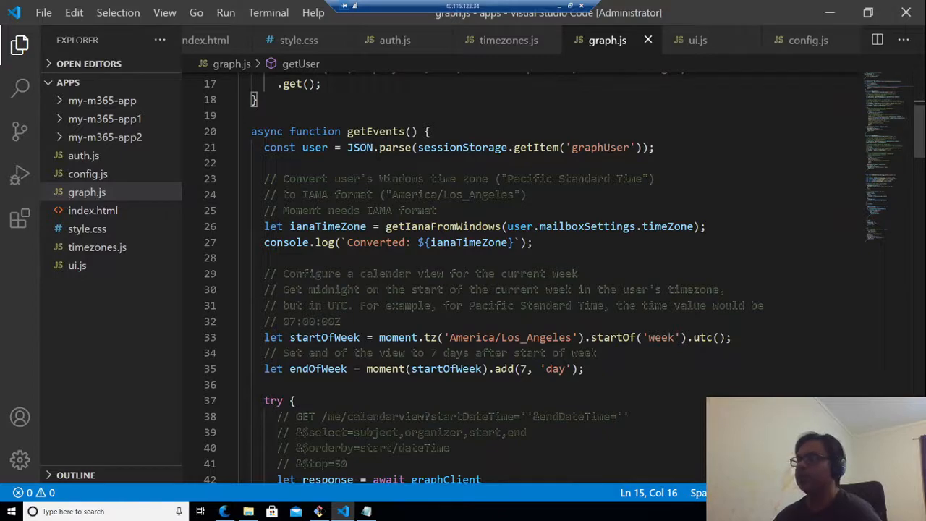
- Review getEvents' calendarview query in graph.js, highlighting startDateTime and the top(50) event limit
scroll(down, 3)
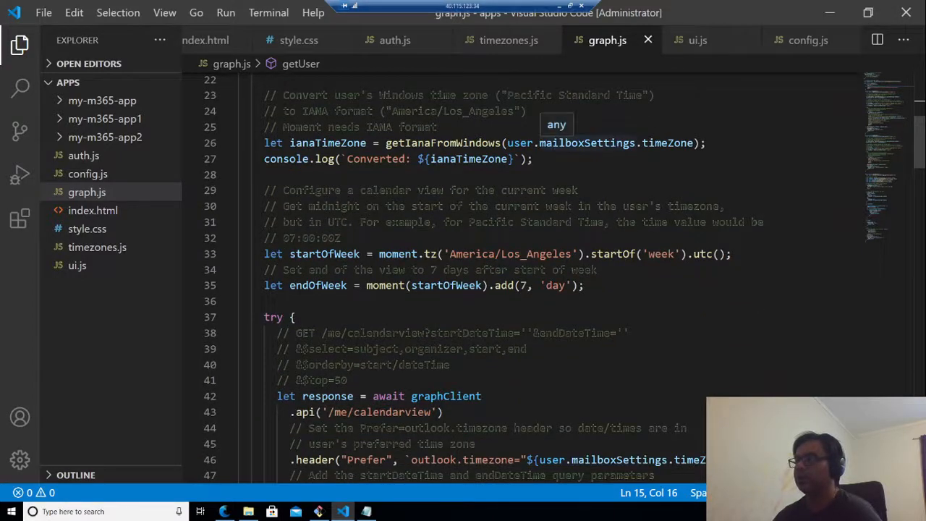
scroll(down, 3)
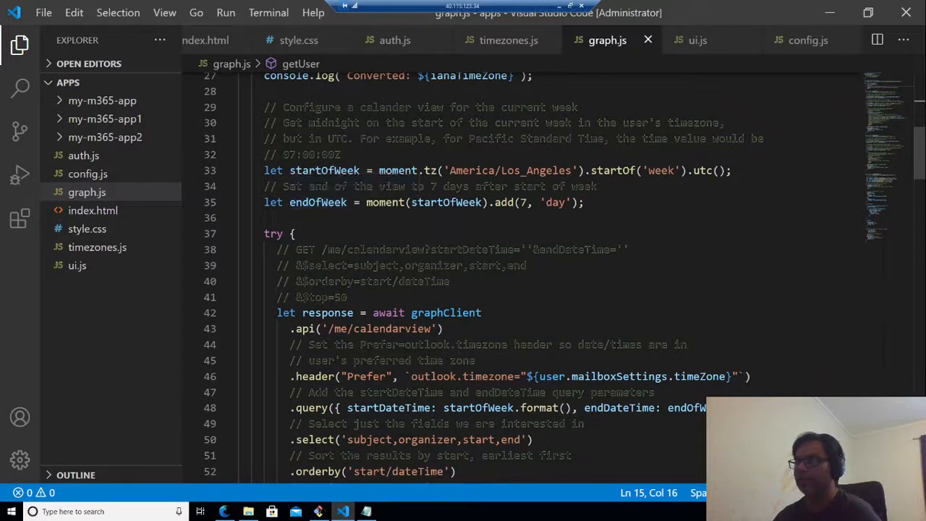
mouse_move(512, 185)
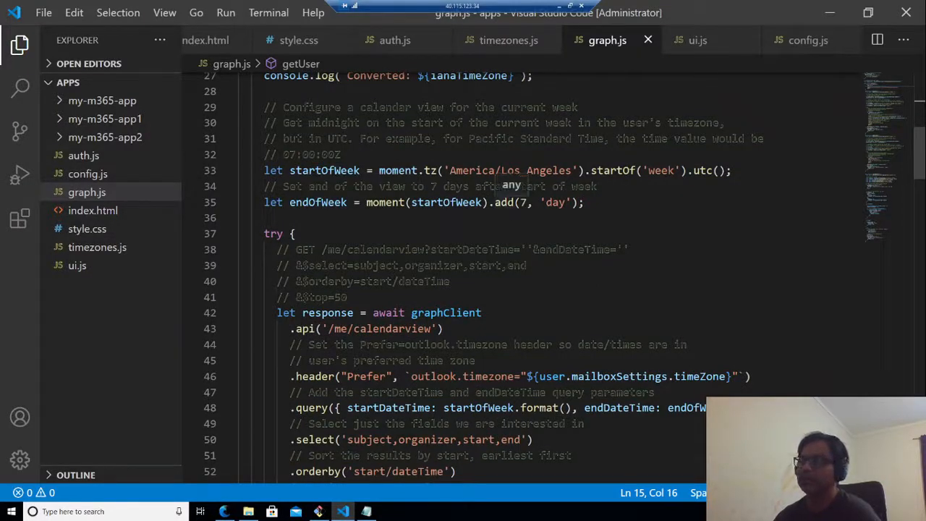
scroll(down, 3)
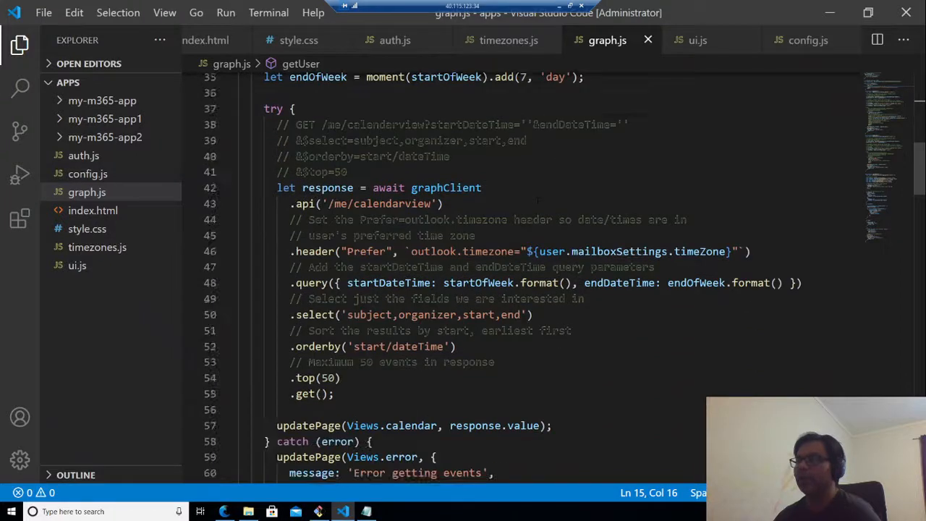
scroll(up, 3)
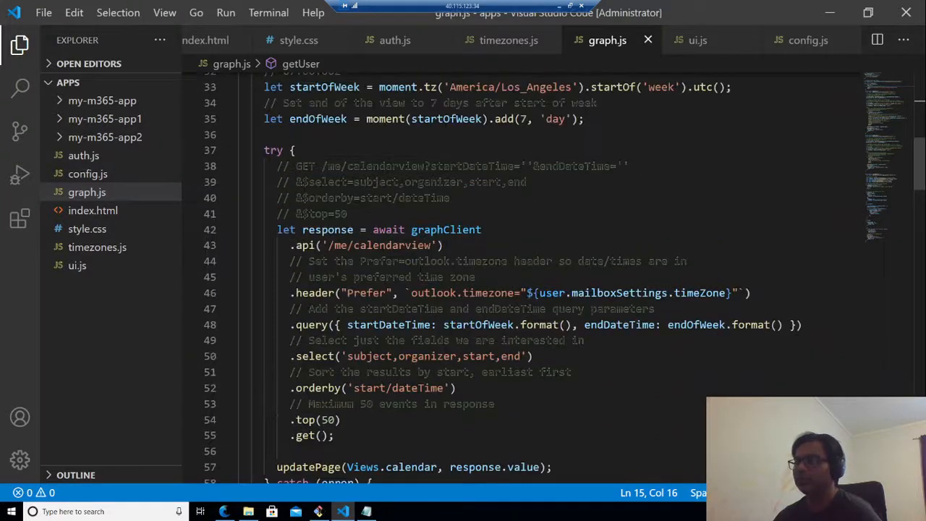
drag(278, 229, 443, 245)
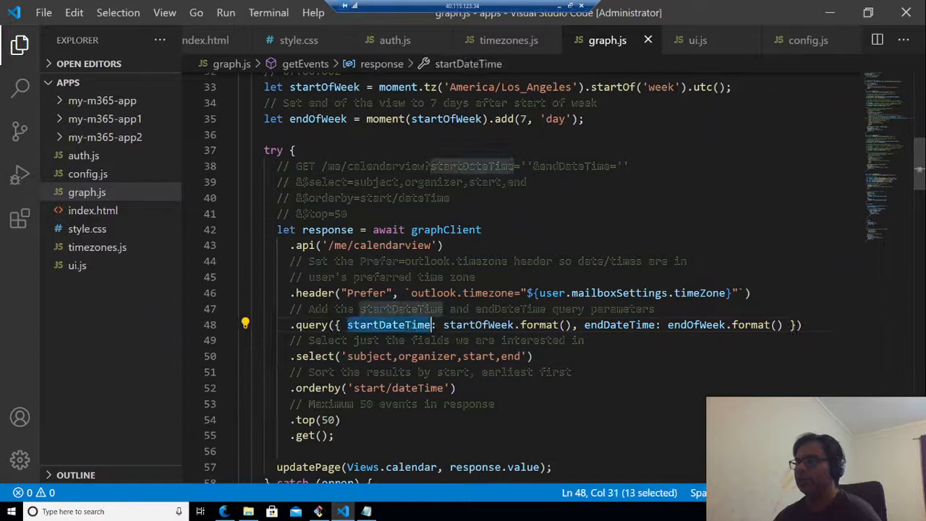
click(326, 419)
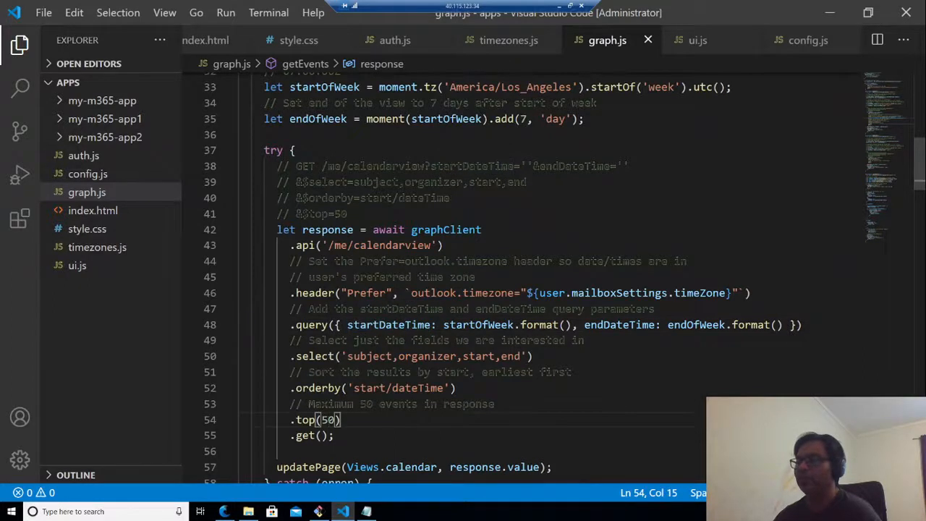
- Highlight the updatePage call with calendar results, then show the app's Calendar page of six events
scroll(down, 3)
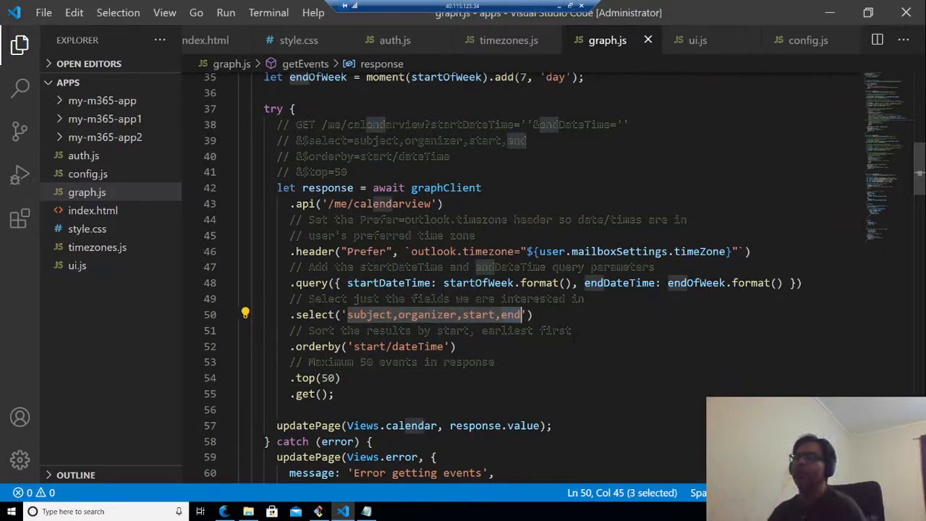
scroll(down, 3)
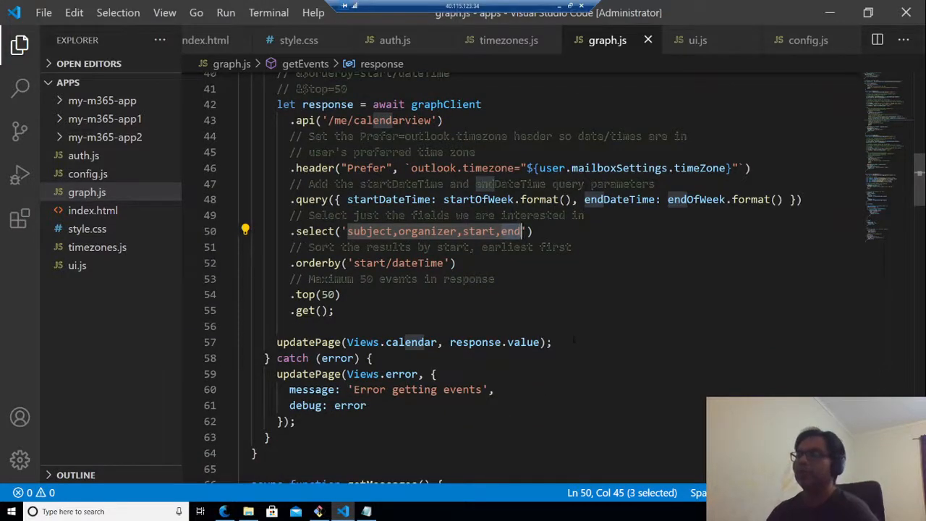
scroll(up, 3)
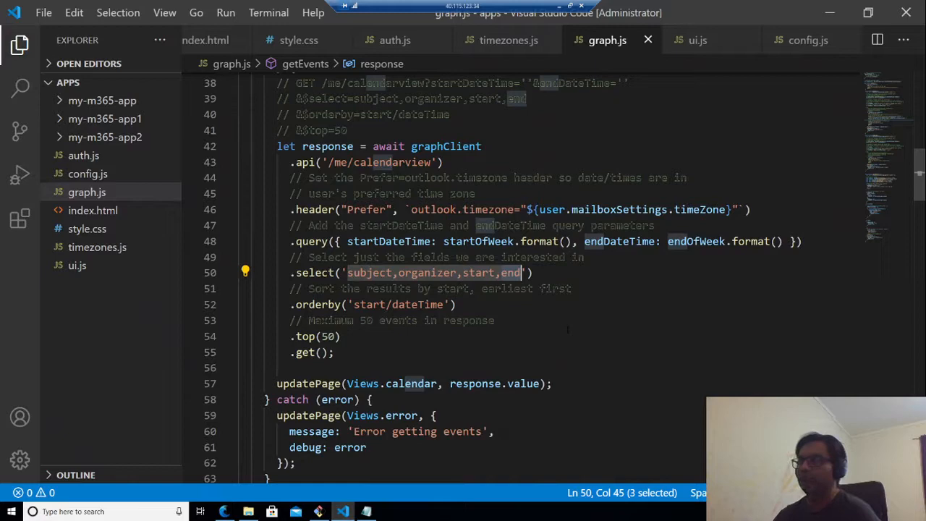
scroll(down, 3)
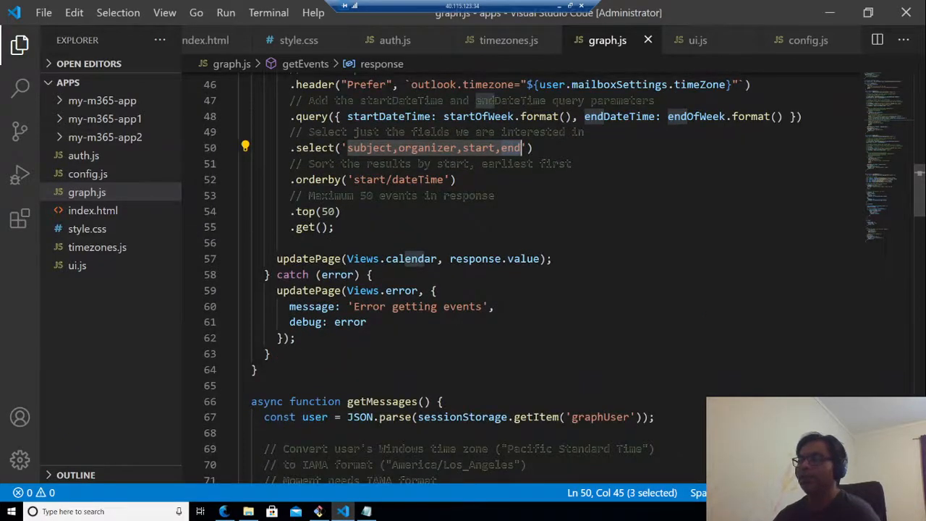
double_click(309, 257)
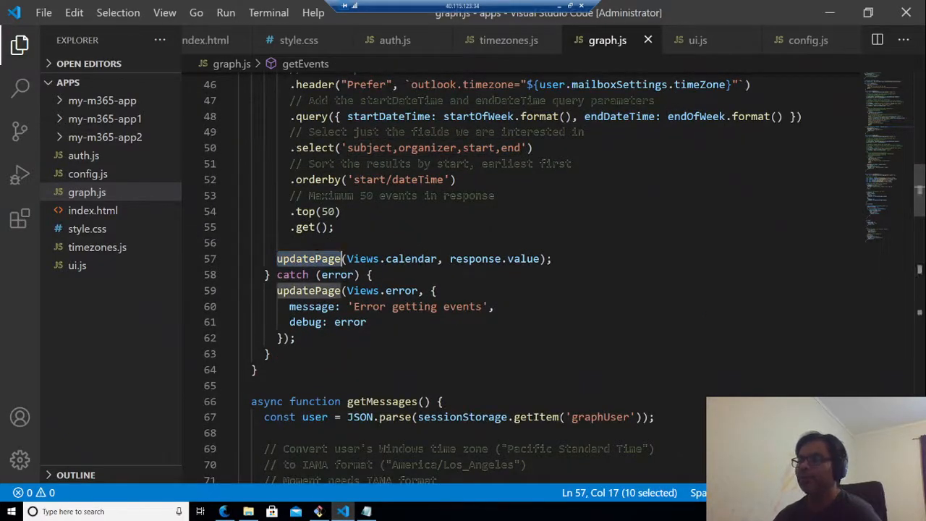
mouse_move(410, 257)
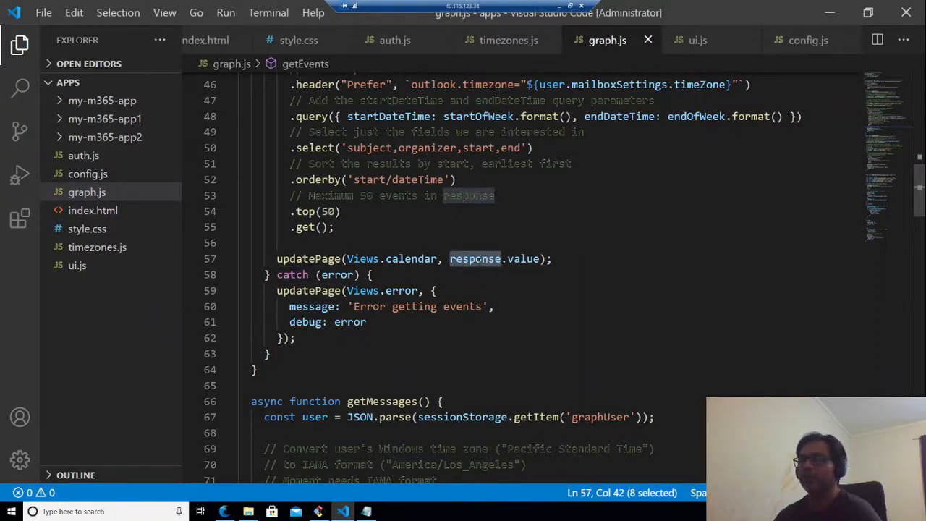
mouse_move(349, 258)
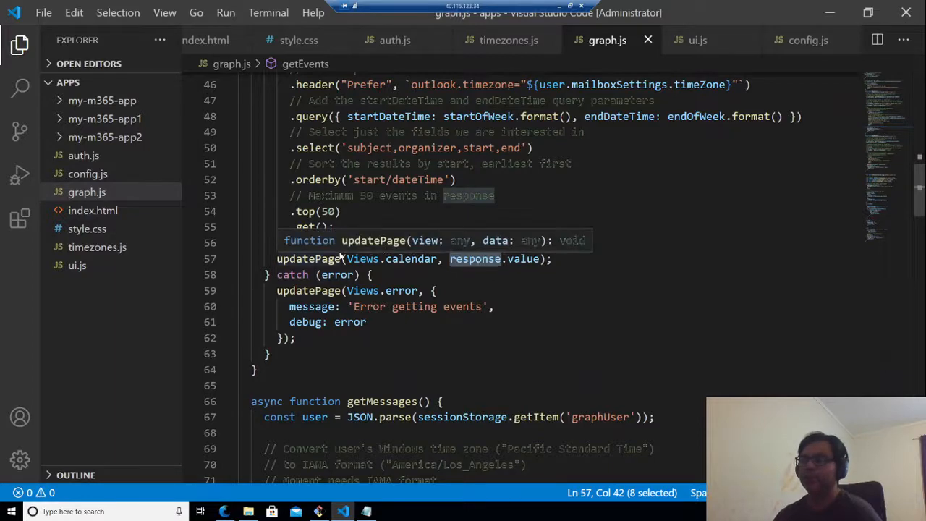
scroll(down, 3)
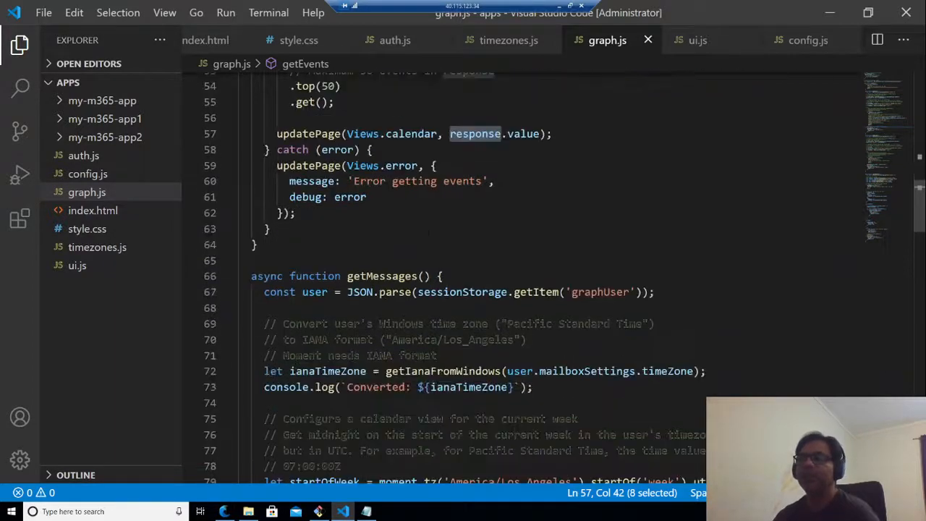
click(225, 512)
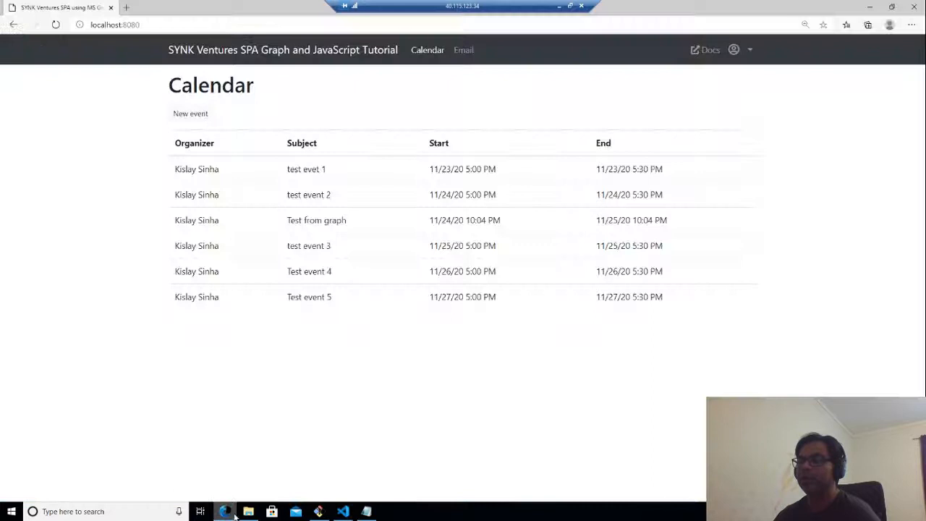
- Show the app's Email page, then review getMessages in graph.js, highlighting the time zone conversion lines
click(463, 49)
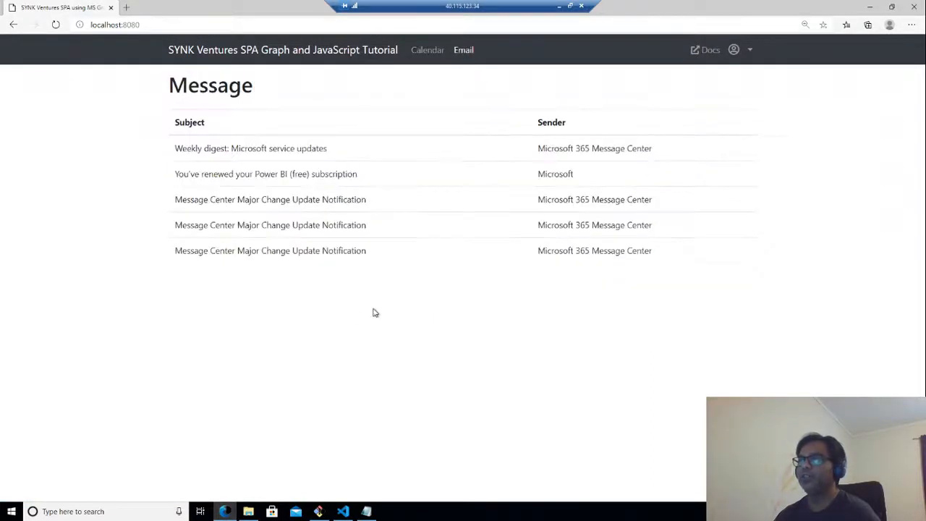
mouse_move(346, 510)
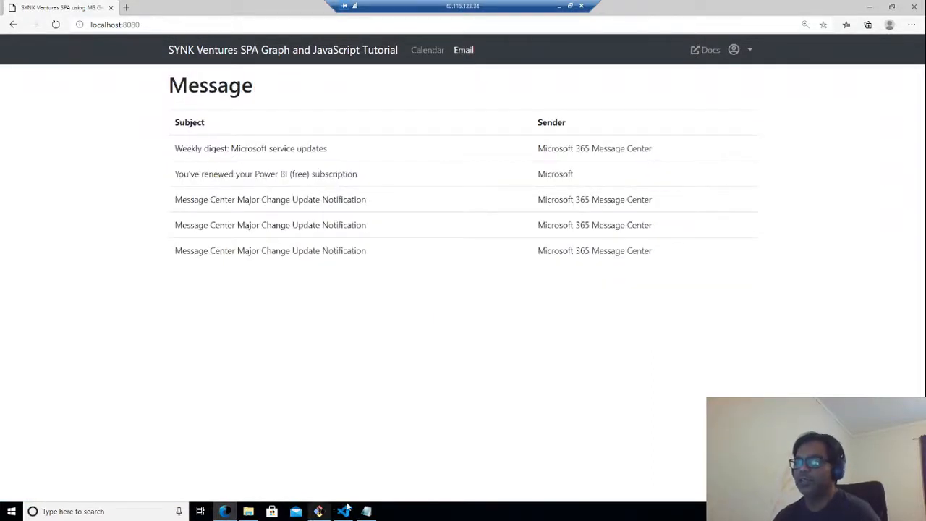
click(341, 512)
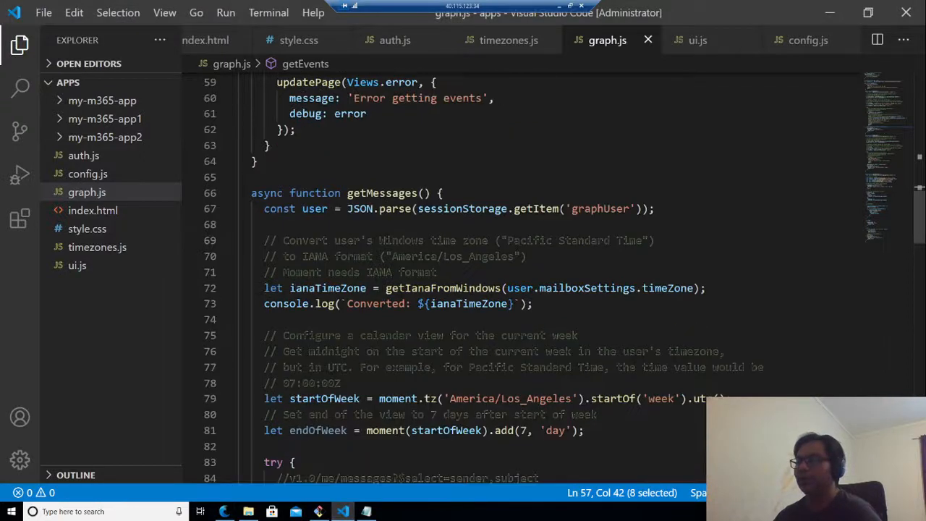
scroll(down, 3)
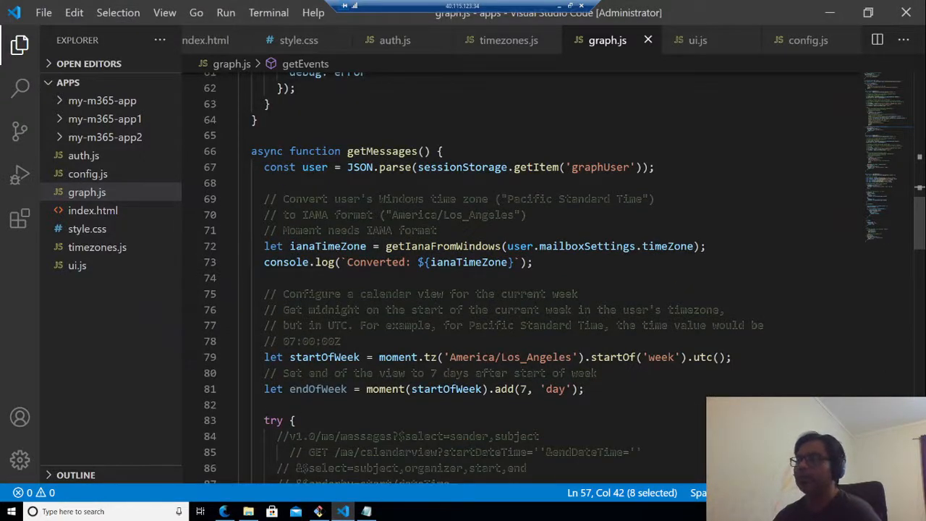
scroll(down, 3)
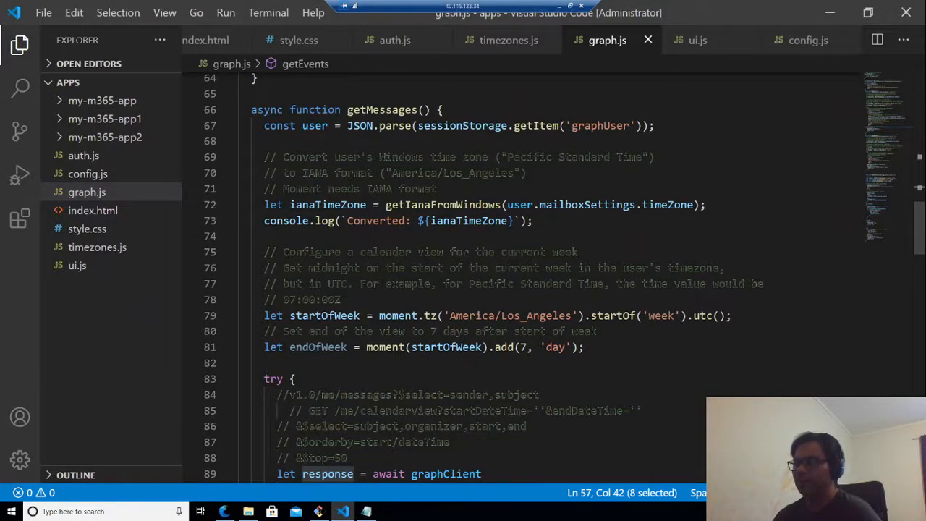
drag(263, 206, 533, 220)
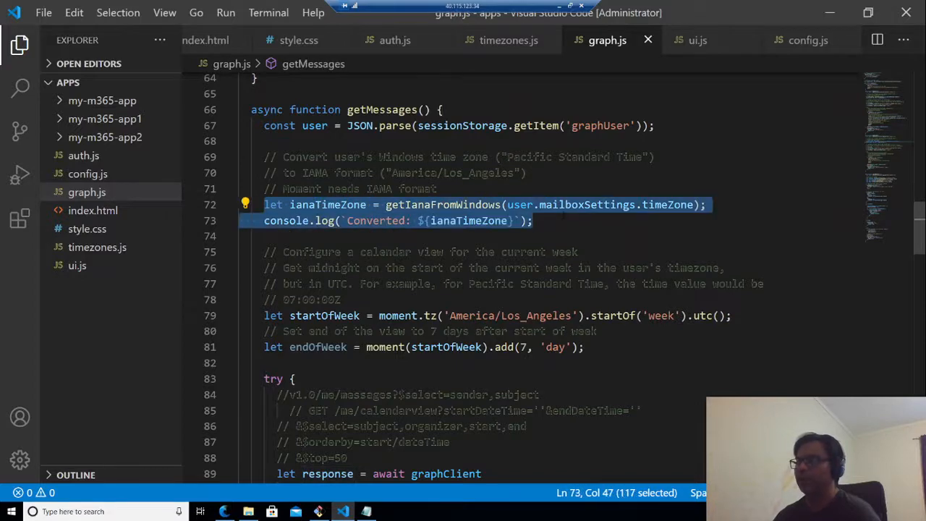
- Highlight the response value passed to updatePage, then return to the app's Message page
scroll(down, 3)
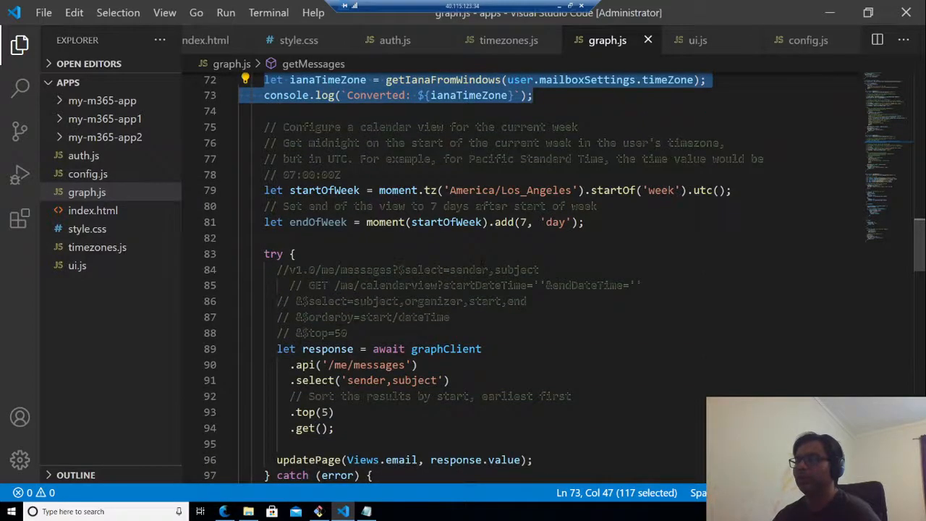
scroll(down, 3)
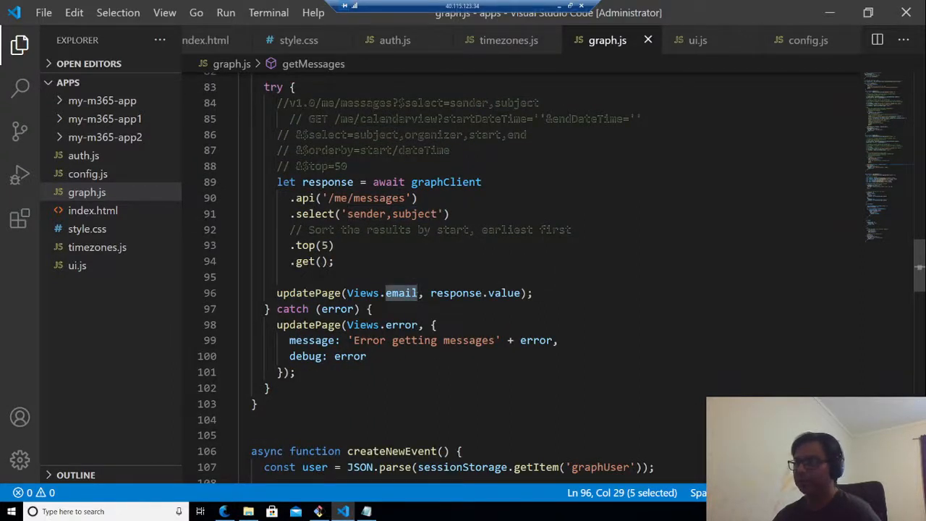
double_click(454, 292)
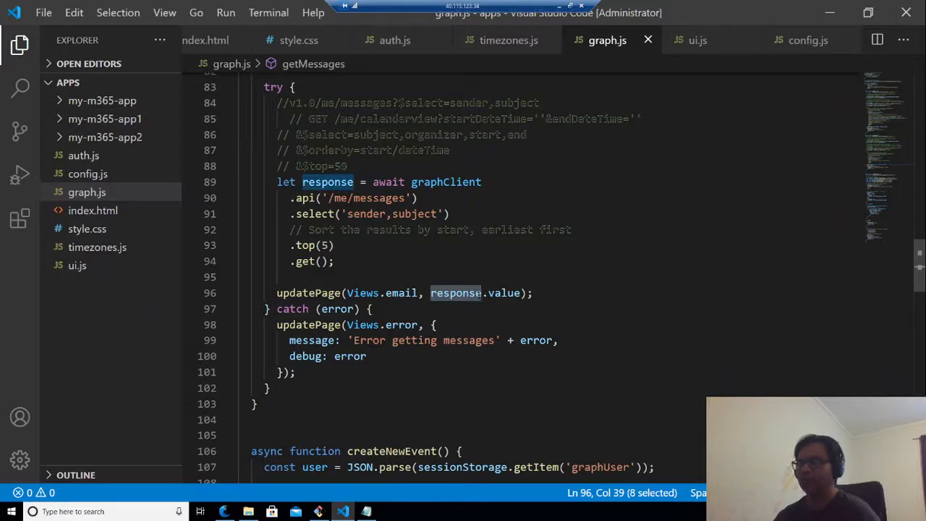
scroll(down, 3)
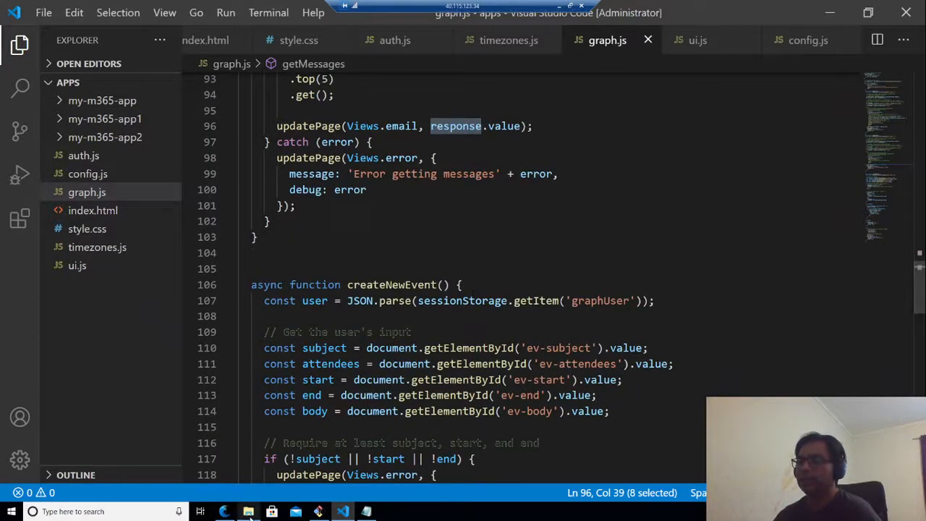
click(225, 512)
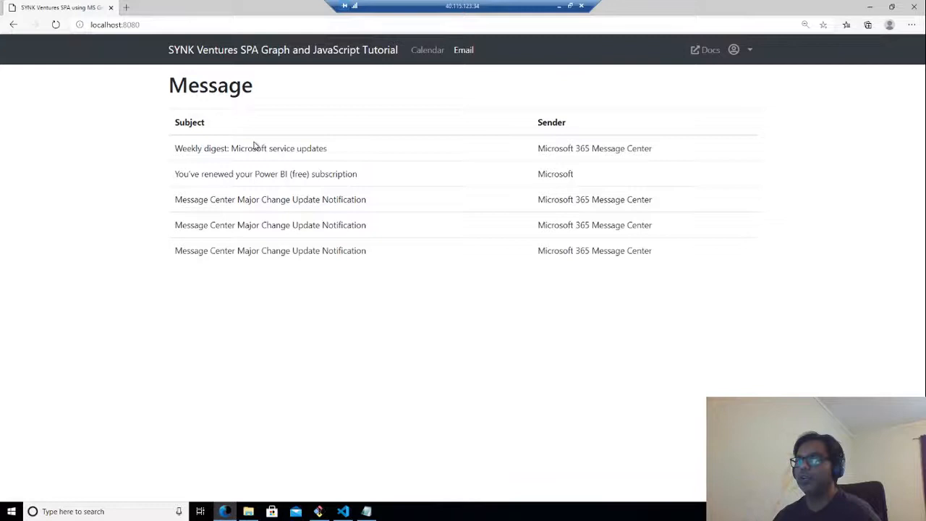
- Show the app's new-event form with subject and attendees fields, then return to createNewEvent in graph.js
click(427, 49)
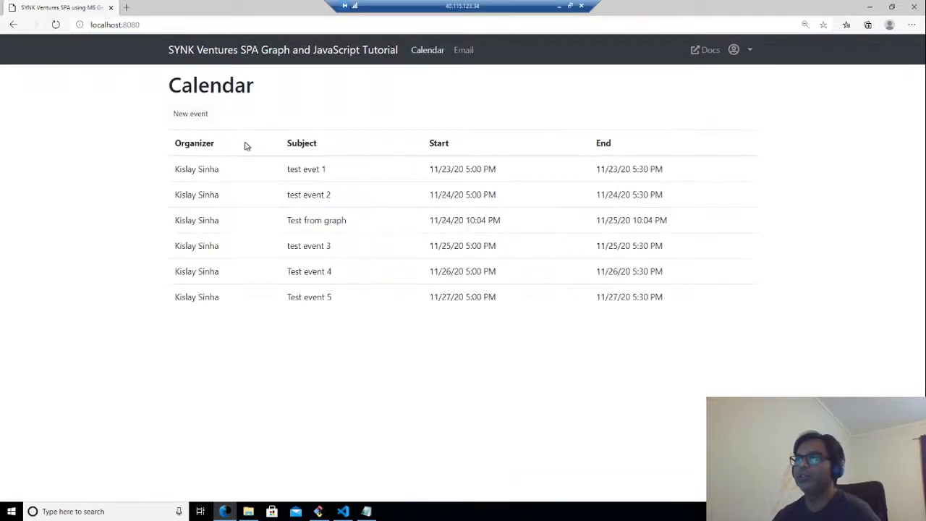
click(191, 112)
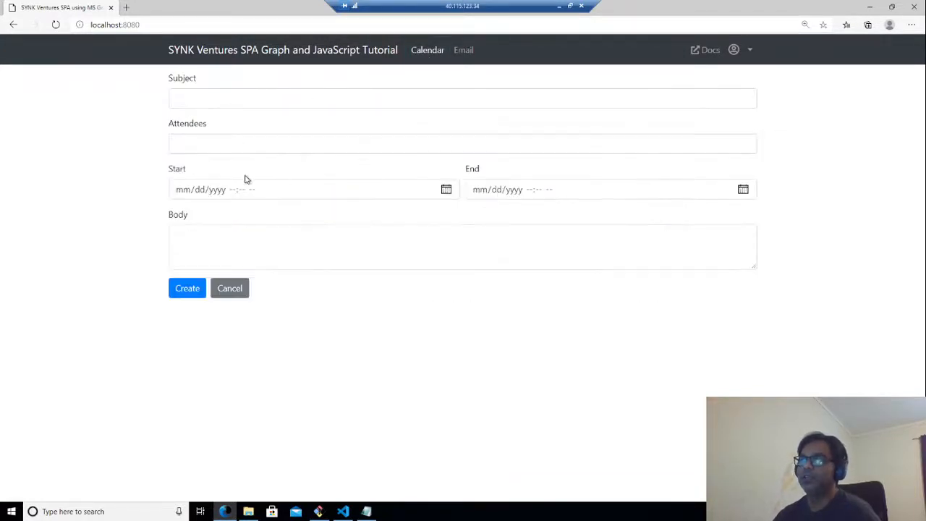
click(463, 98)
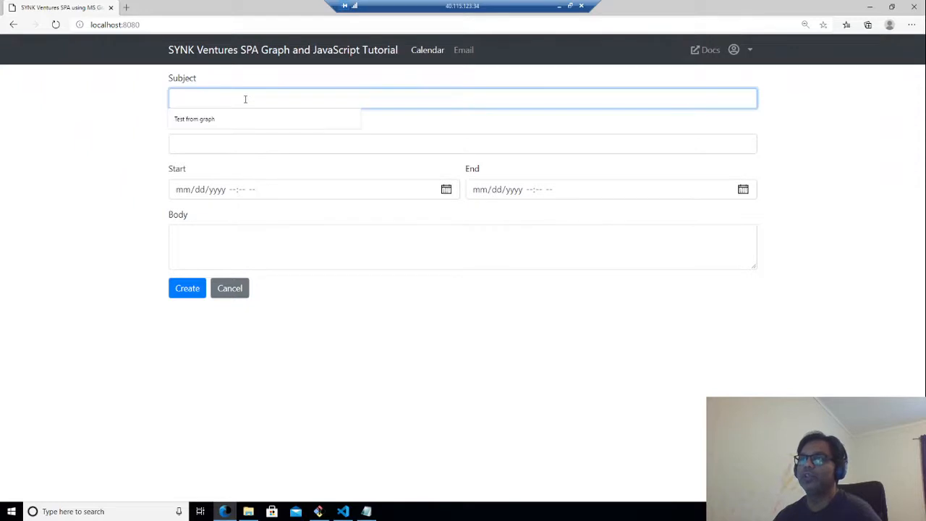
click(463, 143)
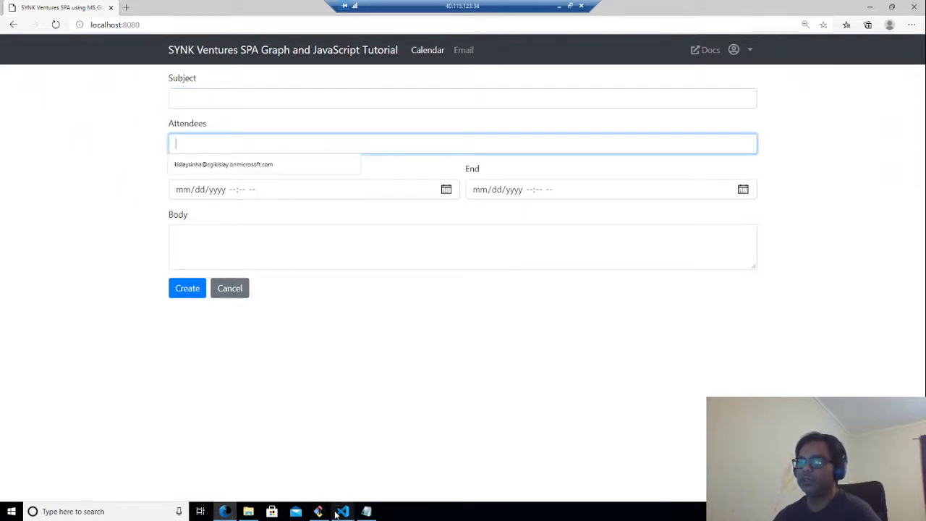
click(342, 512)
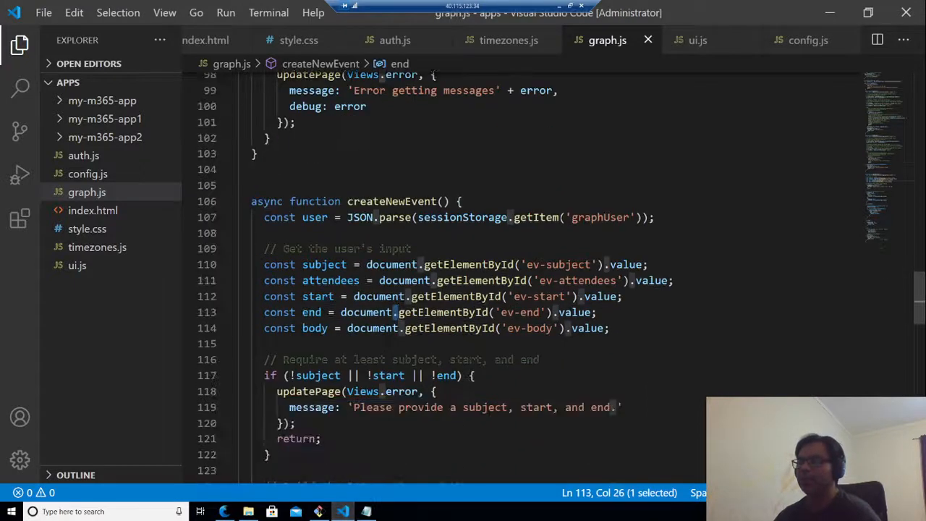
- Select the createNewEvent lines that read the user's input and attendees
scroll(down, 3)
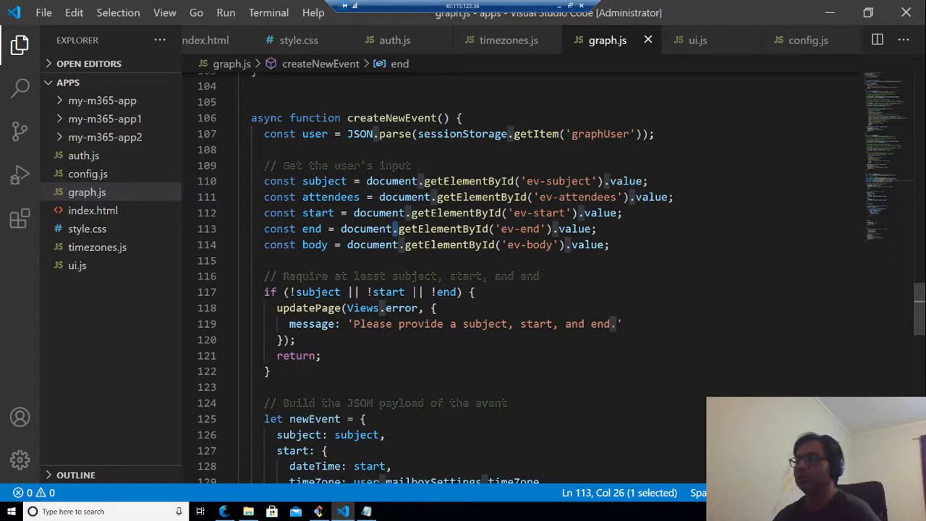
mouse_move(324, 181)
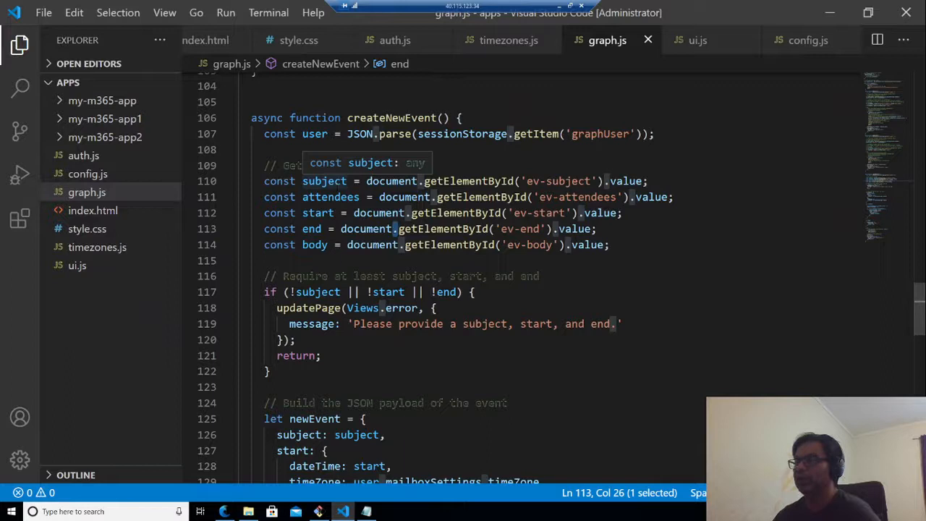
click(309, 229)
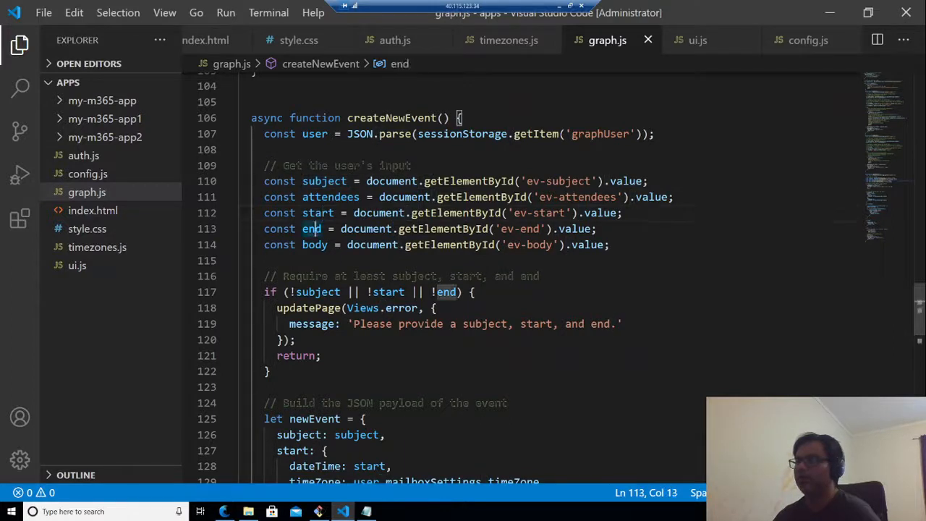
drag(264, 181, 611, 244)
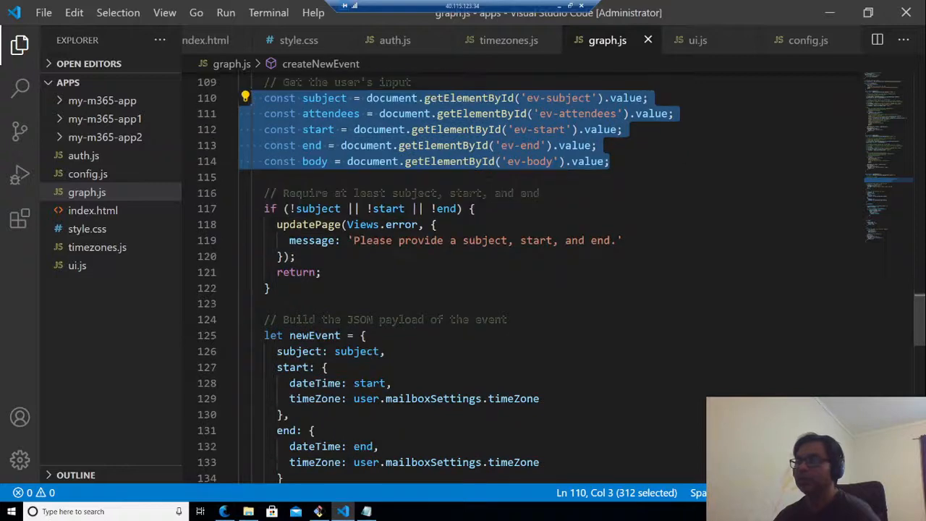
click(616, 240)
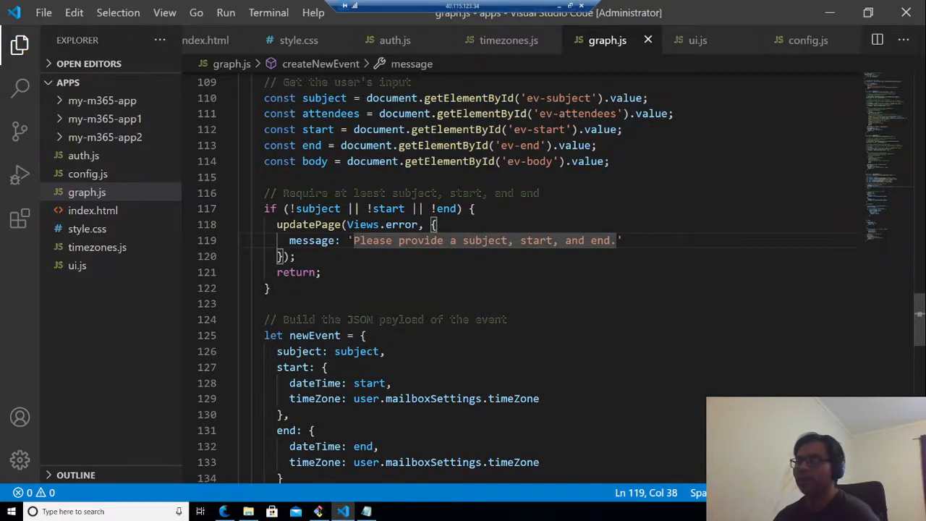
scroll(down, 3)
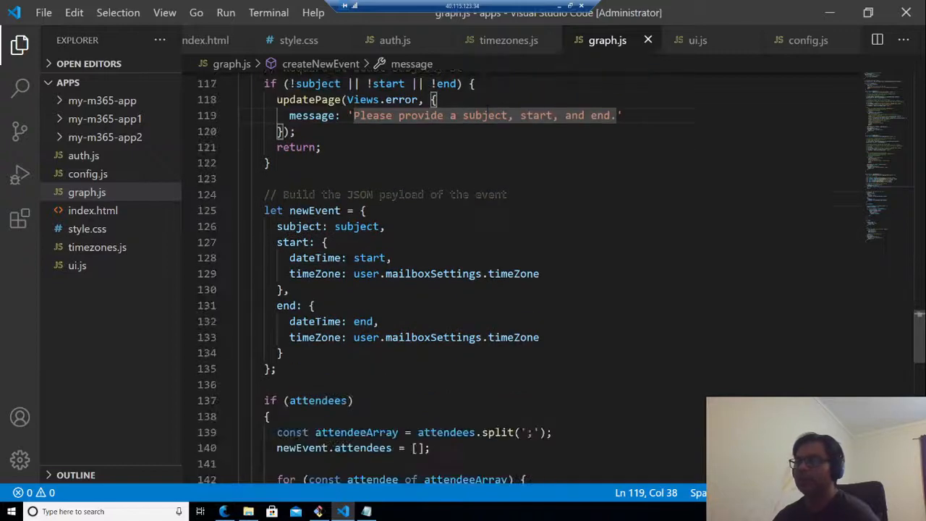
scroll(down, 3)
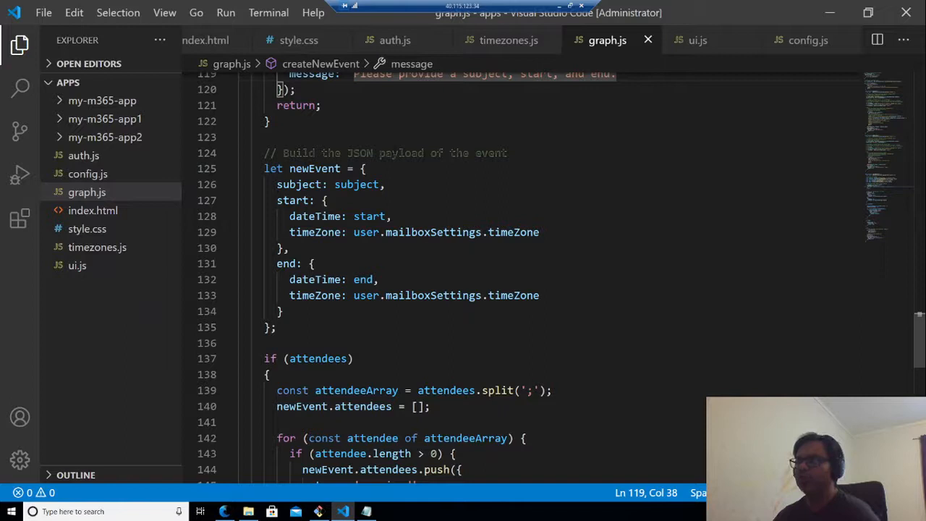
mouse_move(356, 184)
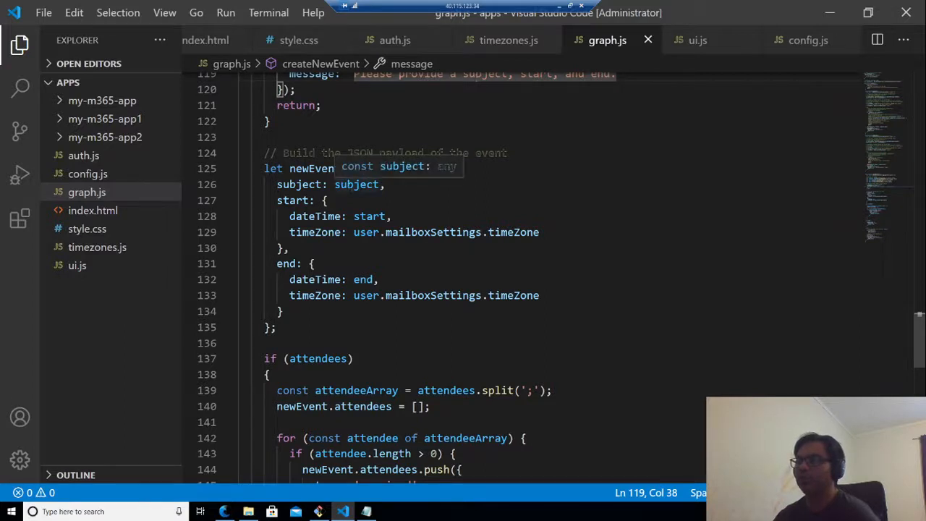
- Read through the rest of createNewEvent down to the /me/events post, then switch to timezones.js
scroll(down, 3)
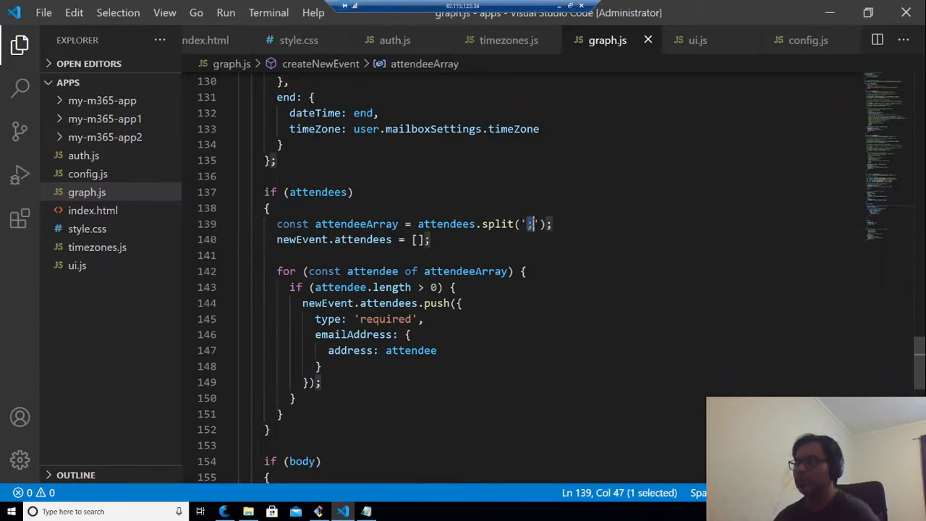
scroll(down, 3)
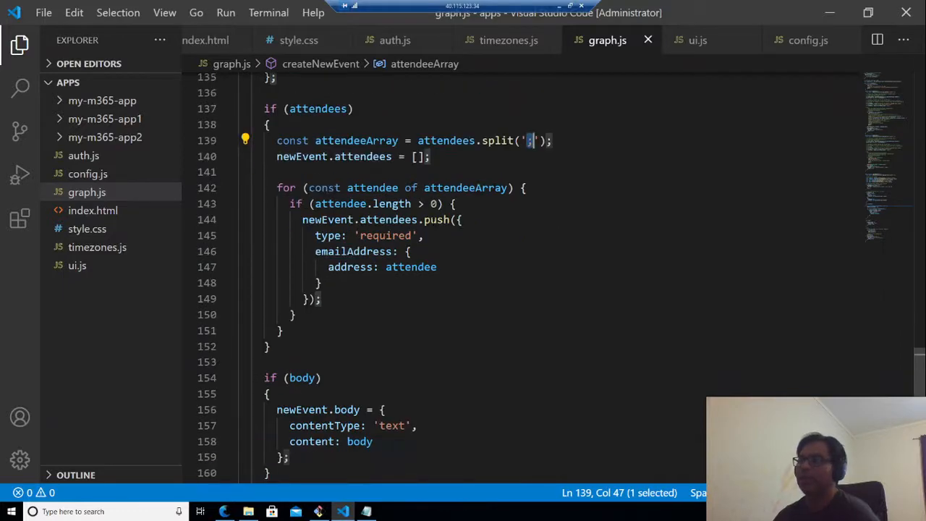
scroll(down, 3)
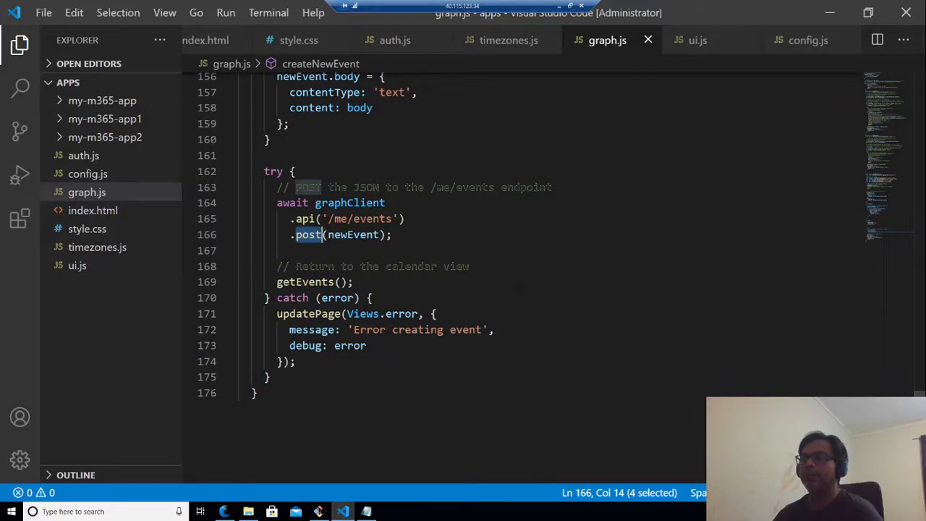
scroll(down, 3)
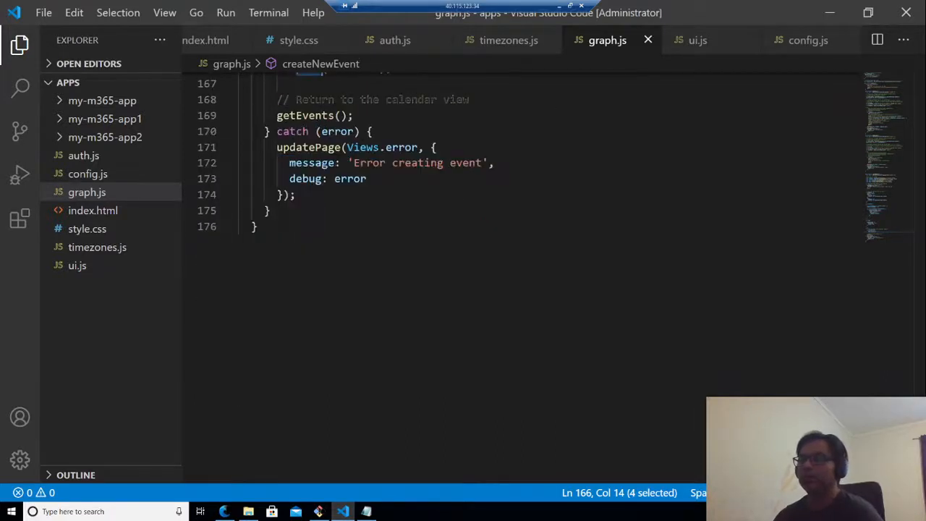
scroll(up, 3)
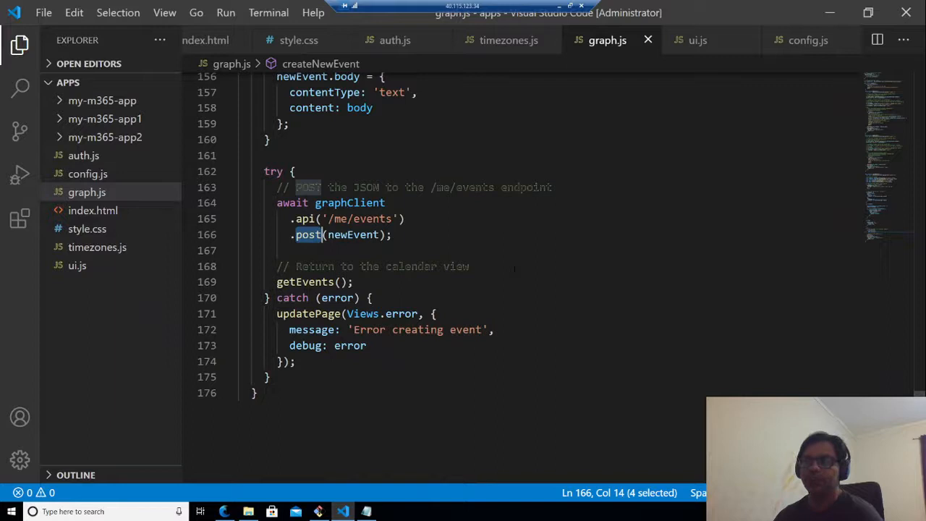
mouse_move(97, 246)
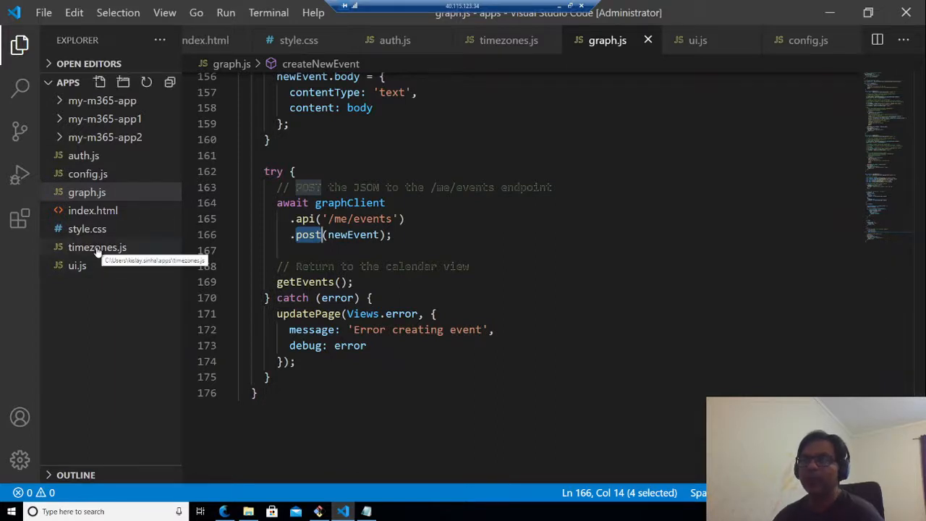
click(97, 246)
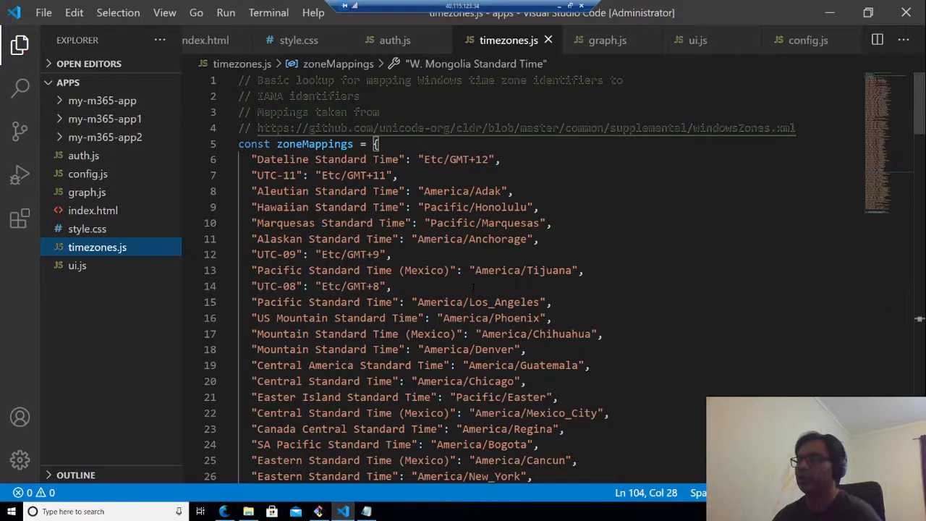
- Scroll through the Windows-to-IANA zoneMappings in timezones.js
scroll(down, 3)
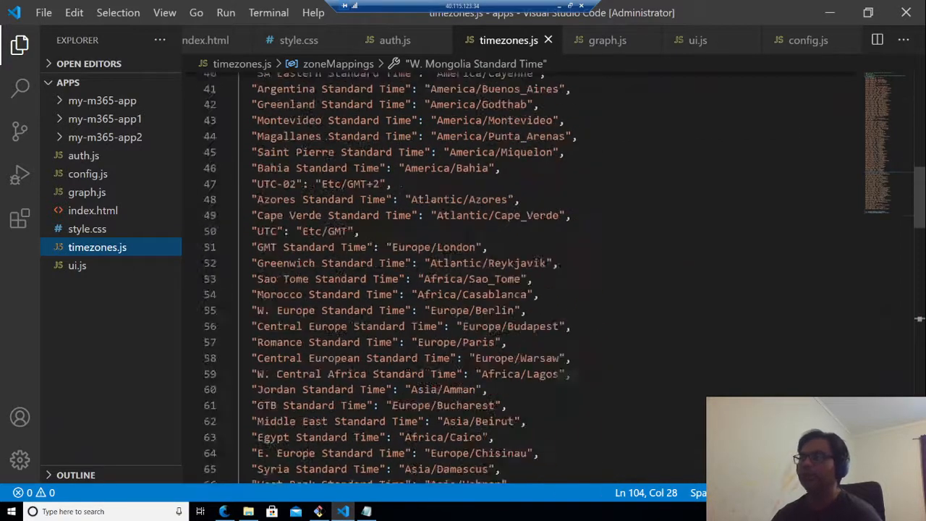
scroll(down, 3)
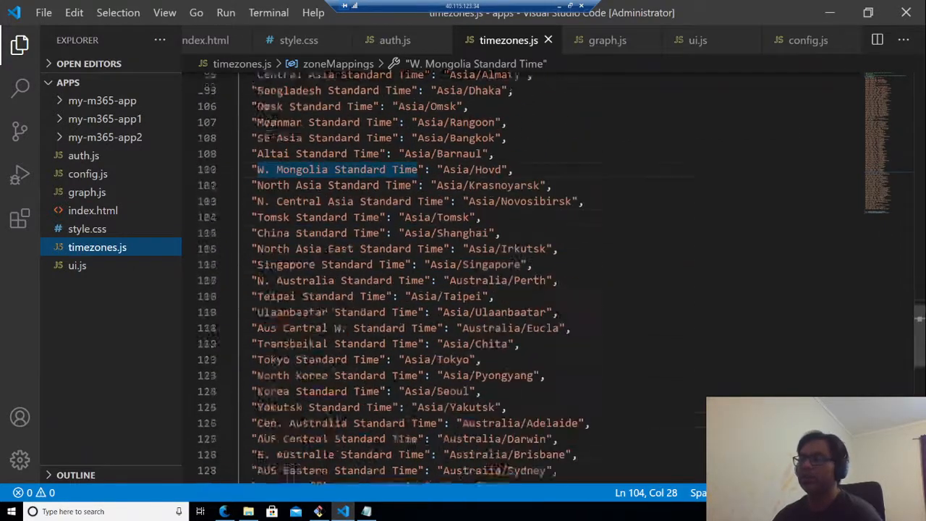
scroll(down, 3)
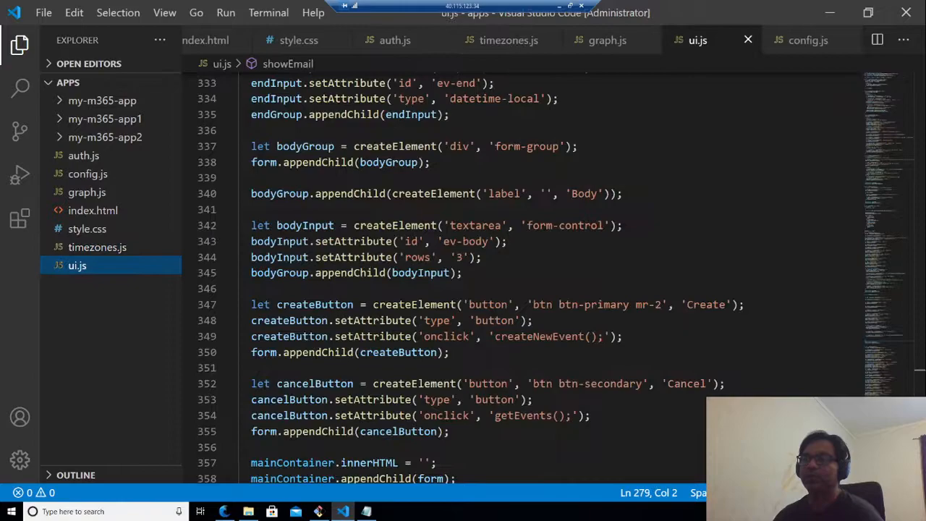
scroll(up, 3)
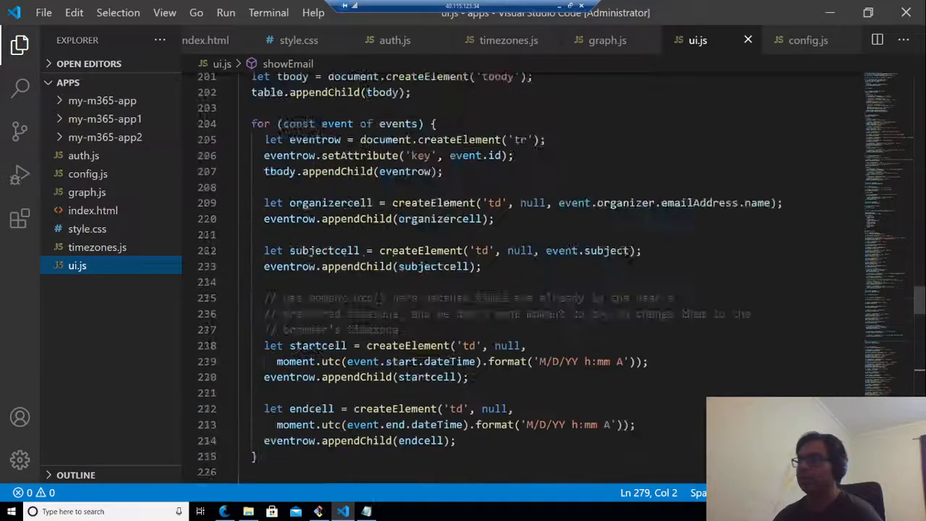
scroll(up, 3)
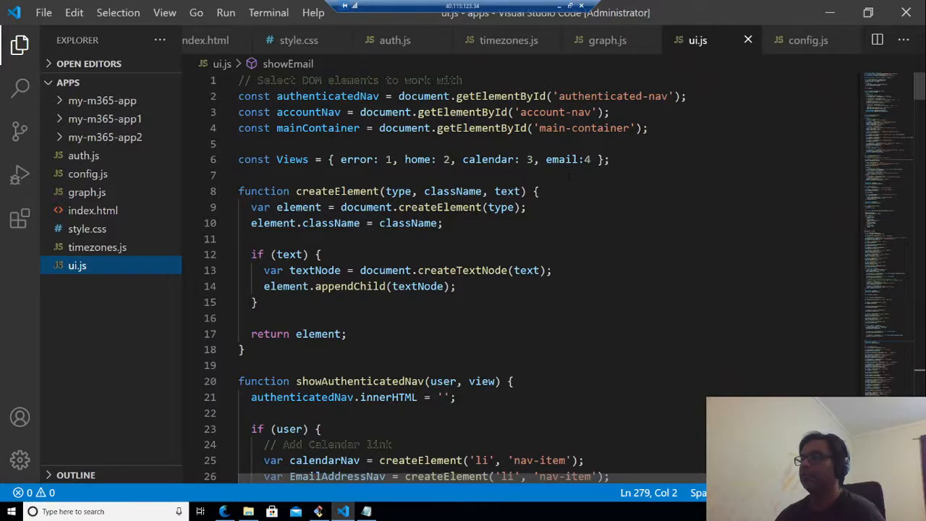
scroll(down, 3)
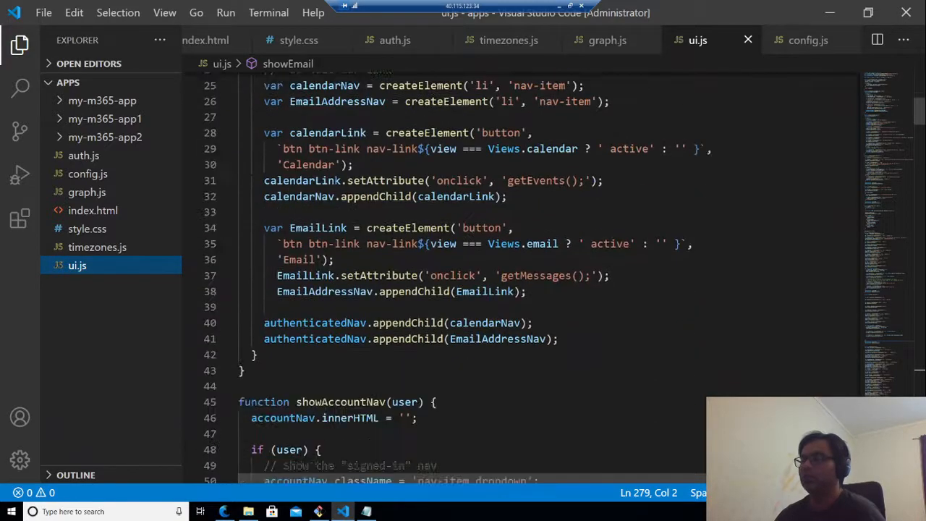
scroll(down, 3)
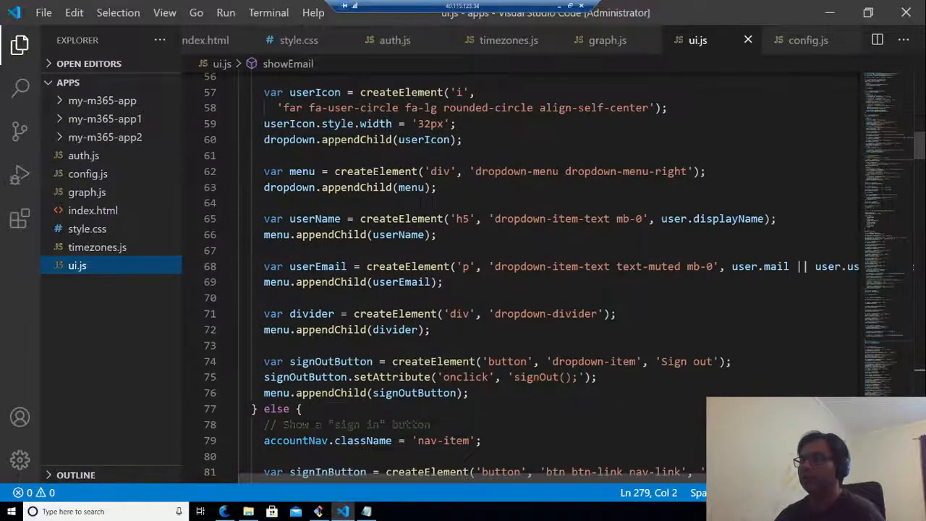
scroll(down, 3)
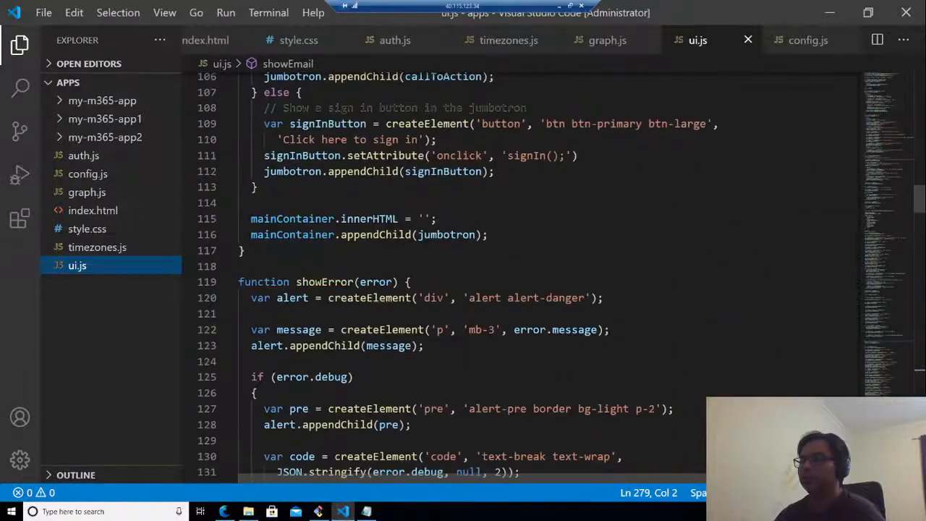
scroll(down, 3)
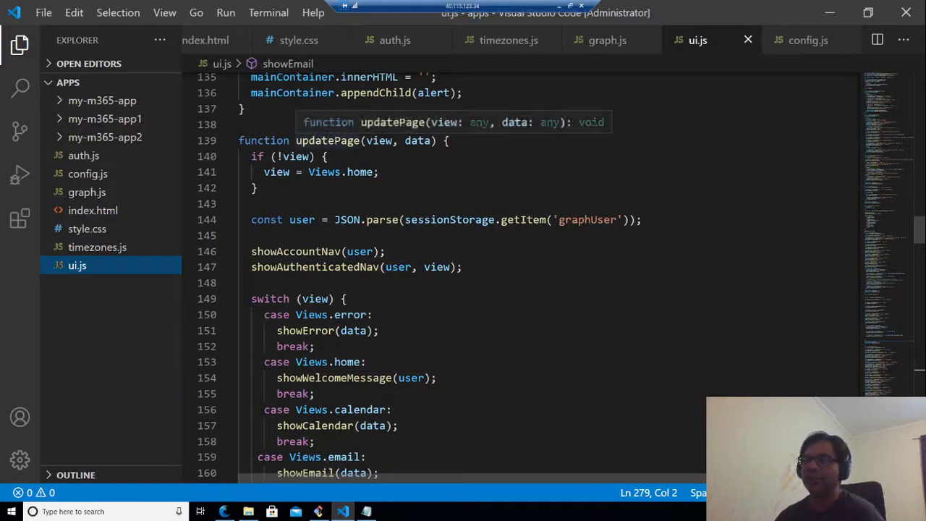
click(333, 140)
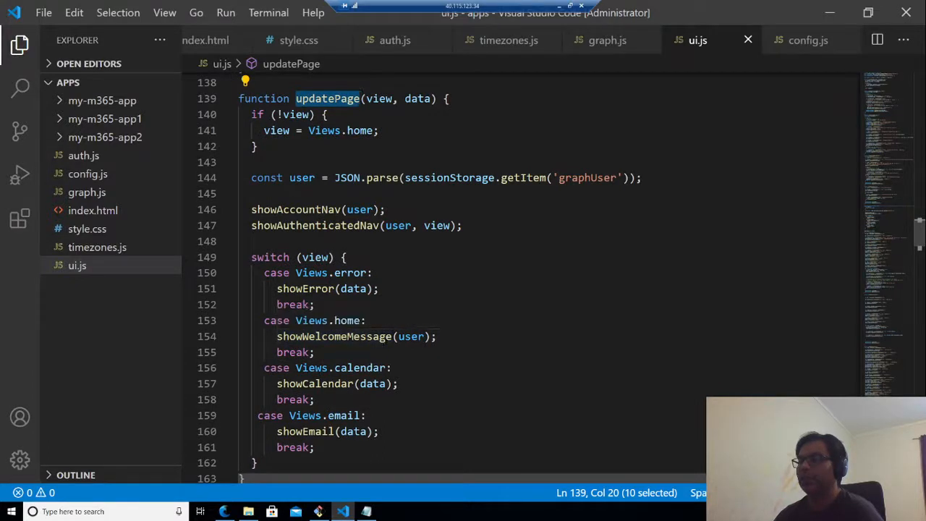
click(379, 98)
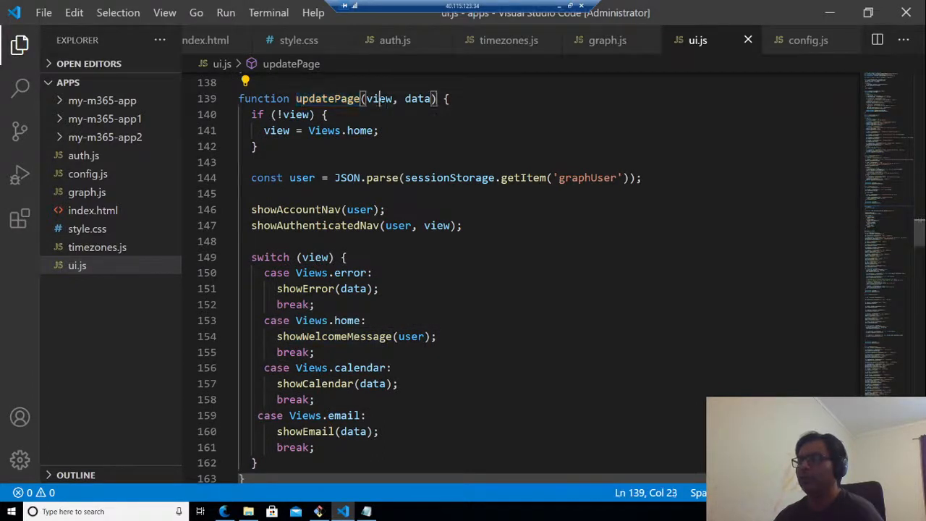
double_click(344, 415)
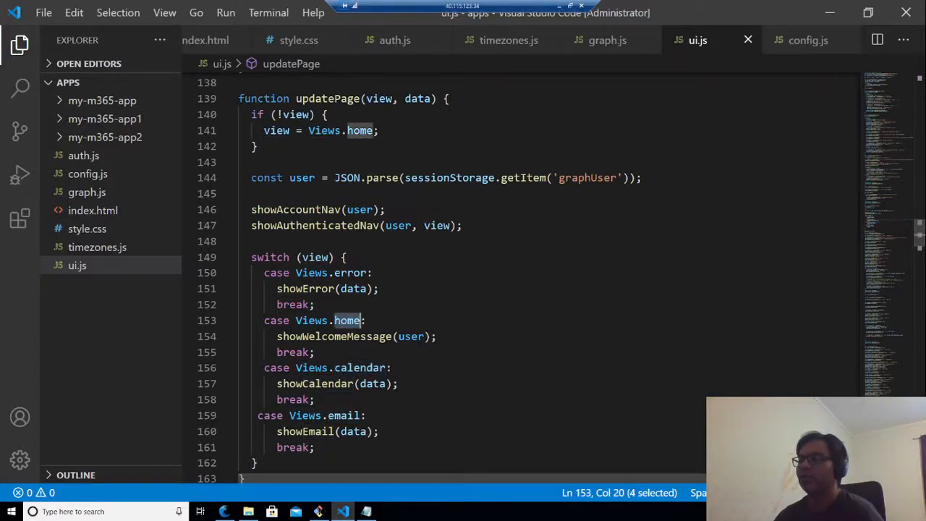
scroll(up, 3)
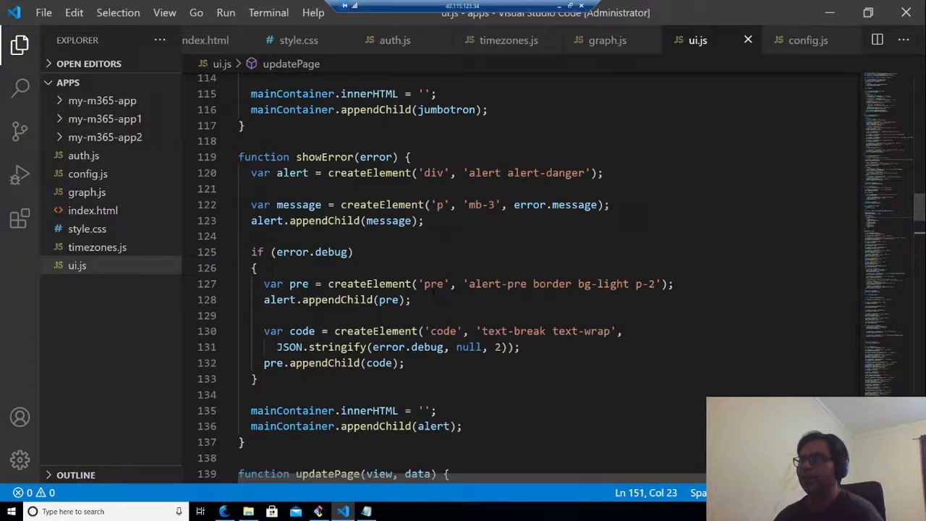
scroll(up, 3)
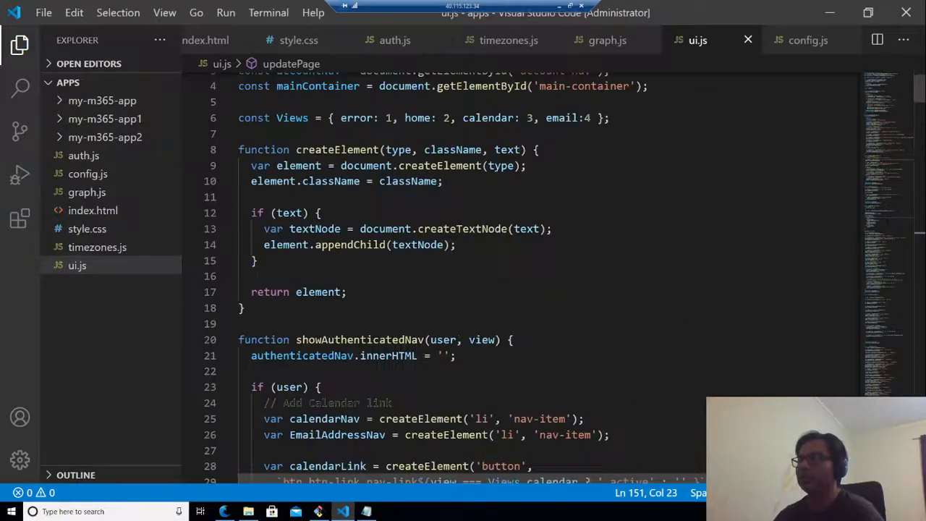
scroll(down, 3)
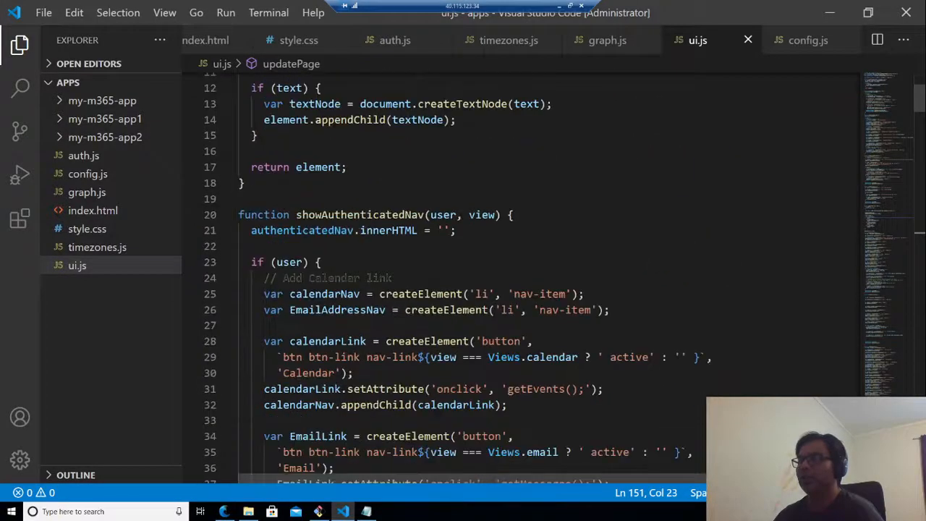
mouse_move(388, 230)
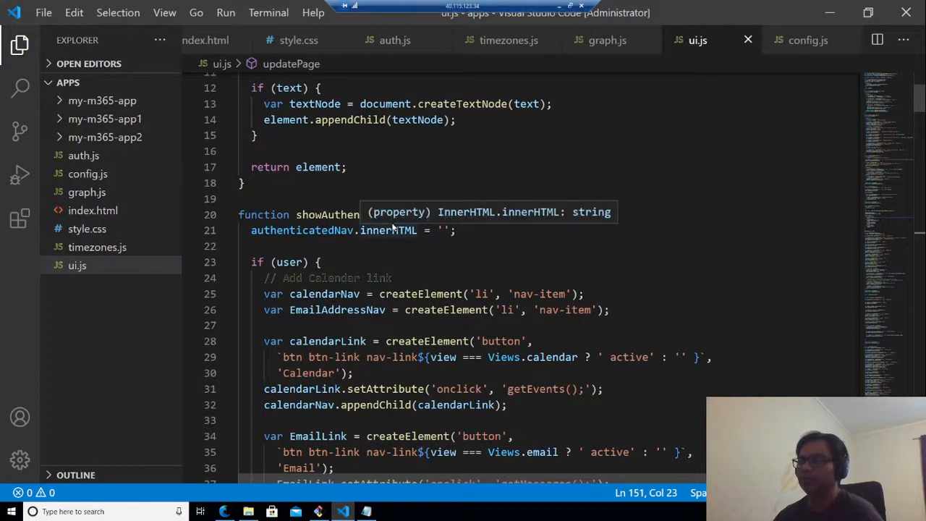
scroll(down, 3)
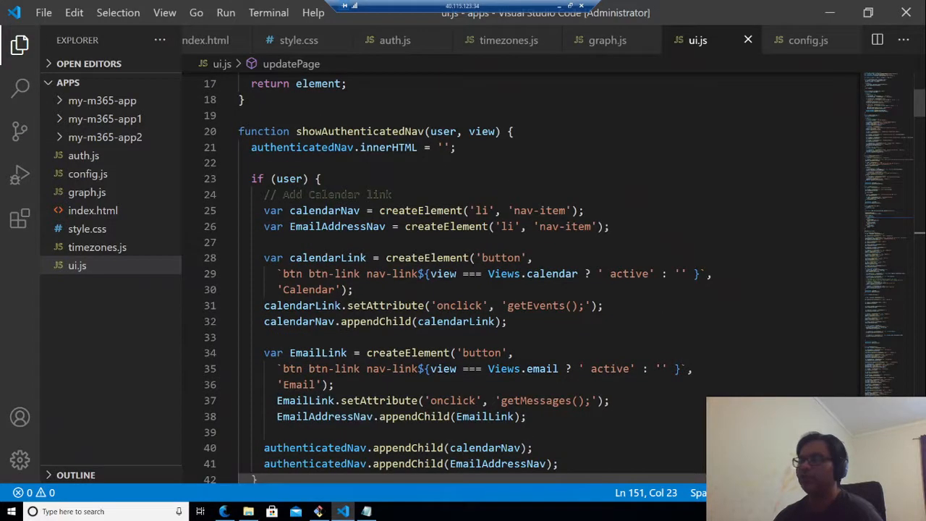
scroll(down, 3)
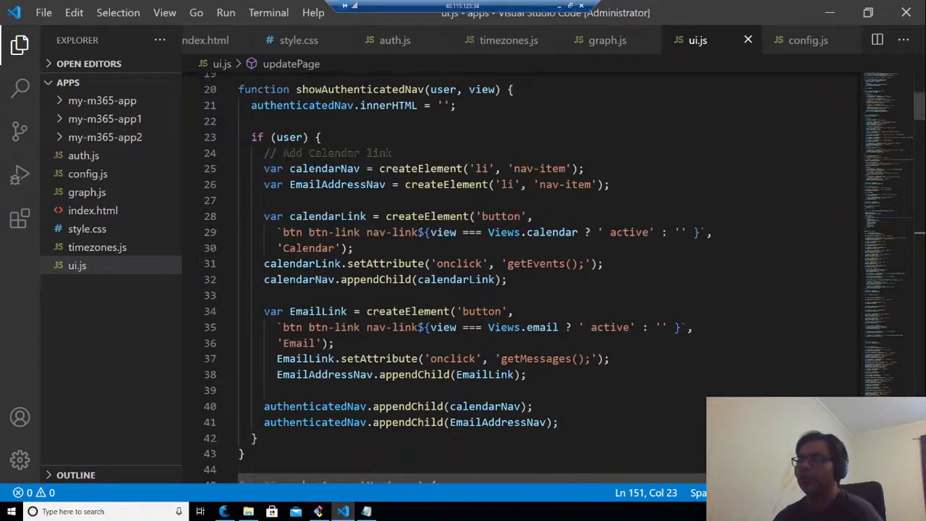
double_click(324, 167)
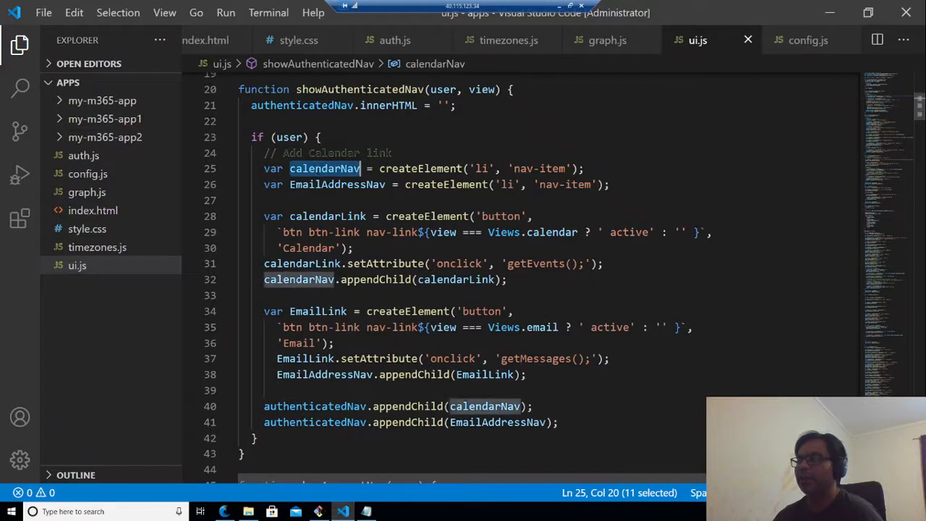
double_click(336, 185)
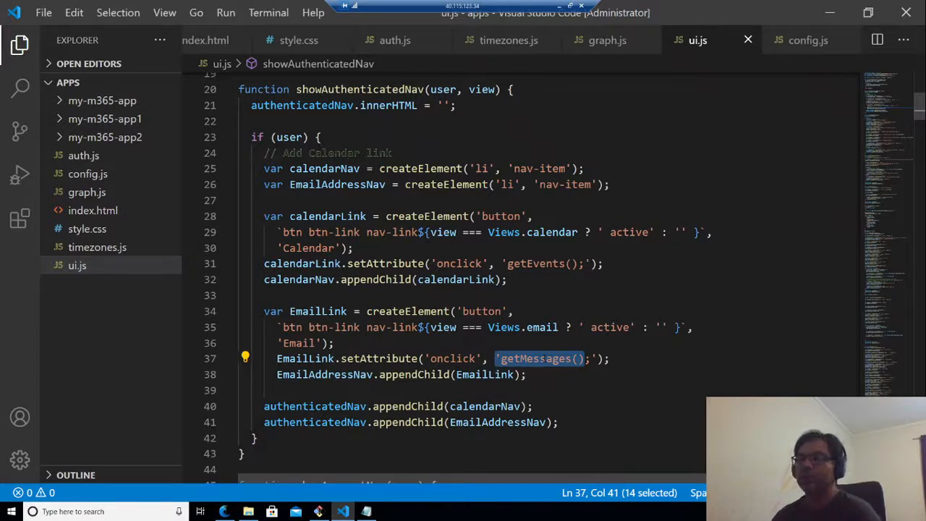
scroll(down, 3)
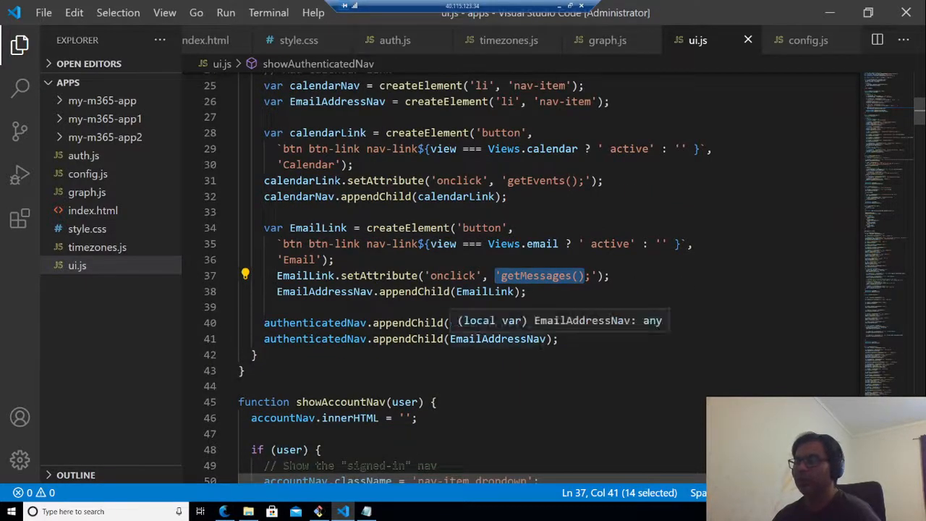
scroll(down, 3)
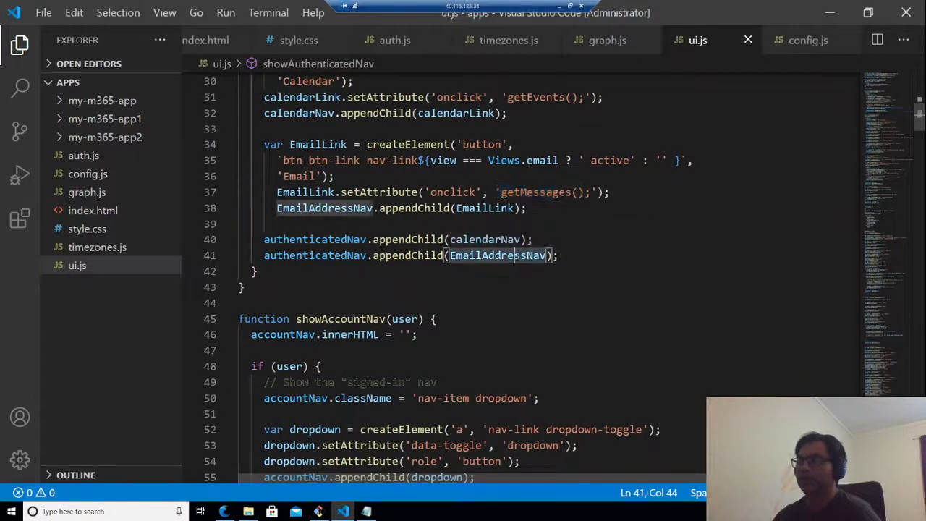
scroll(down, 3)
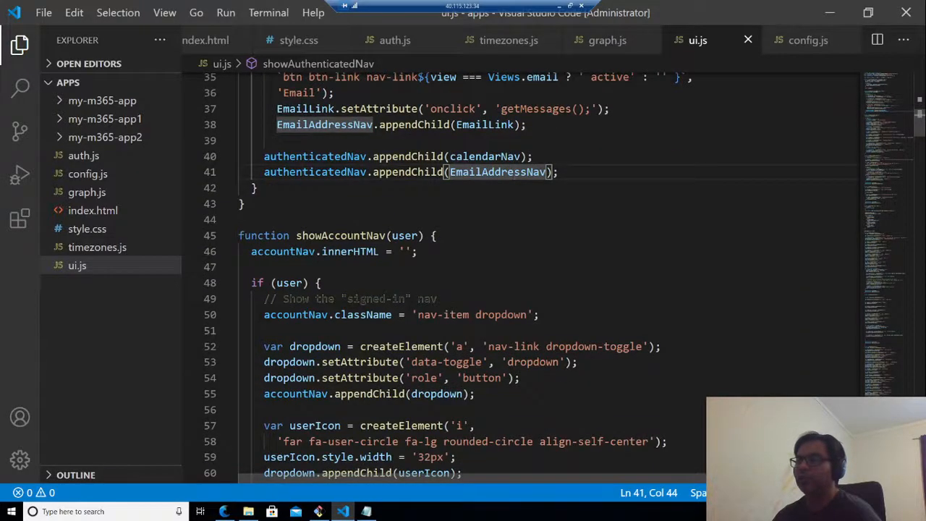
scroll(down, 3)
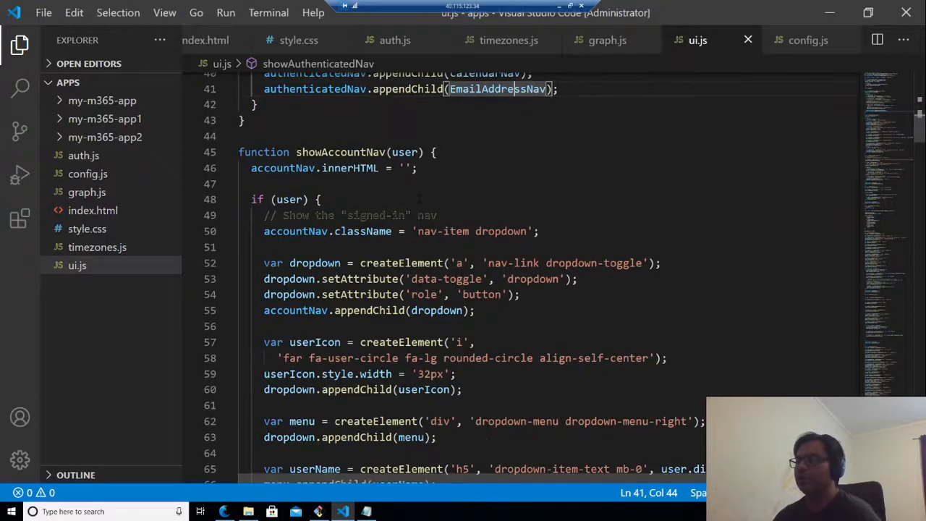
scroll(down, 3)
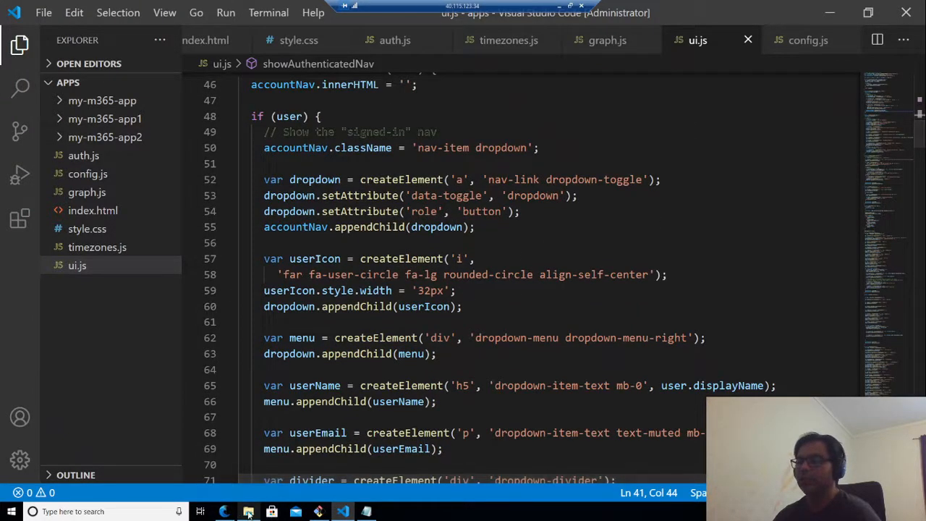
- Show the SPA's account dropdown with name, email and Sign out, then return to ui.js
click(226, 512)
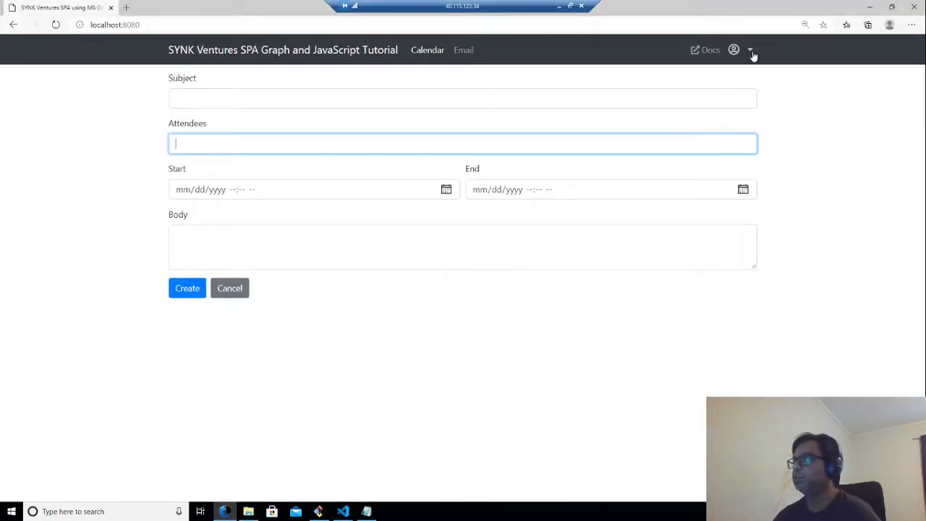
click(734, 49)
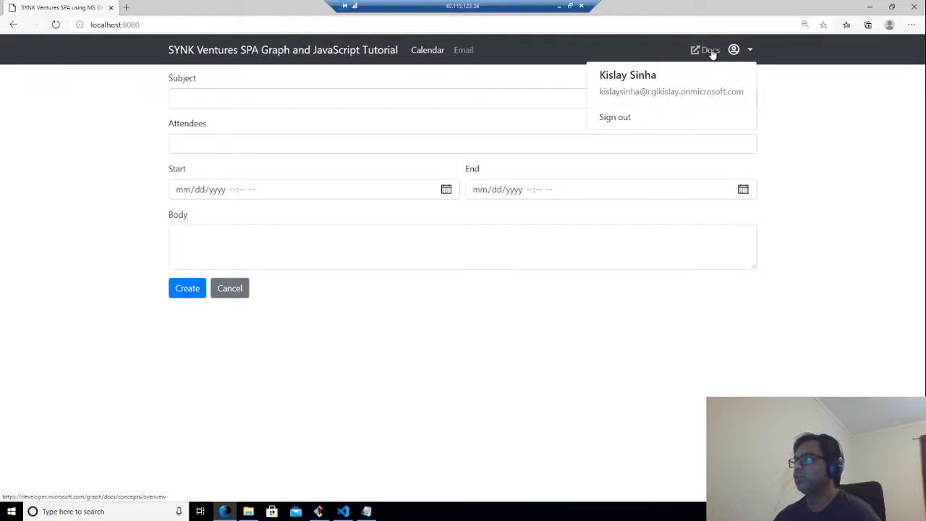
mouse_move(596, 189)
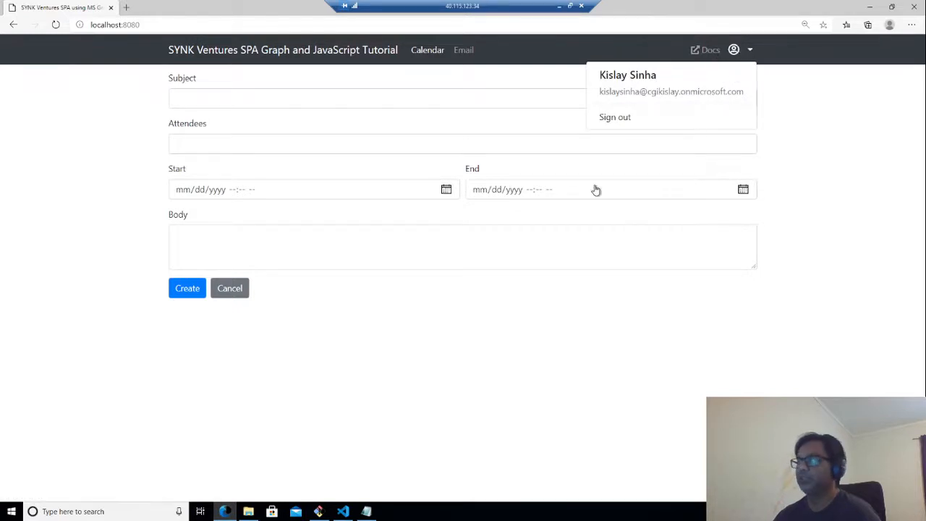
click(342, 512)
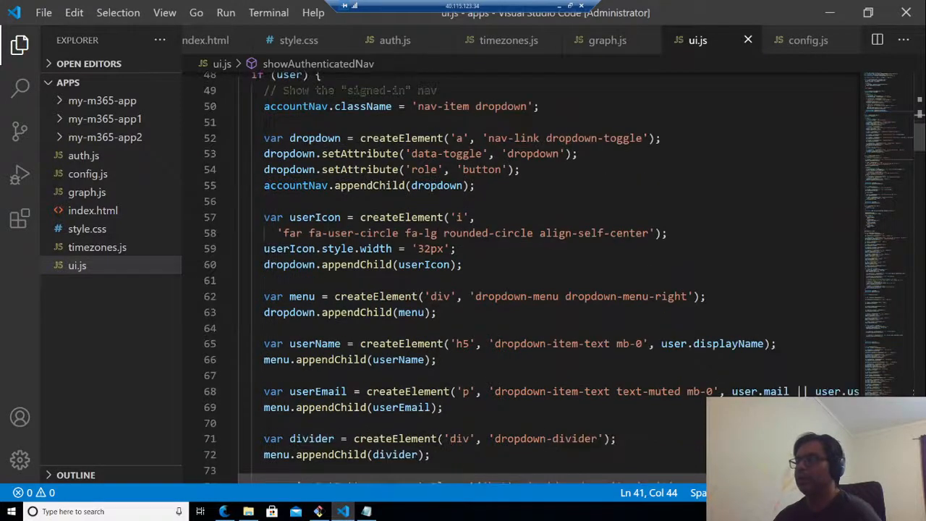
scroll(down, 3)
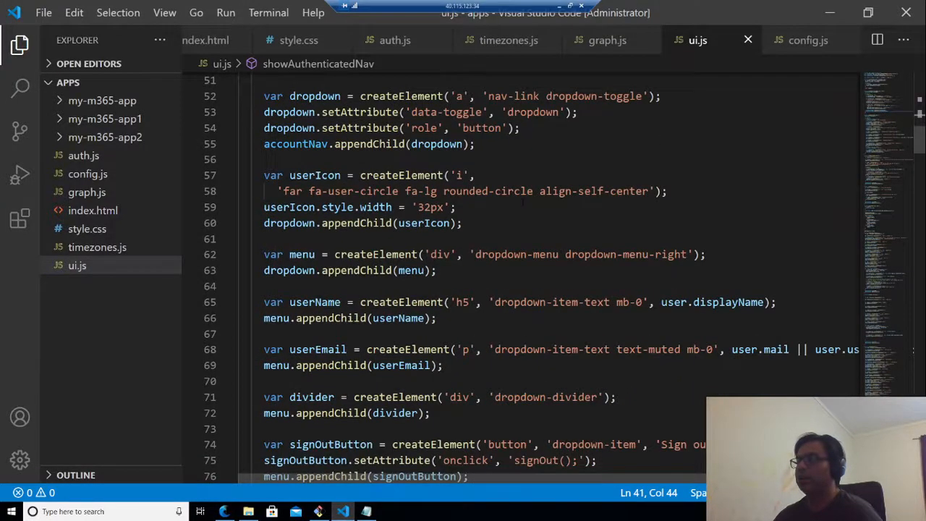
scroll(down, 3)
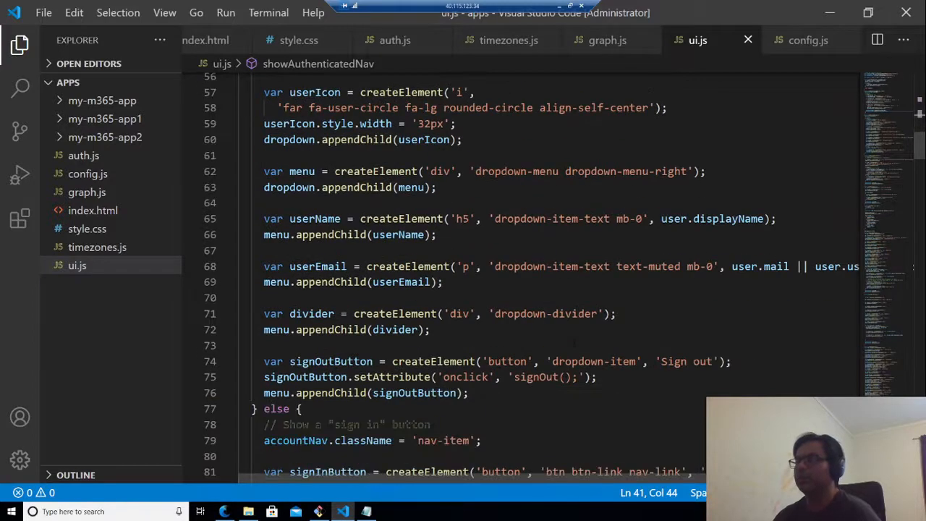
scroll(down, 3)
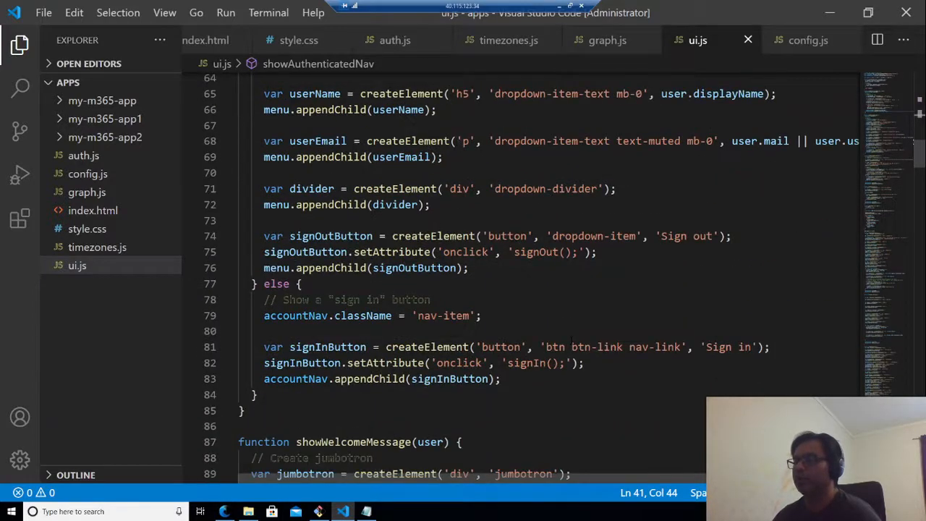
scroll(down, 3)
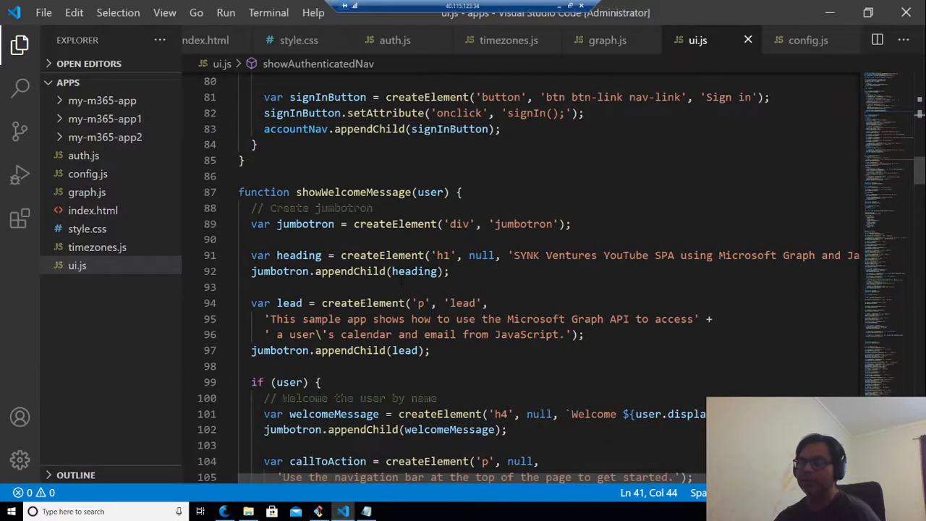
scroll(down, 3)
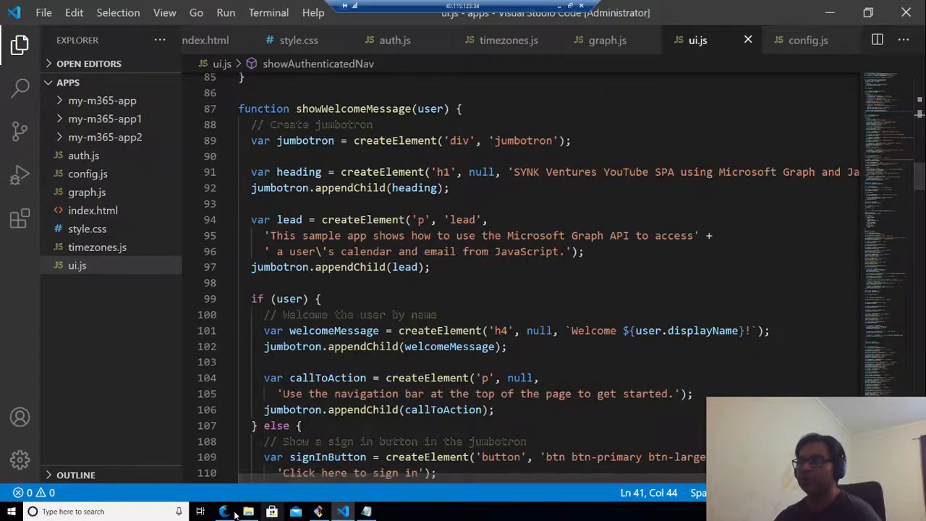
- Load the SPA's home page and highlight the welcome banner text, then return to ui.js
click(226, 512)
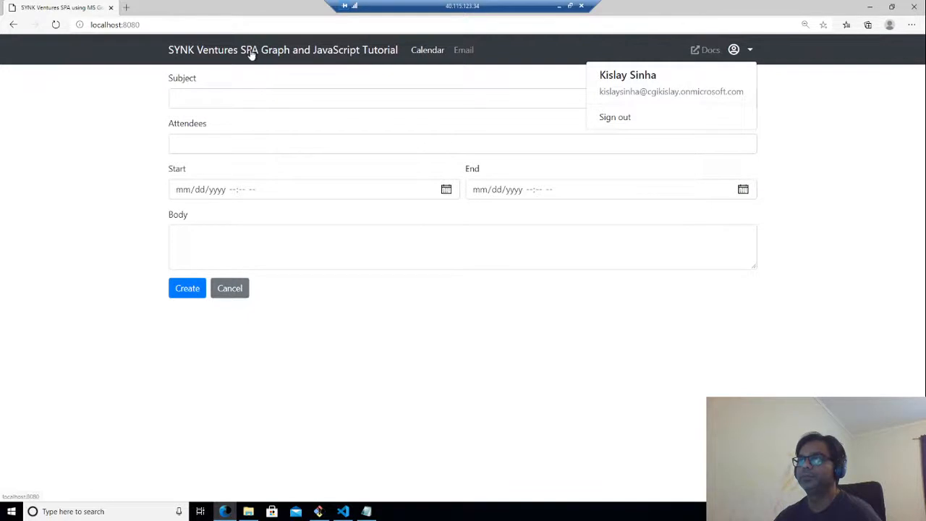
click(229, 288)
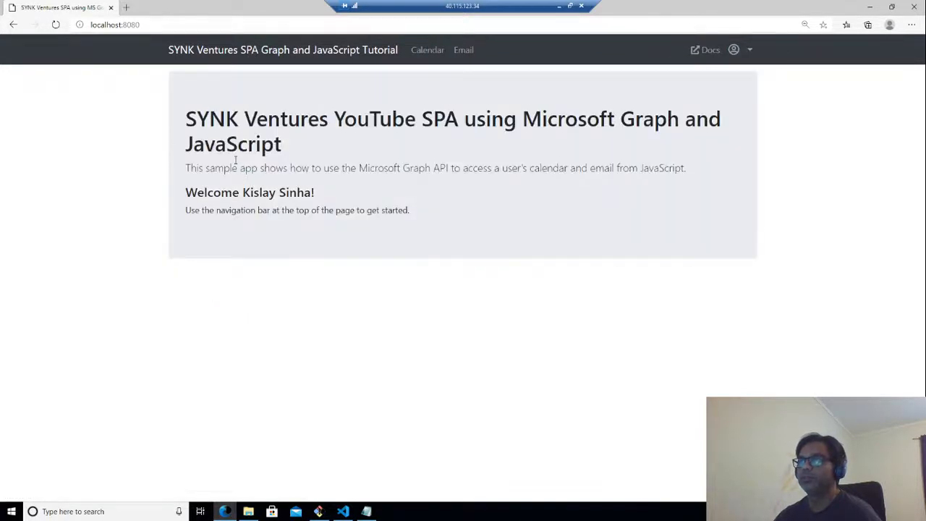
drag(210, 119, 316, 191)
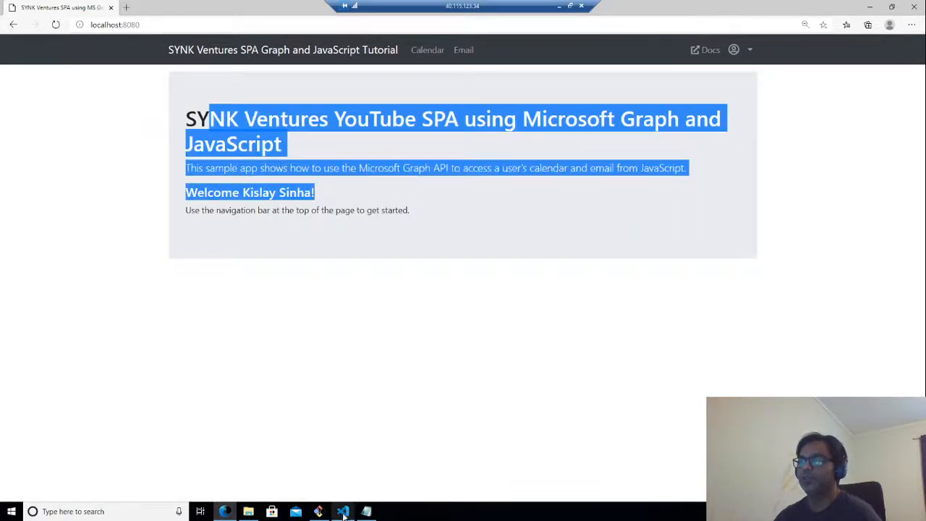
click(345, 512)
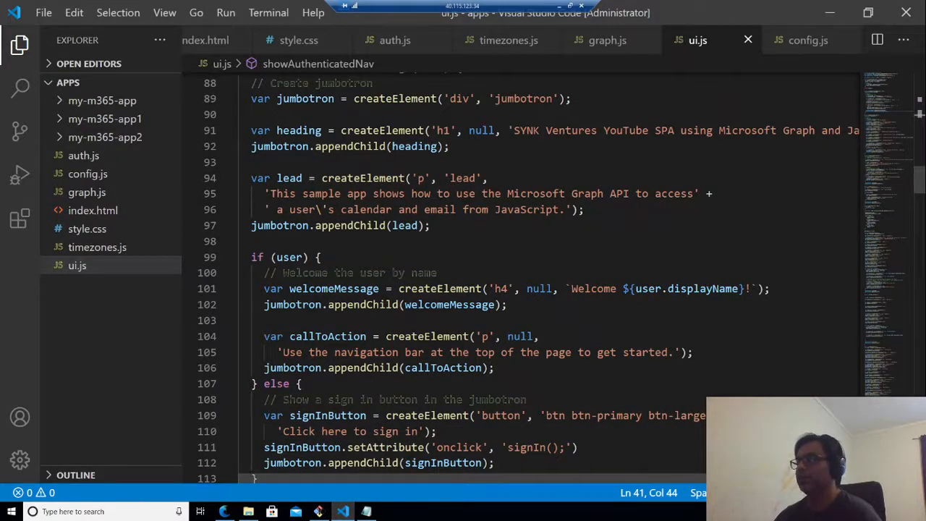
scroll(down, 3)
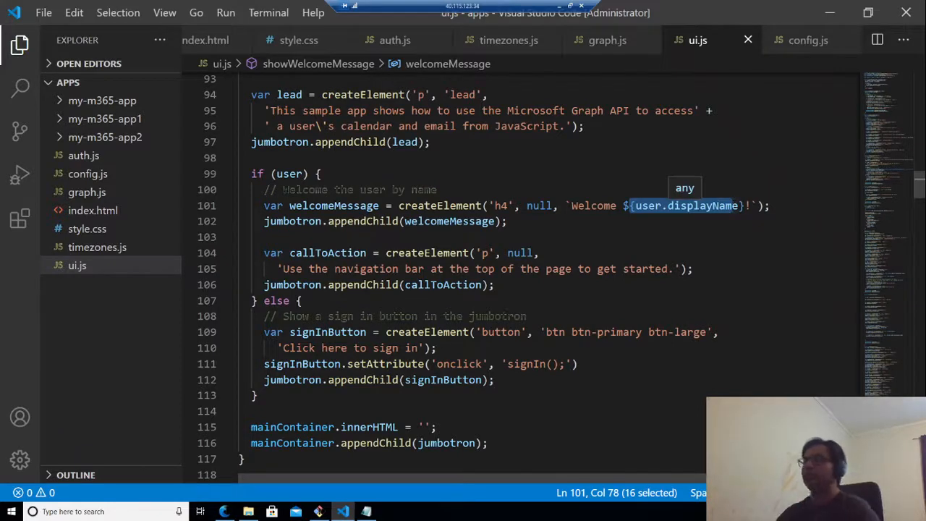
scroll(down, 3)
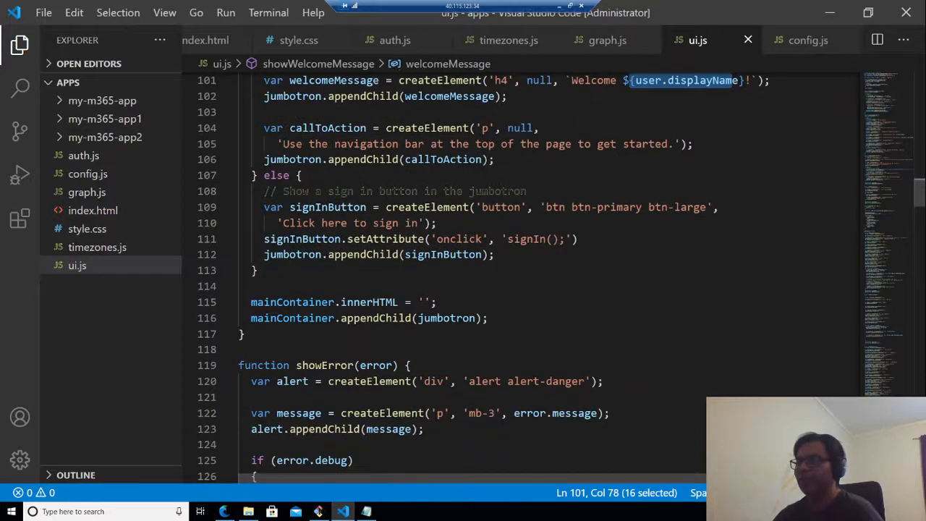
scroll(down, 3)
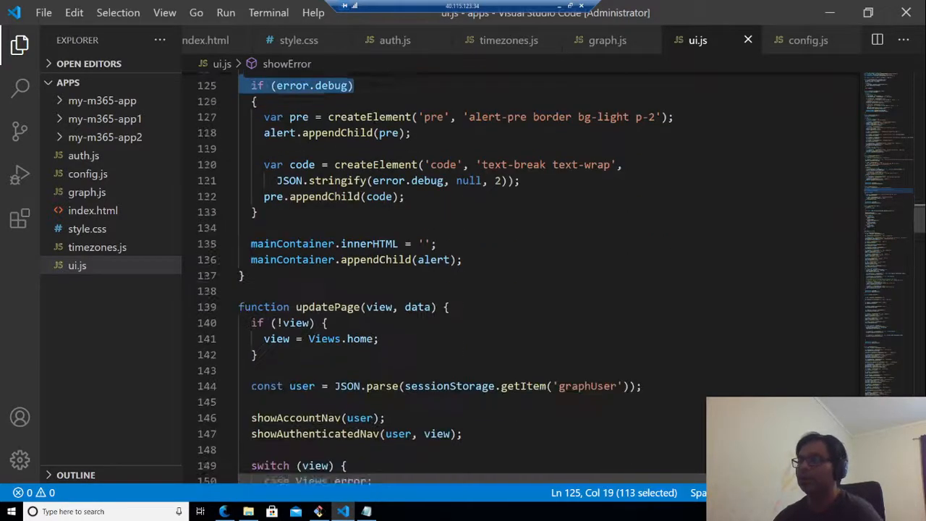
scroll(down, 3)
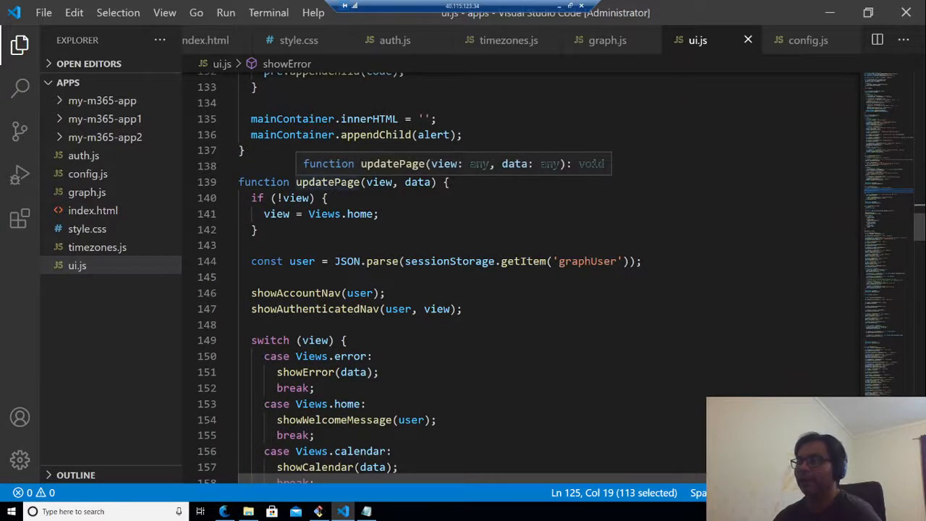
scroll(down, 3)
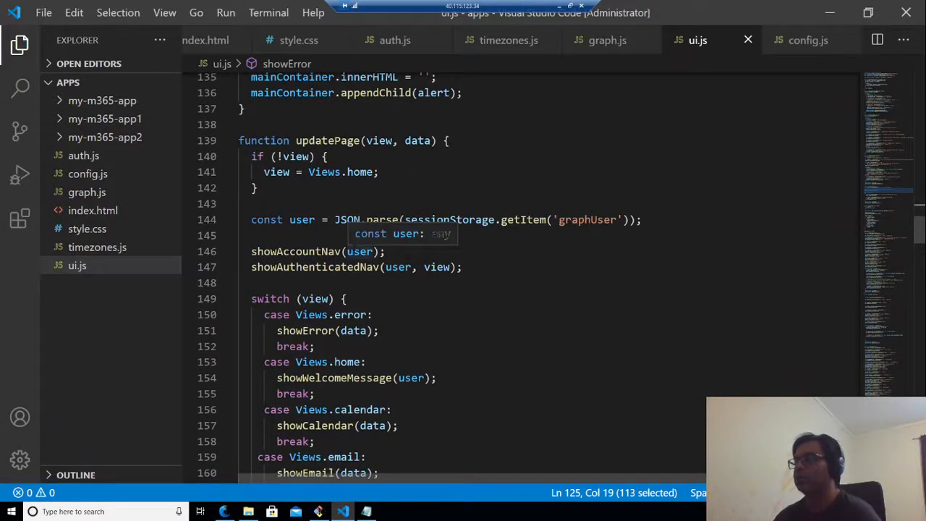
scroll(down, 3)
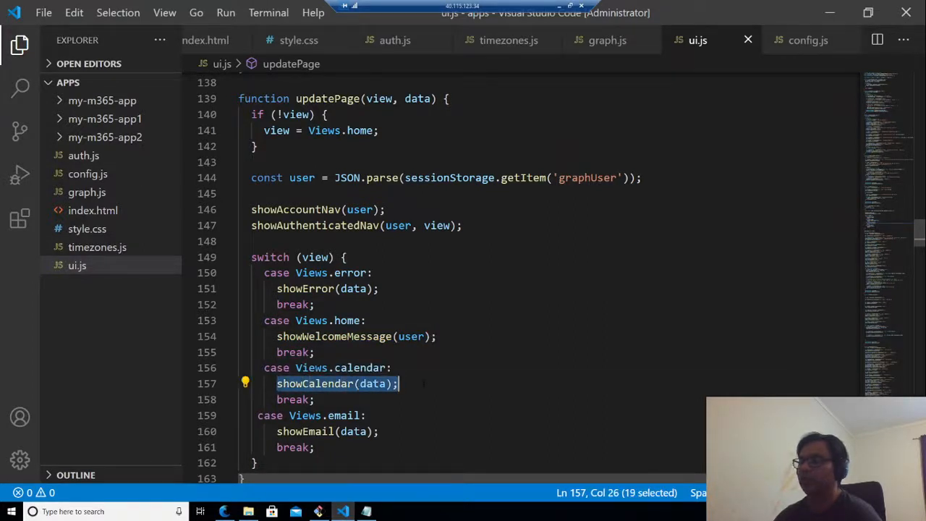
scroll(down, 3)
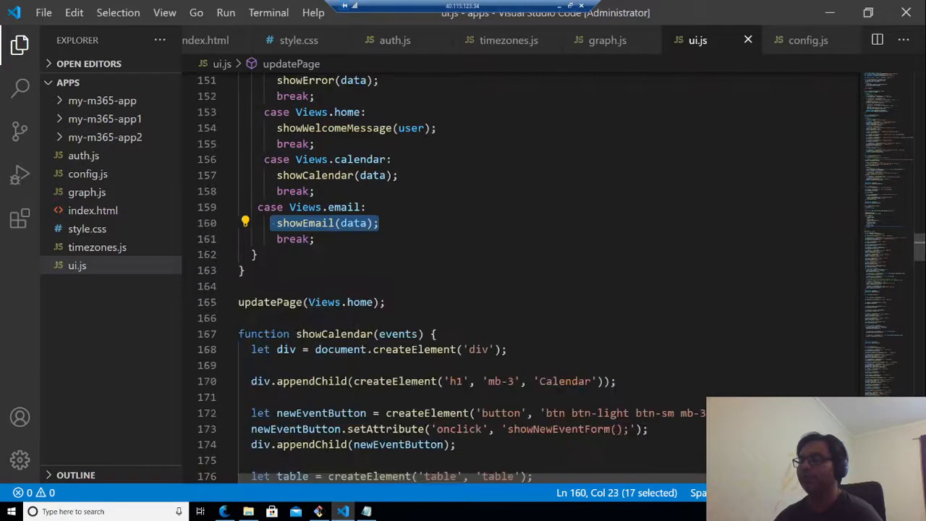
scroll(down, 3)
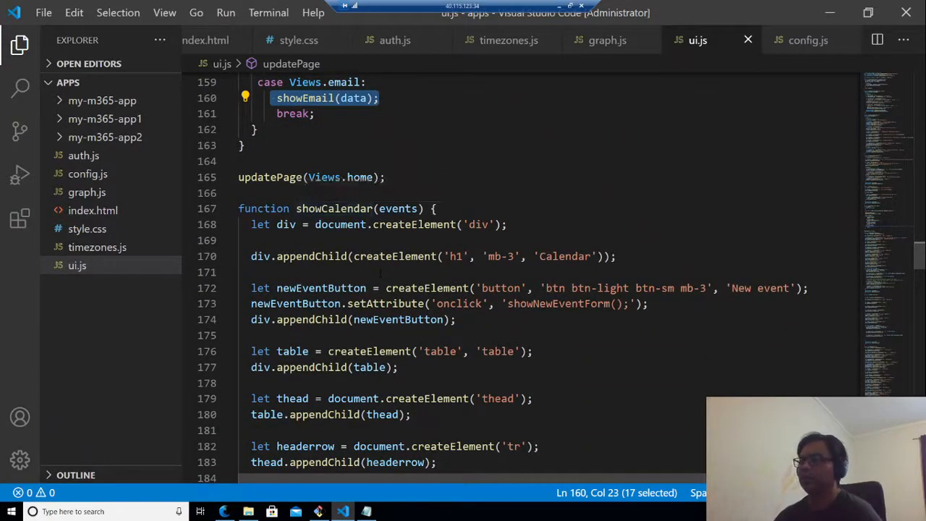
scroll(down, 3)
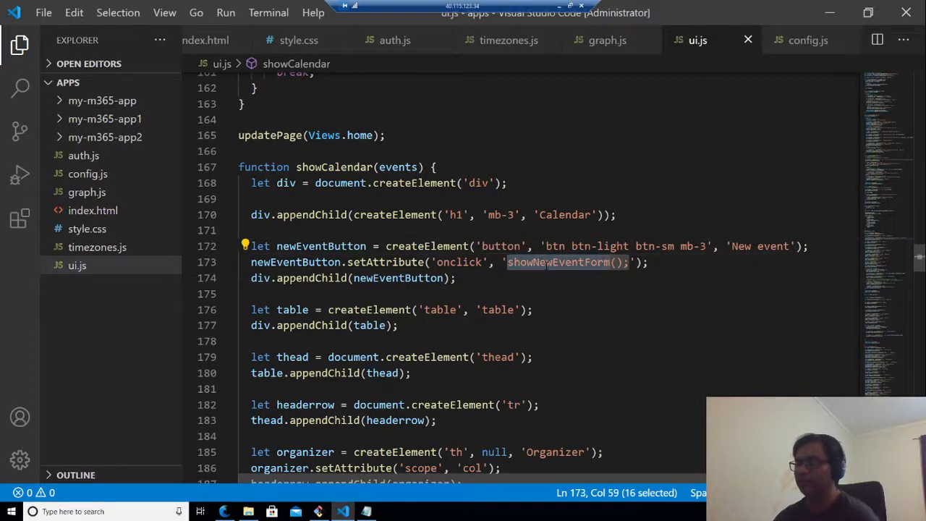
scroll(down, 3)
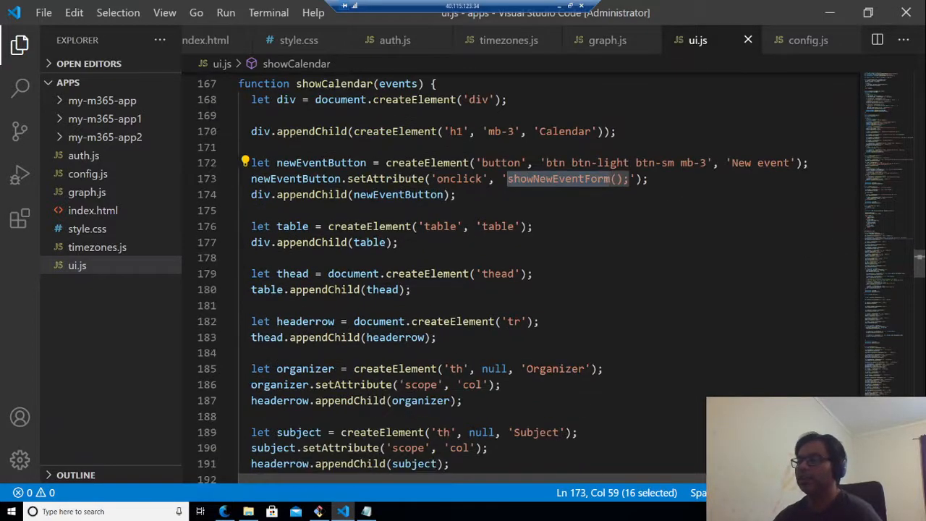
scroll(down, 3)
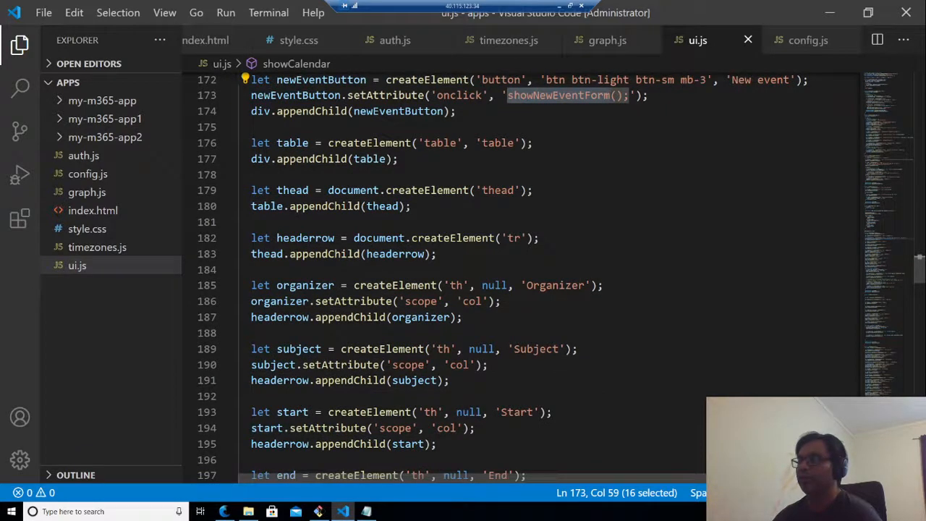
scroll(down, 3)
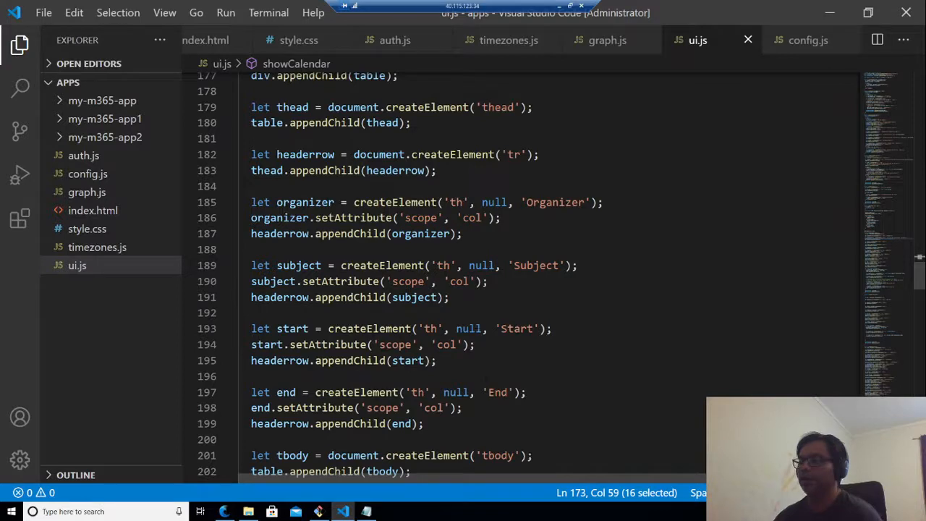
scroll(down, 3)
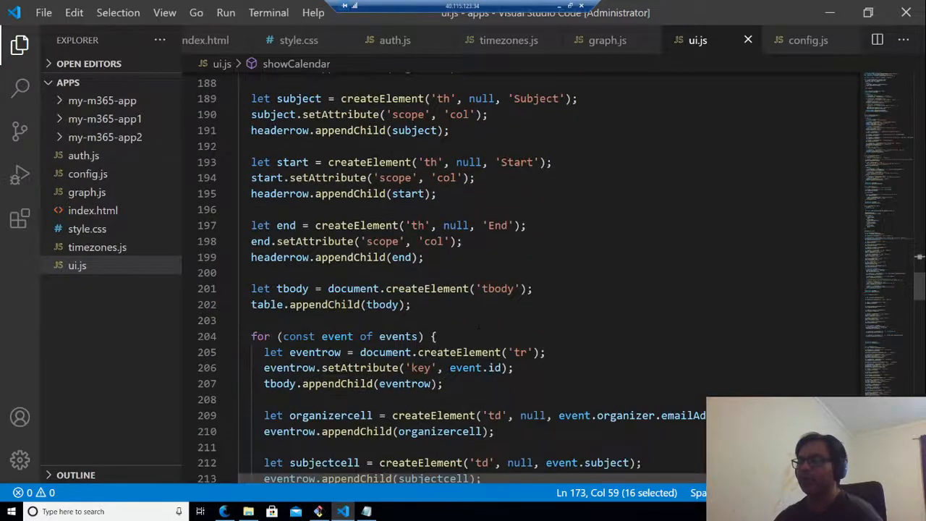
scroll(down, 3)
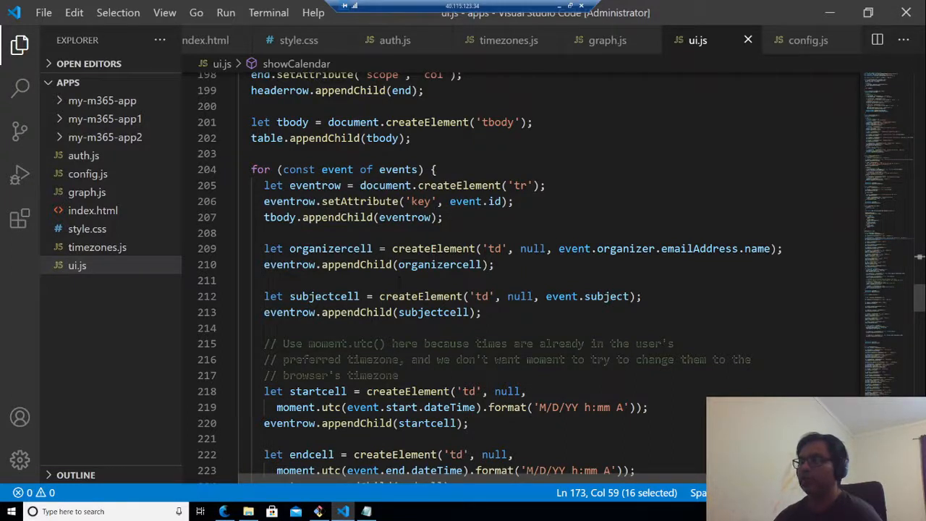
scroll(up, 3)
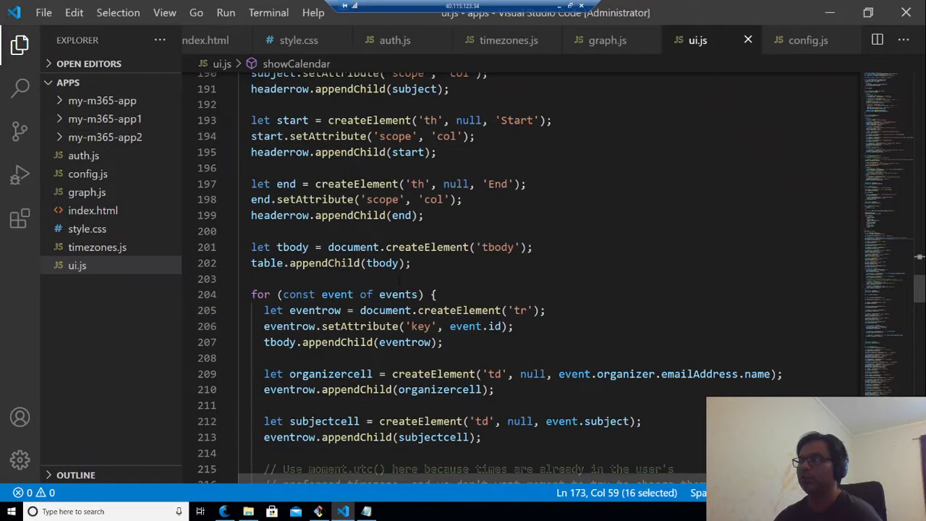
scroll(down, 3)
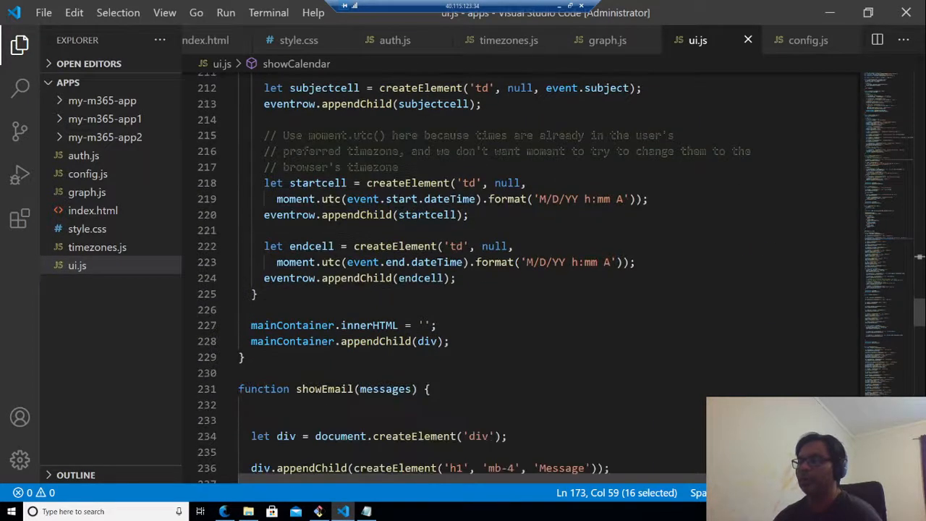
scroll(down, 3)
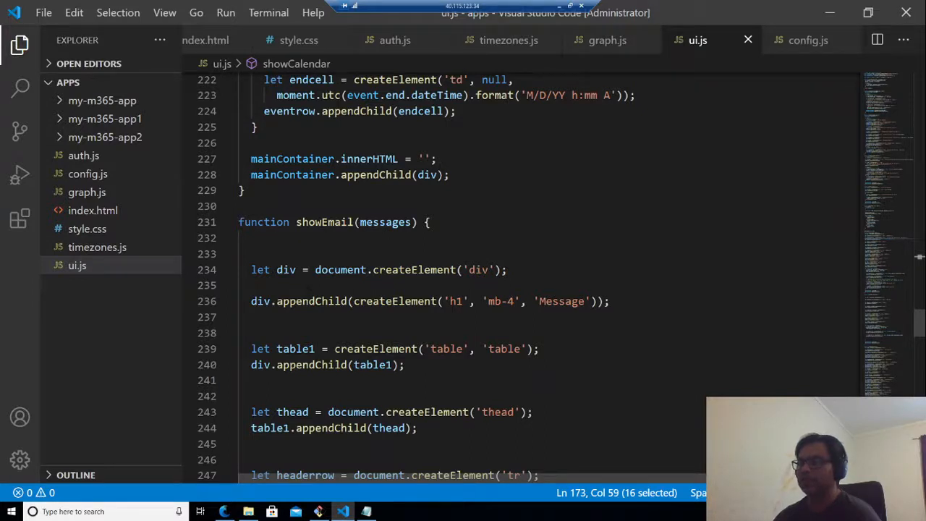
scroll(down, 3)
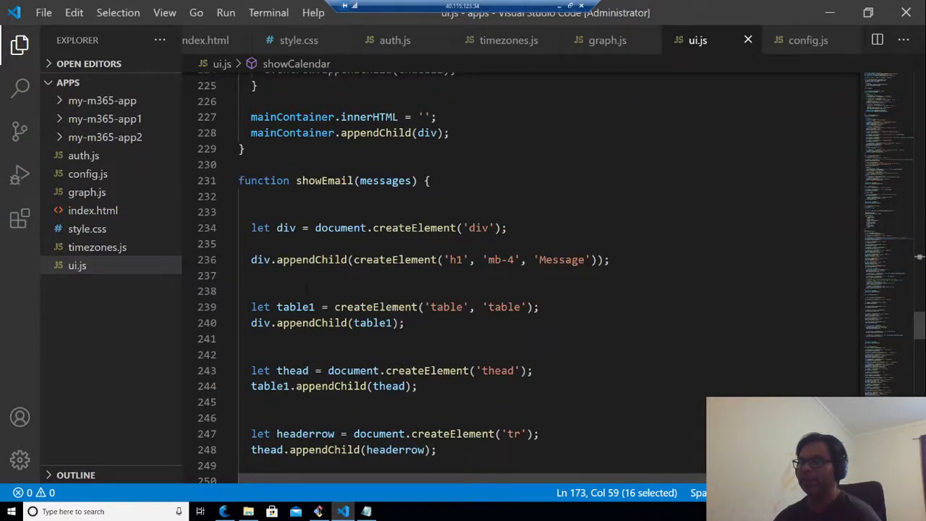
scroll(down, 3)
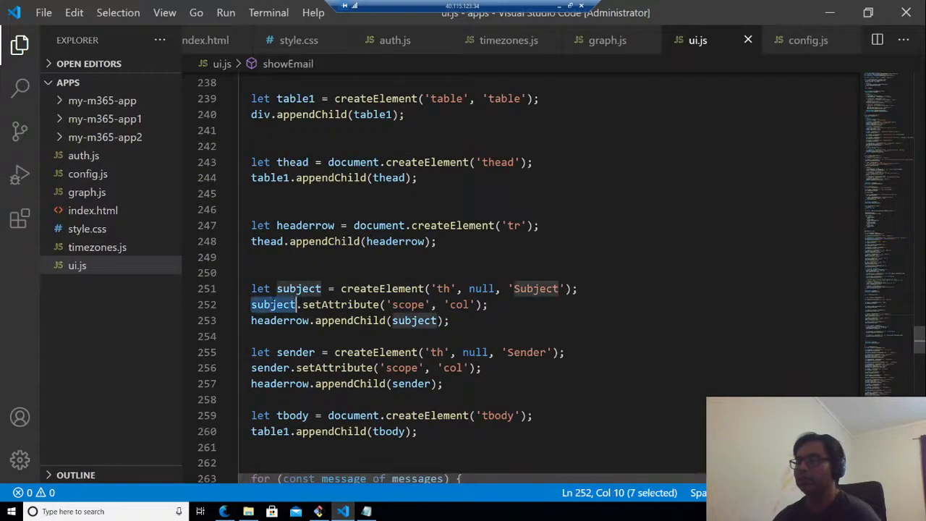
double_click(295, 353)
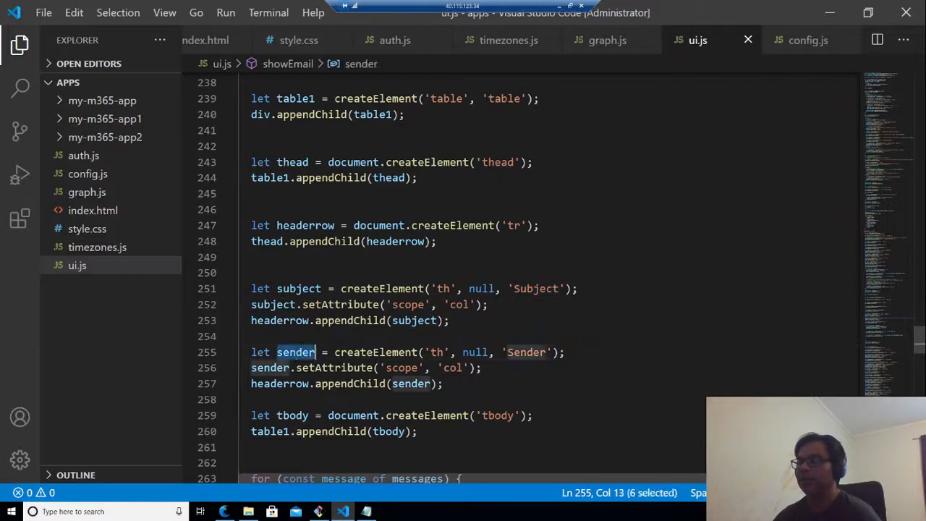
scroll(down, 3)
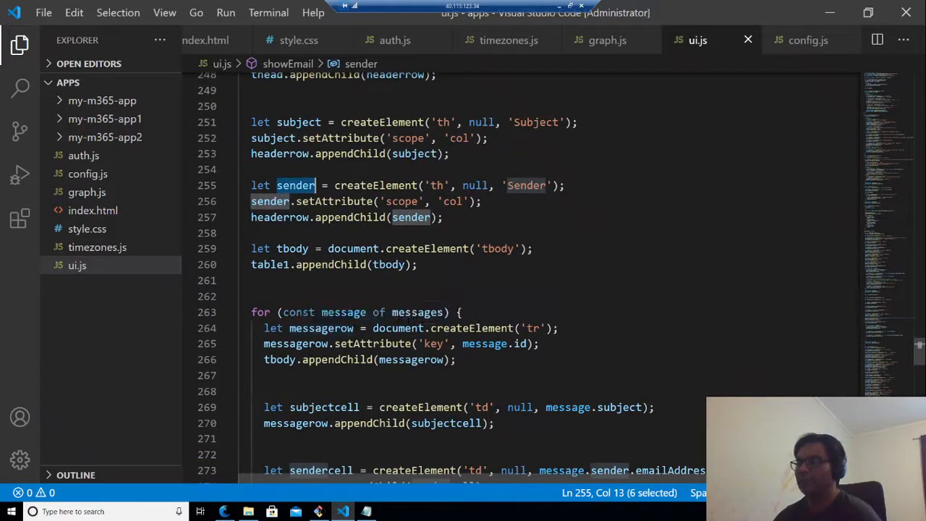
mouse_move(419, 313)
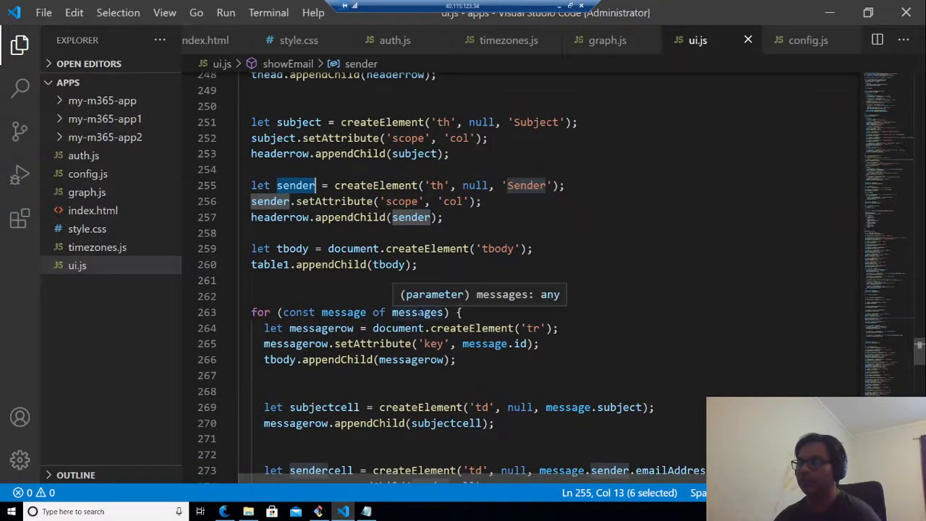
scroll(down, 3)
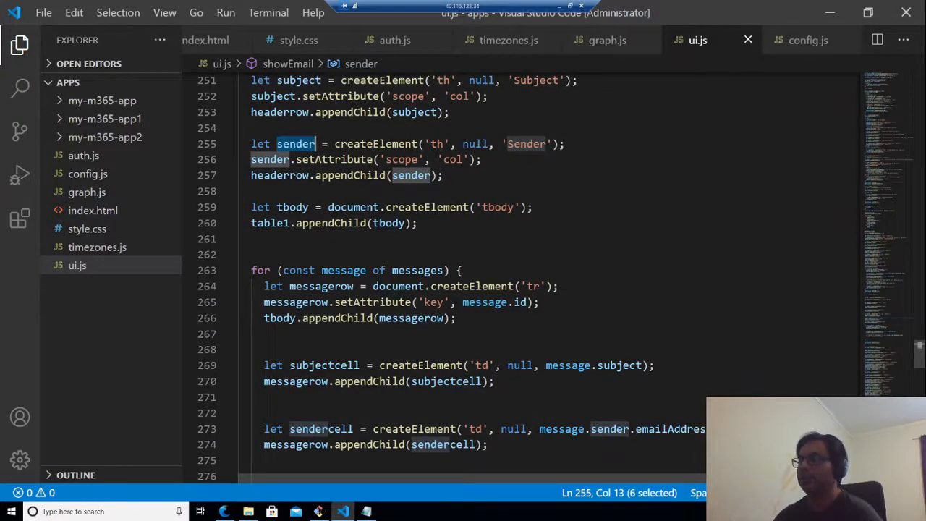
scroll(down, 3)
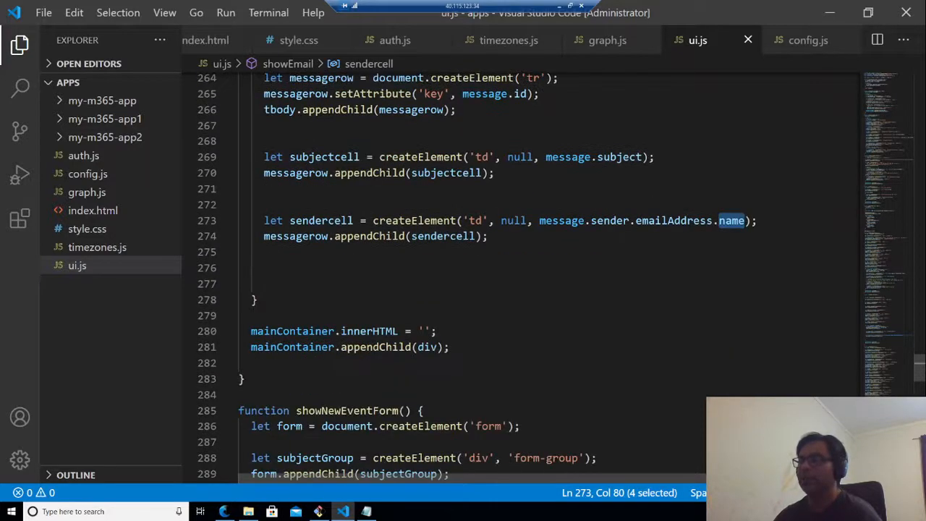
scroll(down, 3)
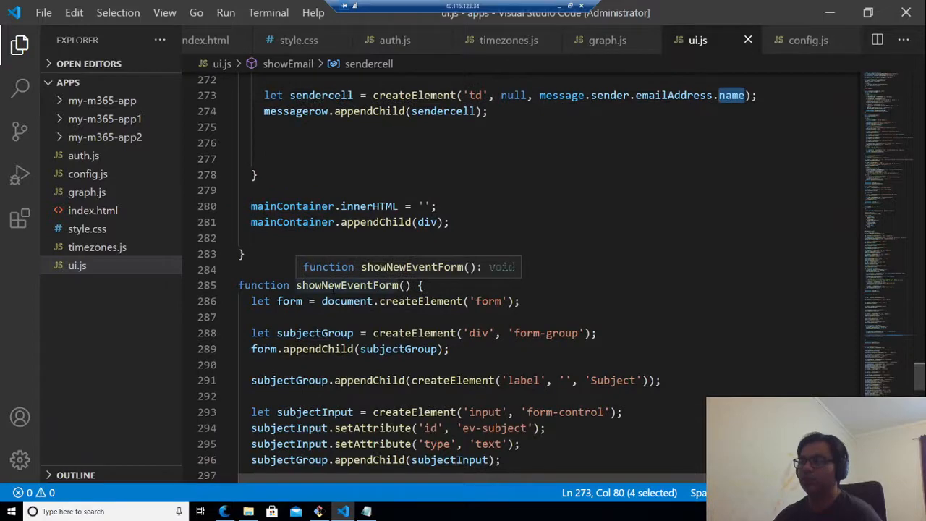
scroll(down, 3)
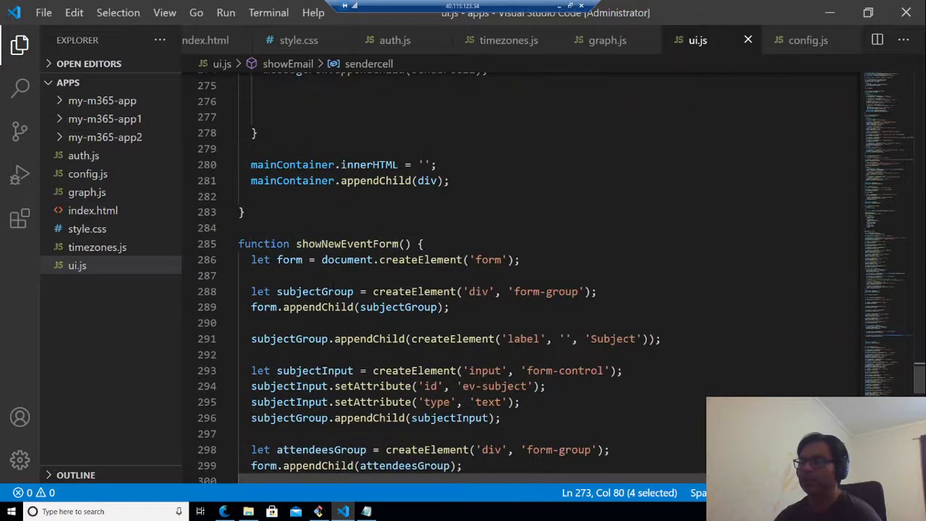
scroll(down, 3)
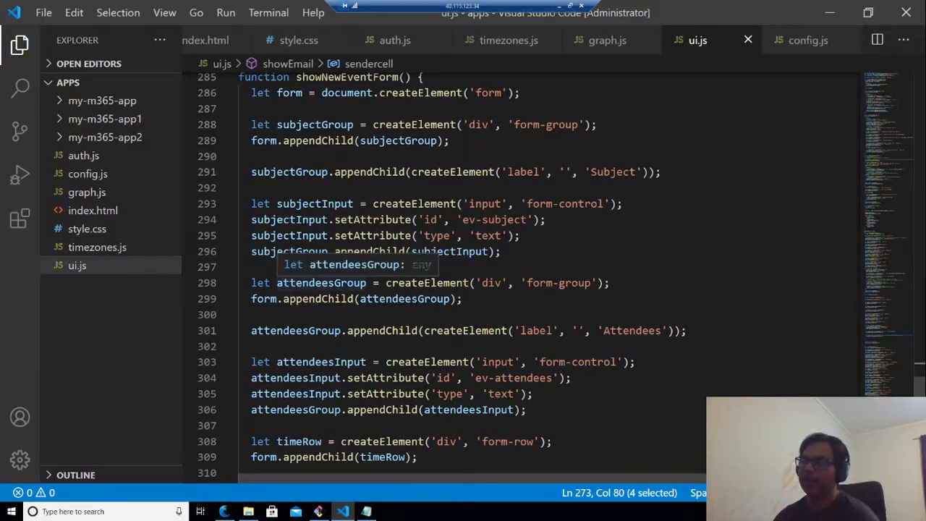
scroll(down, 3)
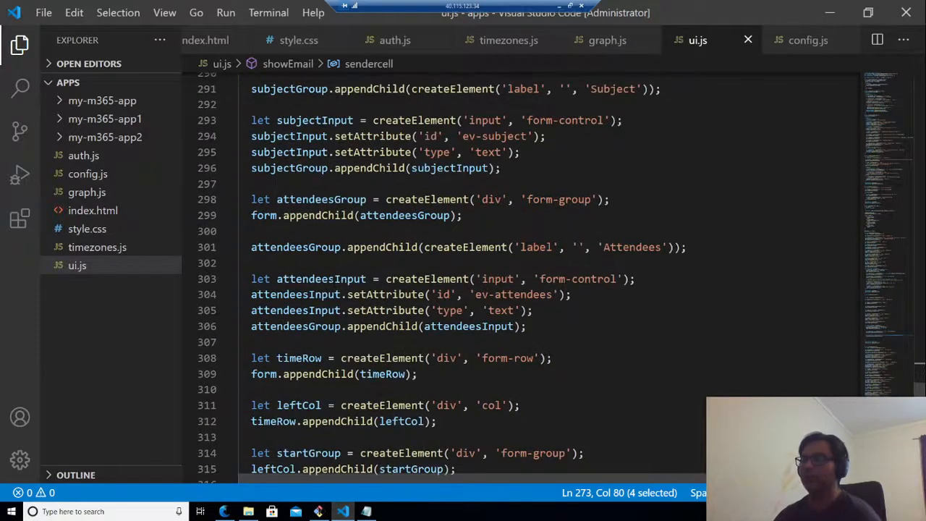
scroll(down, 3)
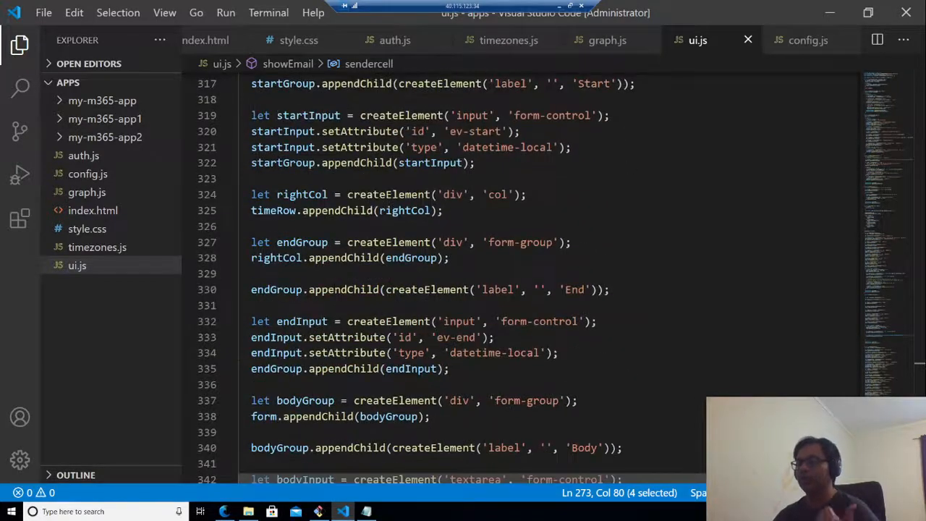
scroll(down, 3)
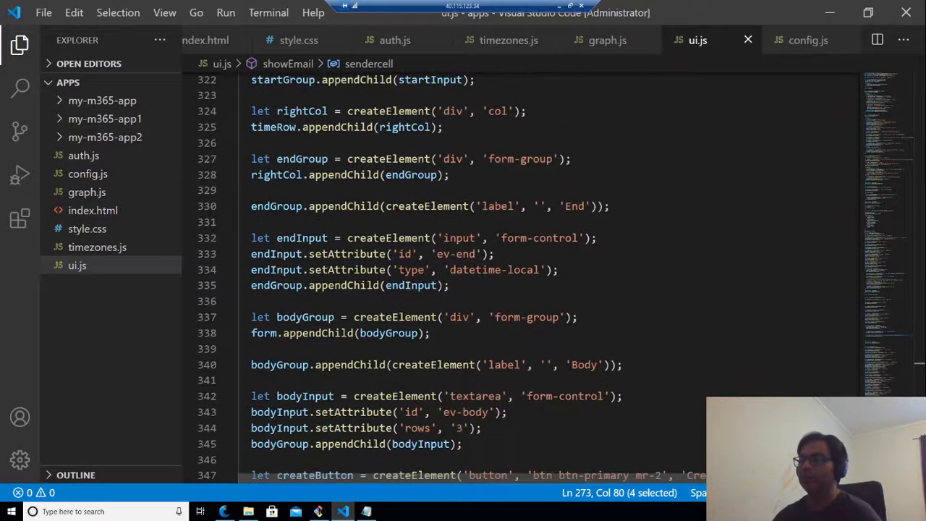
scroll(down, 3)
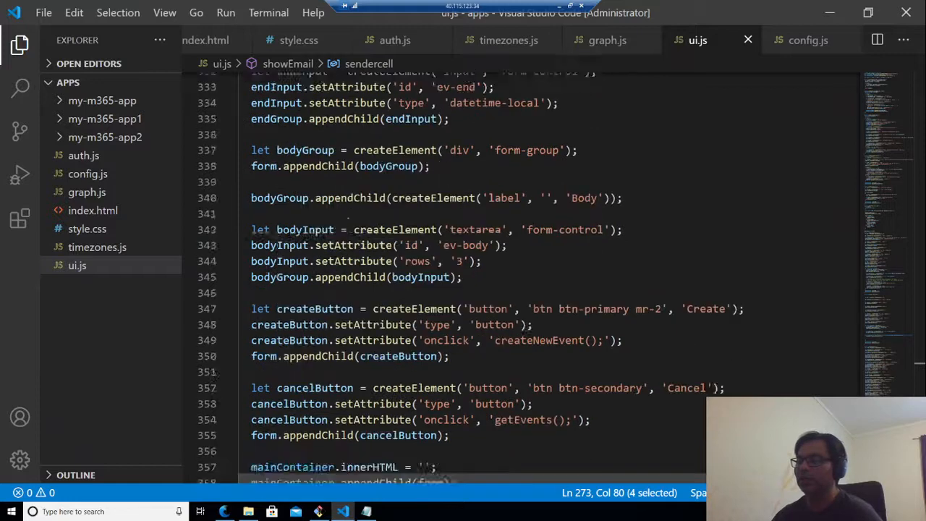
scroll(down, 3)
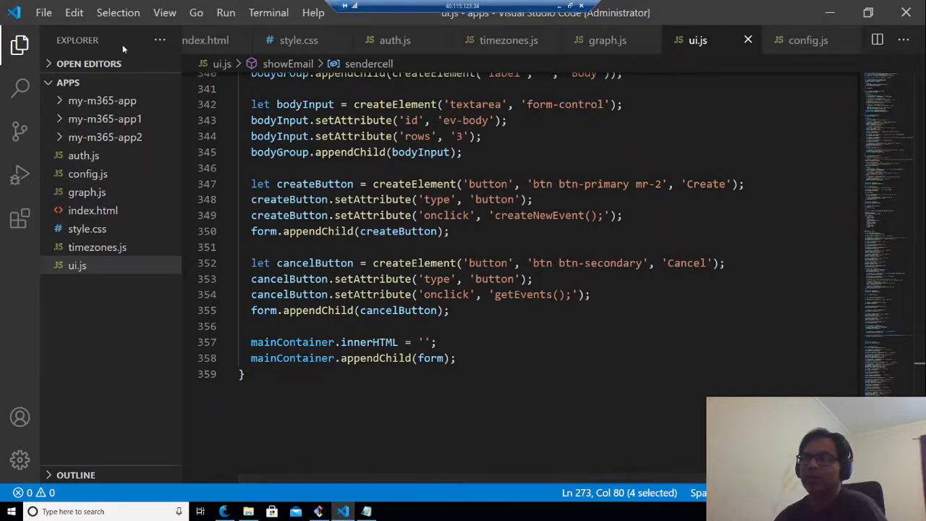
click(83, 155)
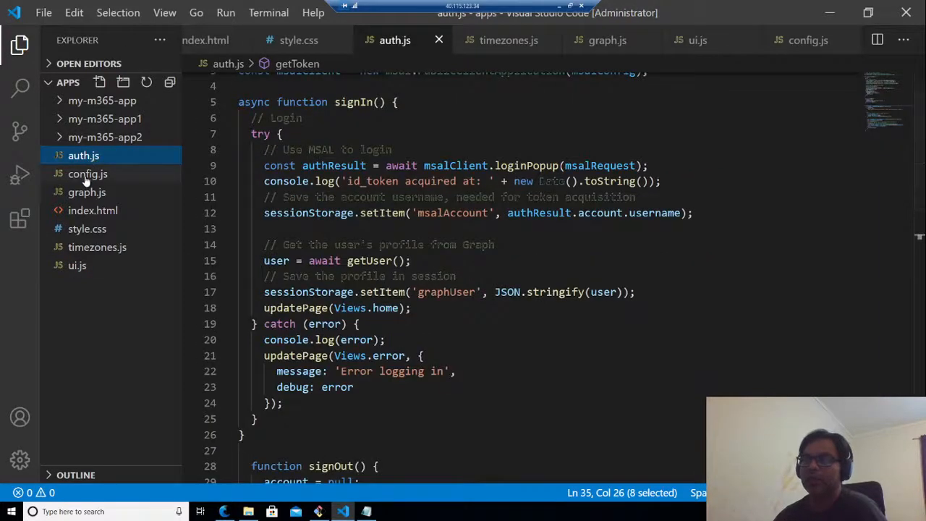
click(86, 174)
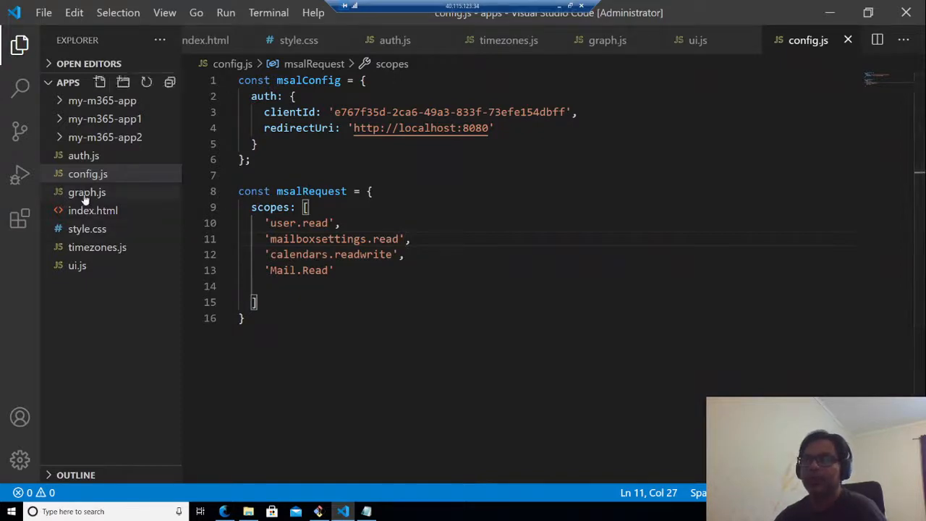
click(86, 191)
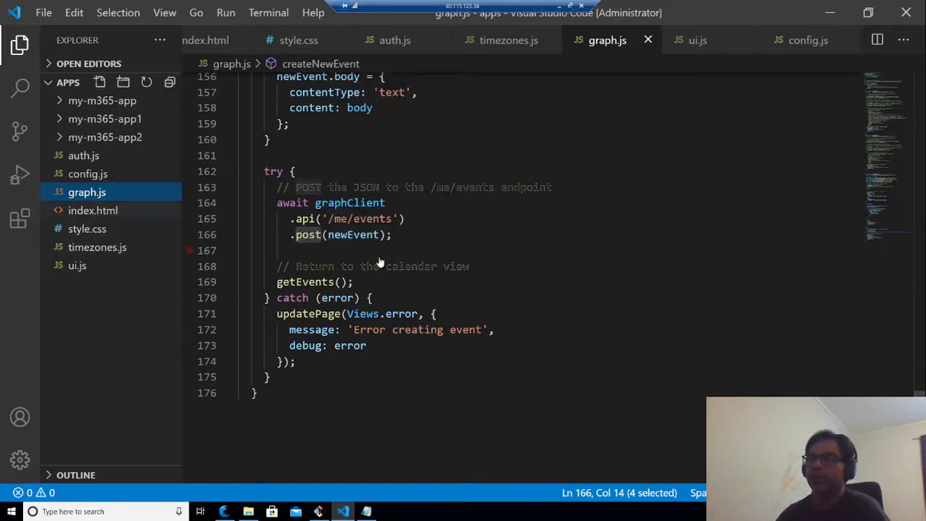
click(93, 210)
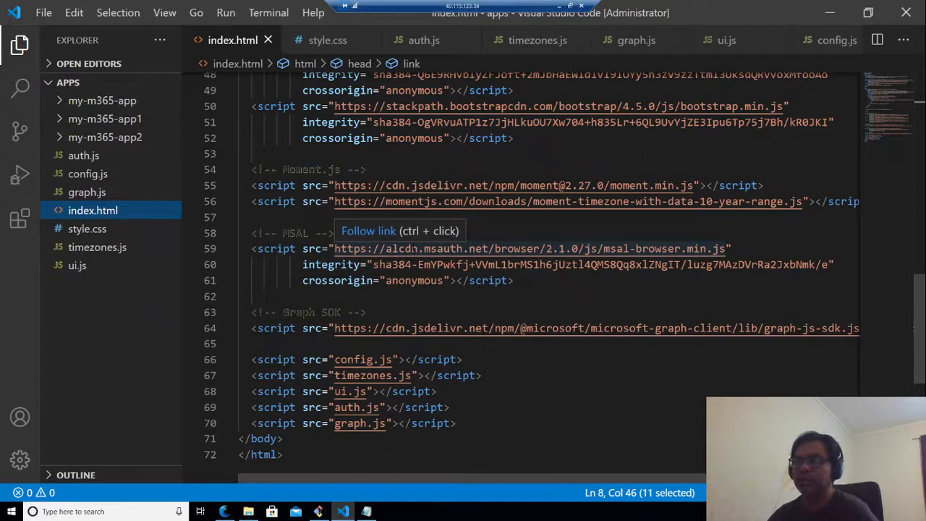
mouse_move(112, 233)
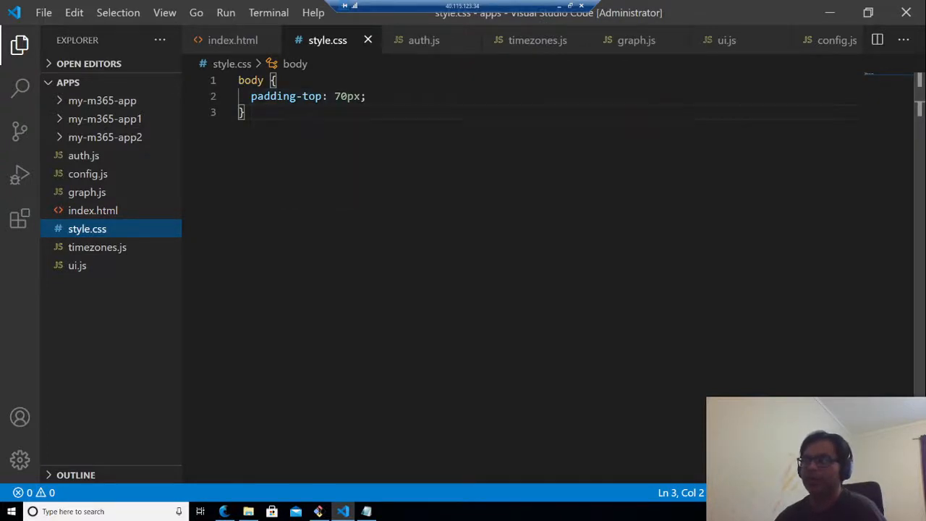
click(538, 40)
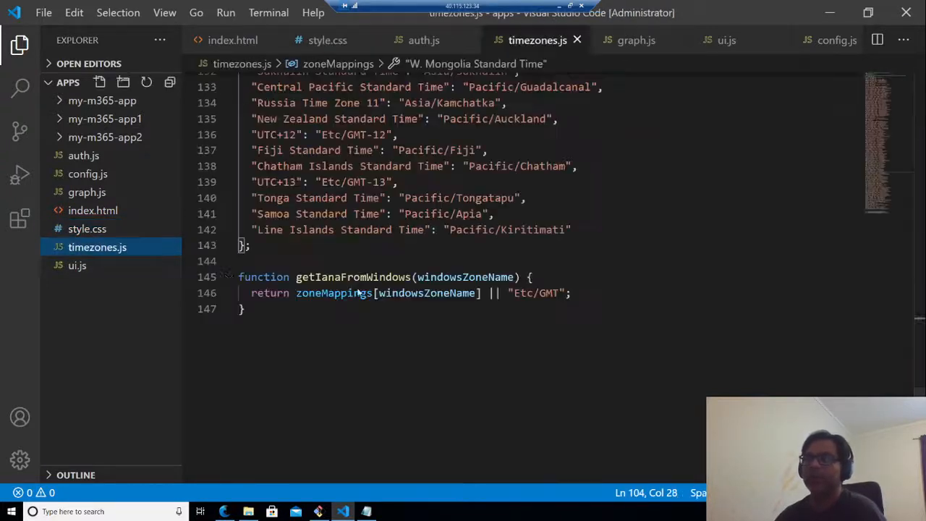
mouse_move(333, 292)
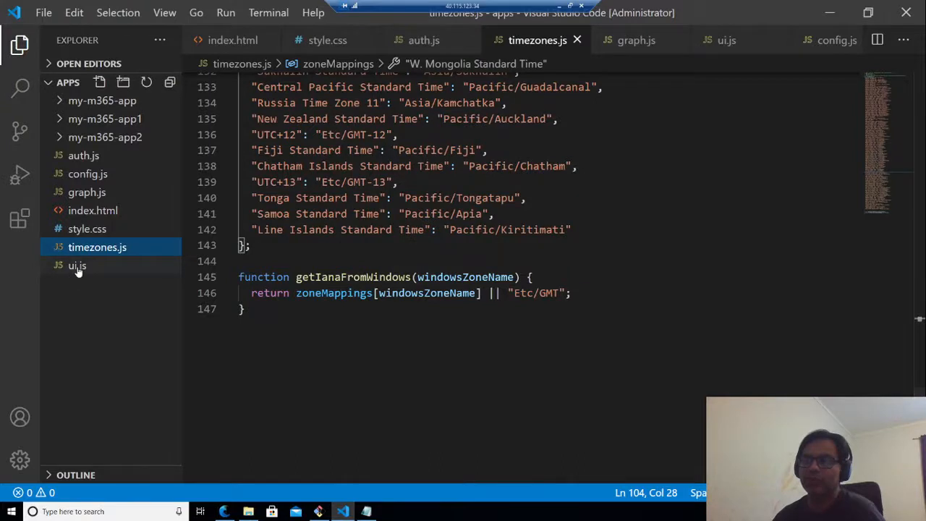
click(77, 266)
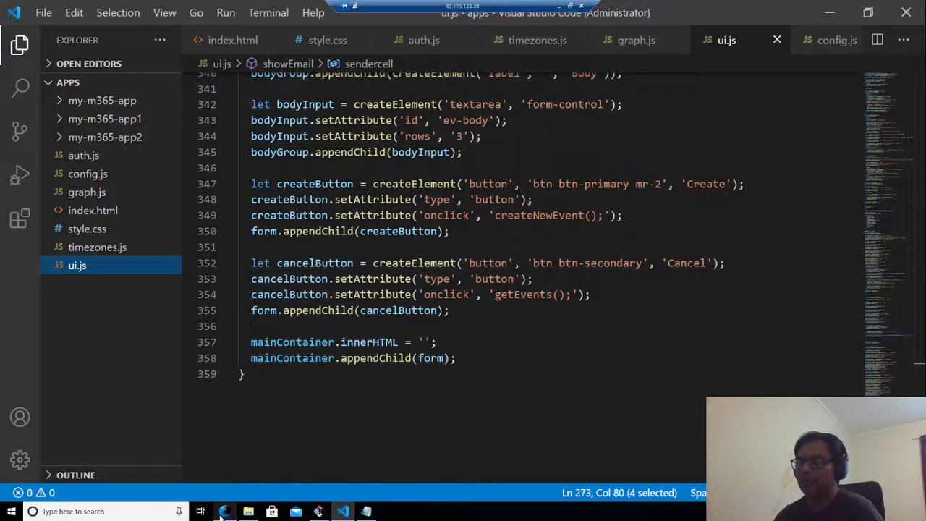
- Show the running SPA's Calendar page of events and then its Email page
click(225, 512)
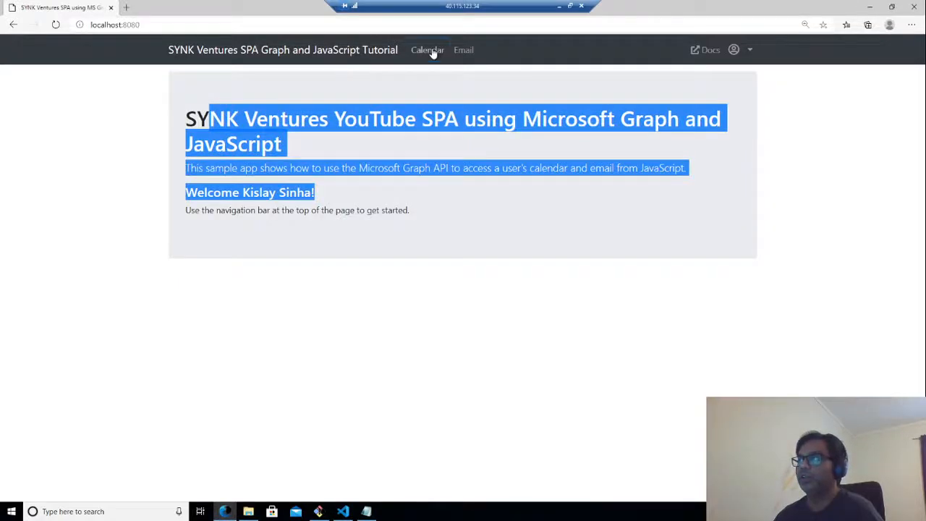
click(427, 50)
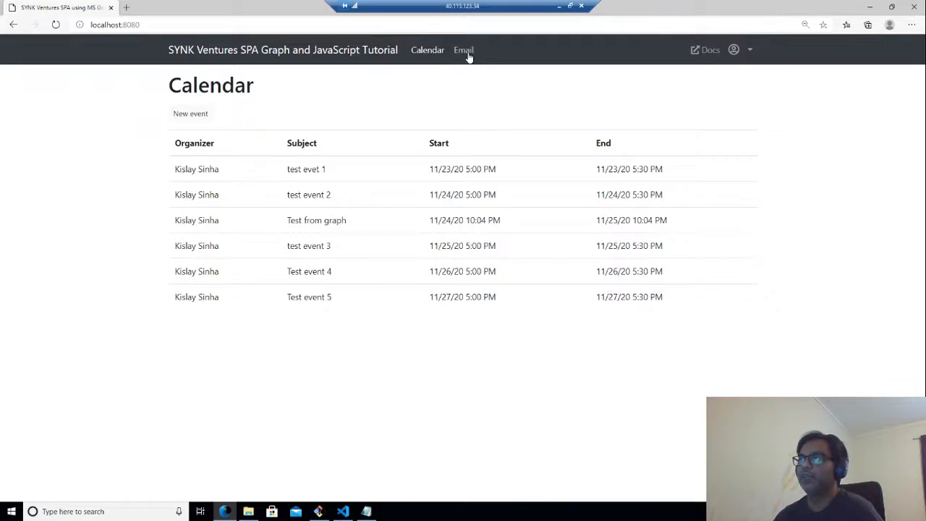
click(463, 49)
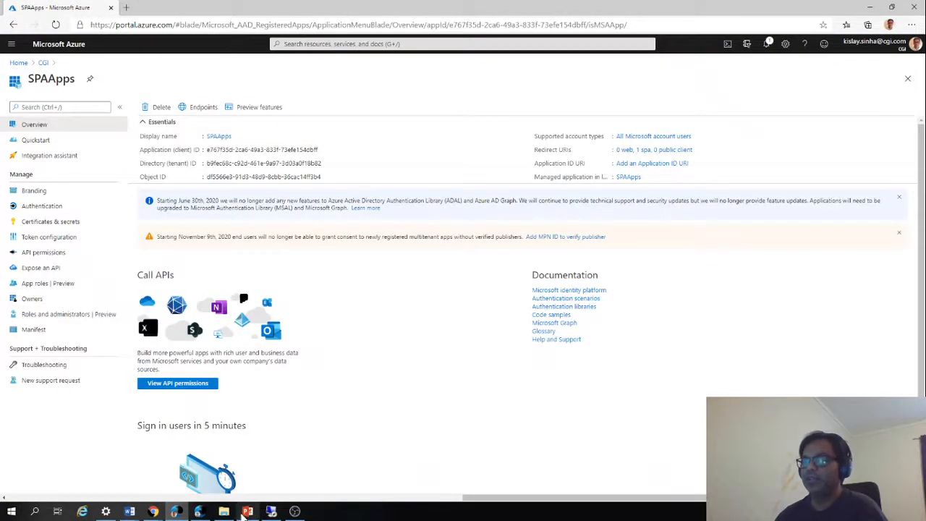
- Show the vlog's PowerPoint title slide, then the SPA-MSGraph-JS GitHub repository page
click(247, 512)
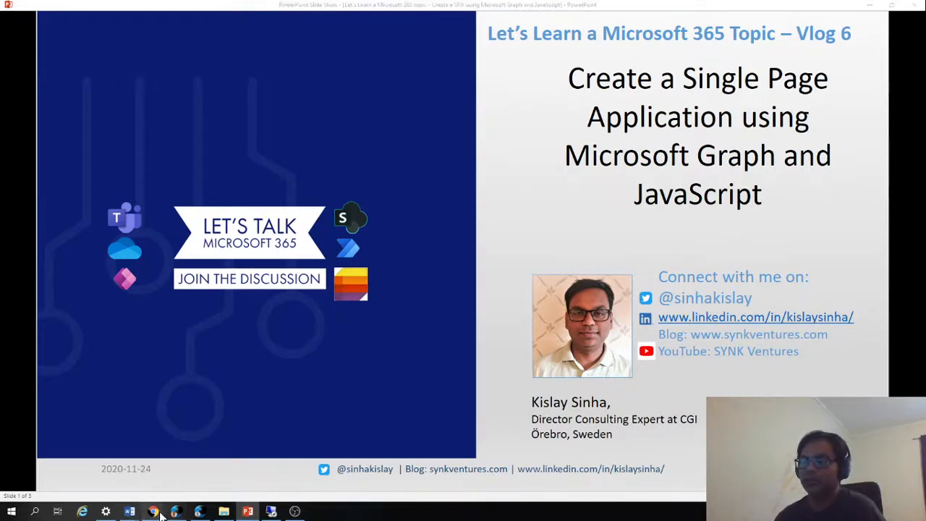
click(153, 512)
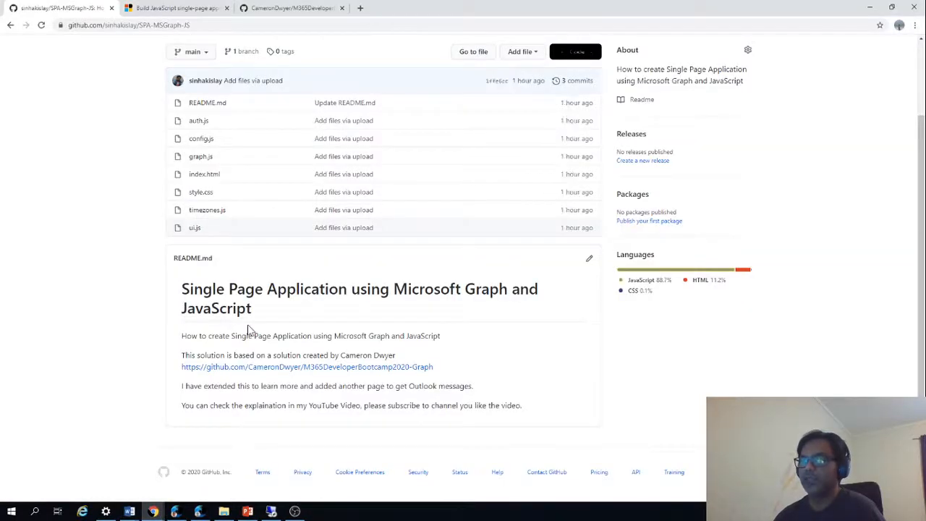